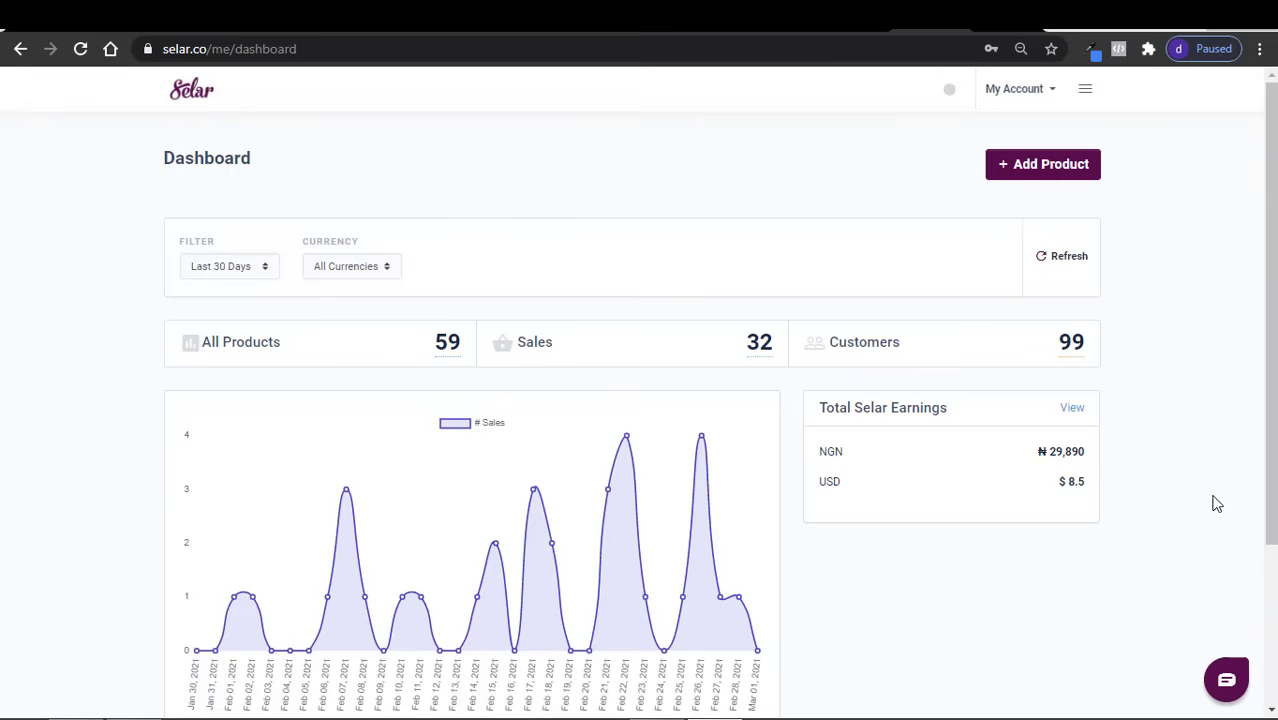
mouse_move(1128, 256)
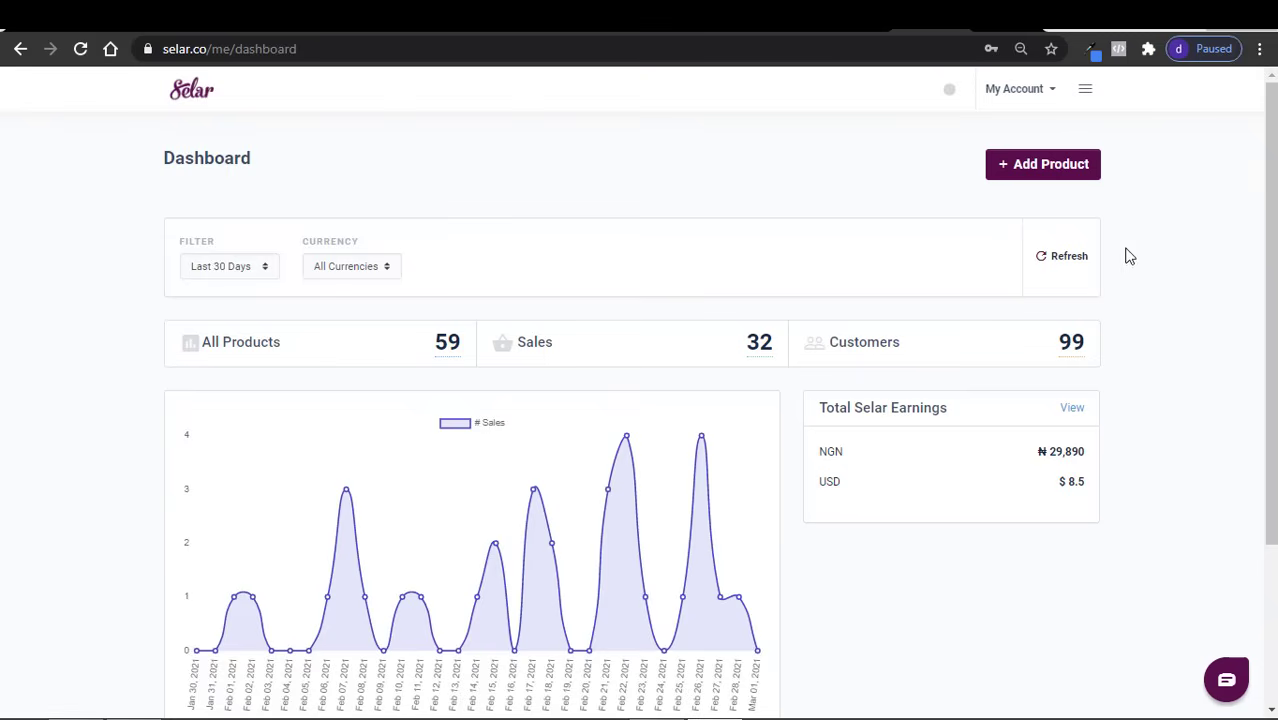
mouse_move(1043, 164)
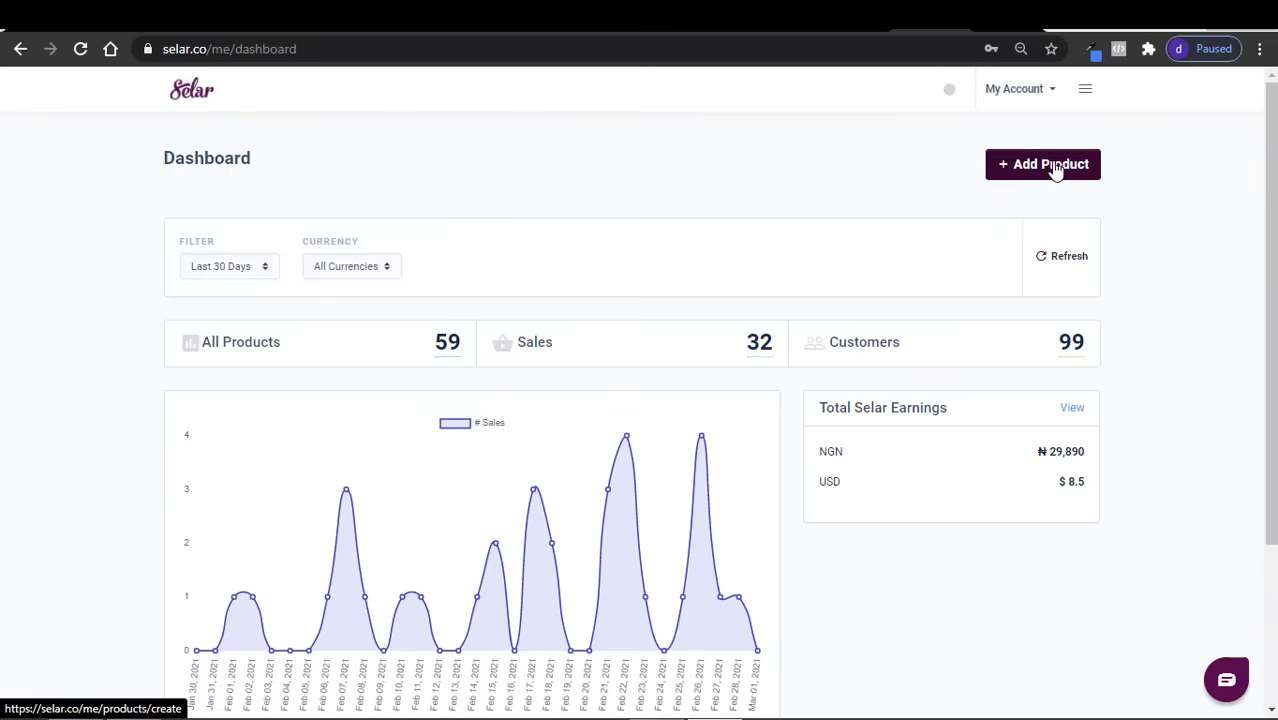
- Add a new product with an uploaded image, name 'Ebook' and a USD sale price of 20
click(1085, 89)
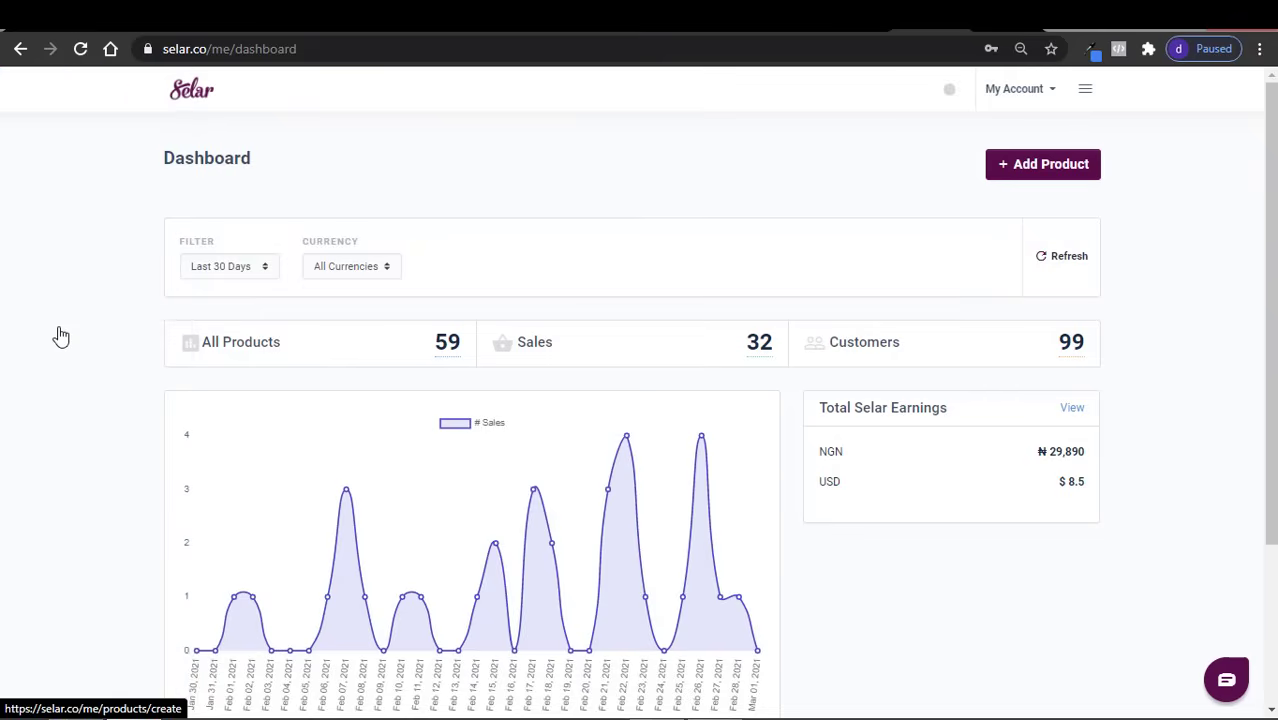
click(1042, 164)
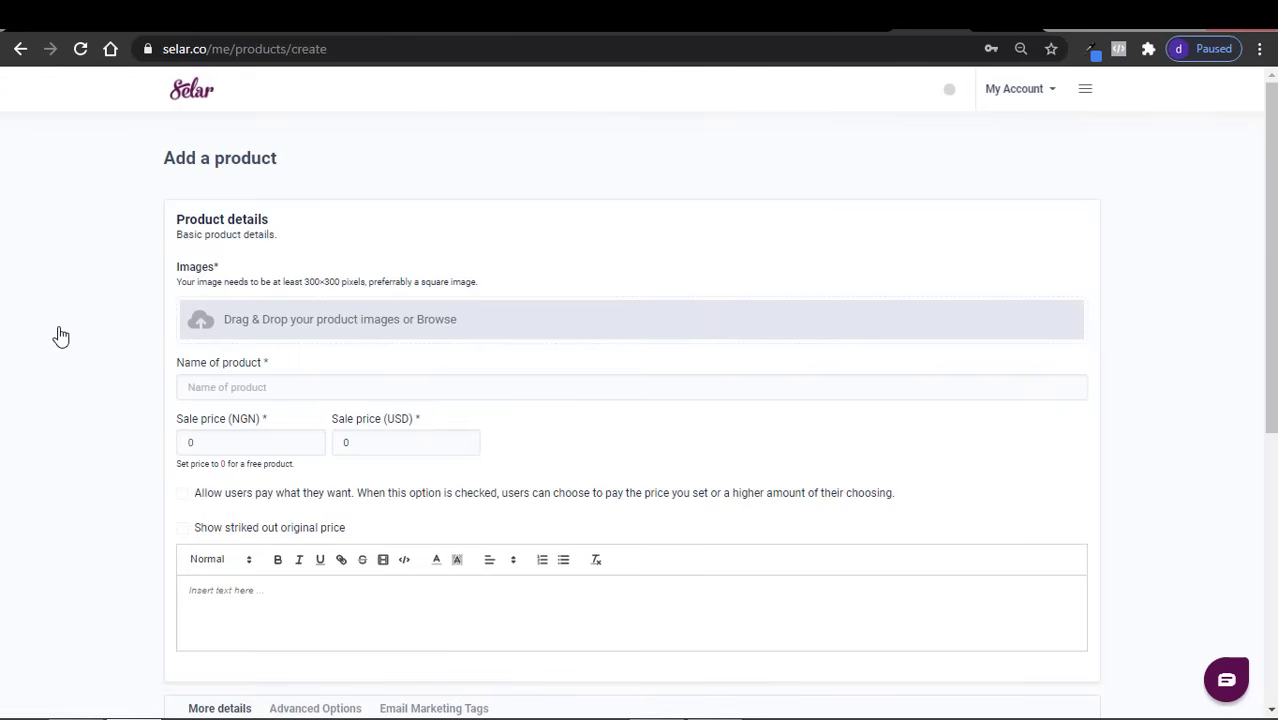
mouse_move(371, 330)
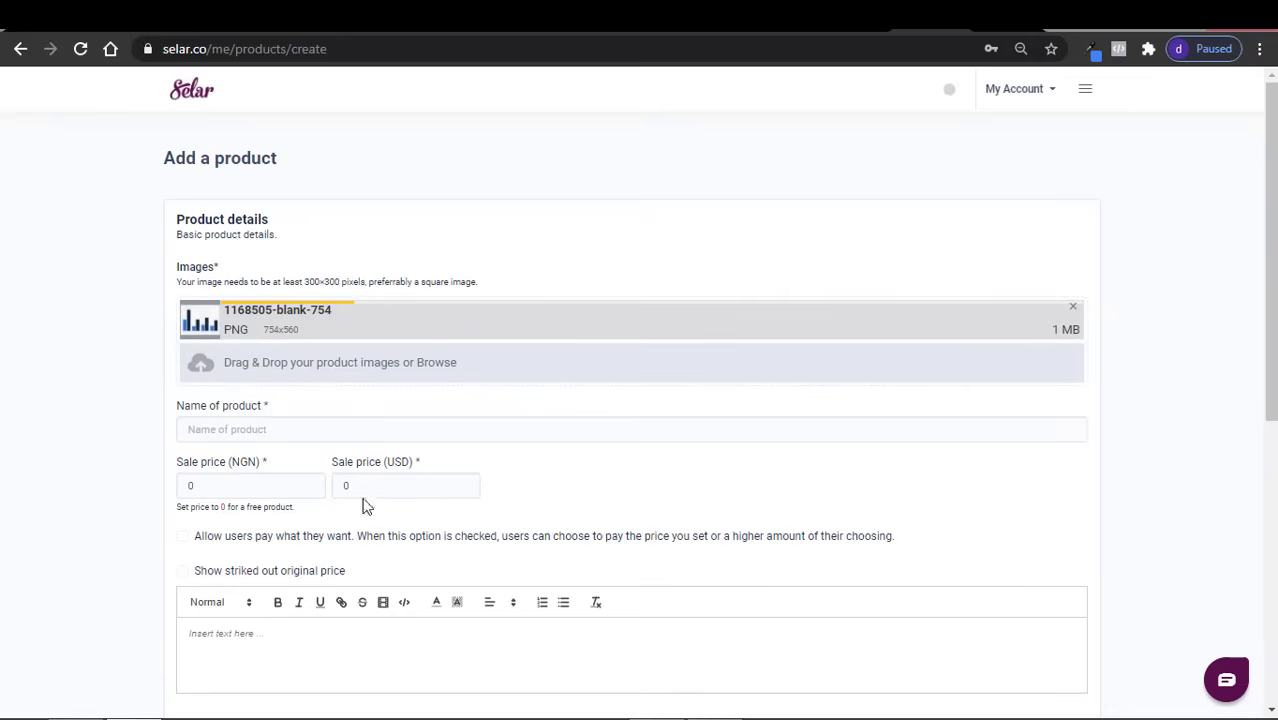
click(632, 429)
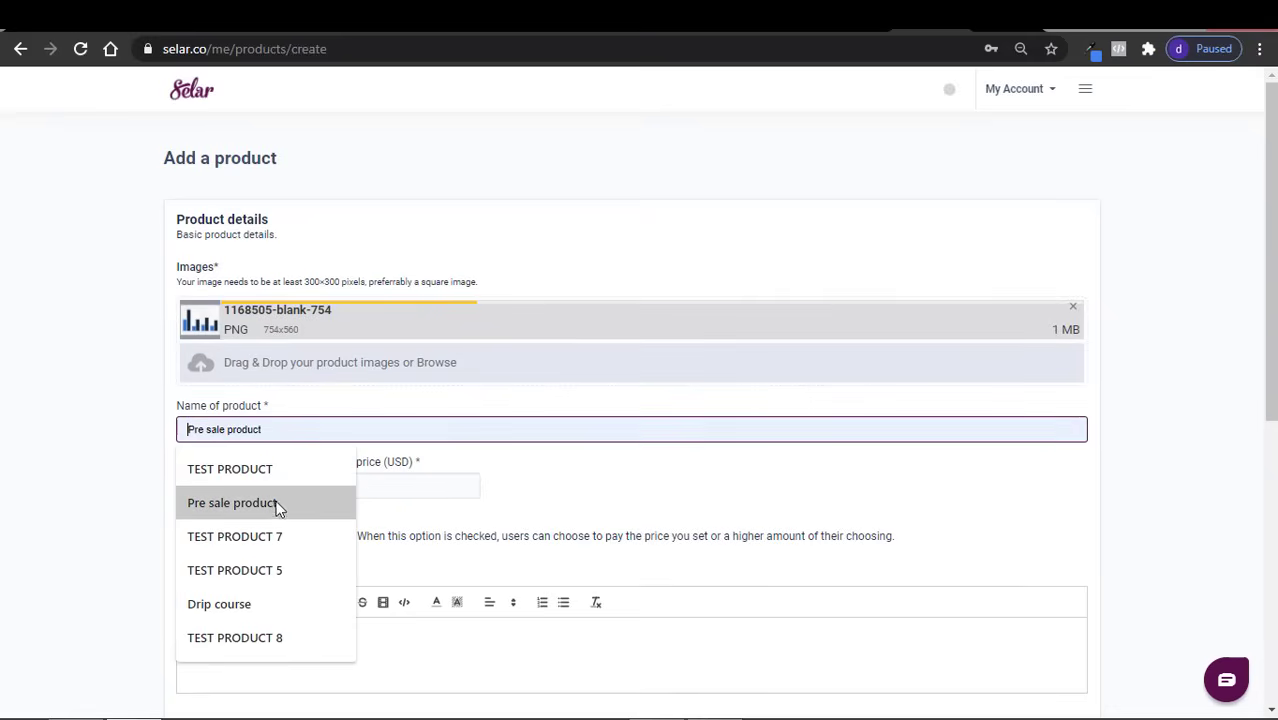
click(234, 536)
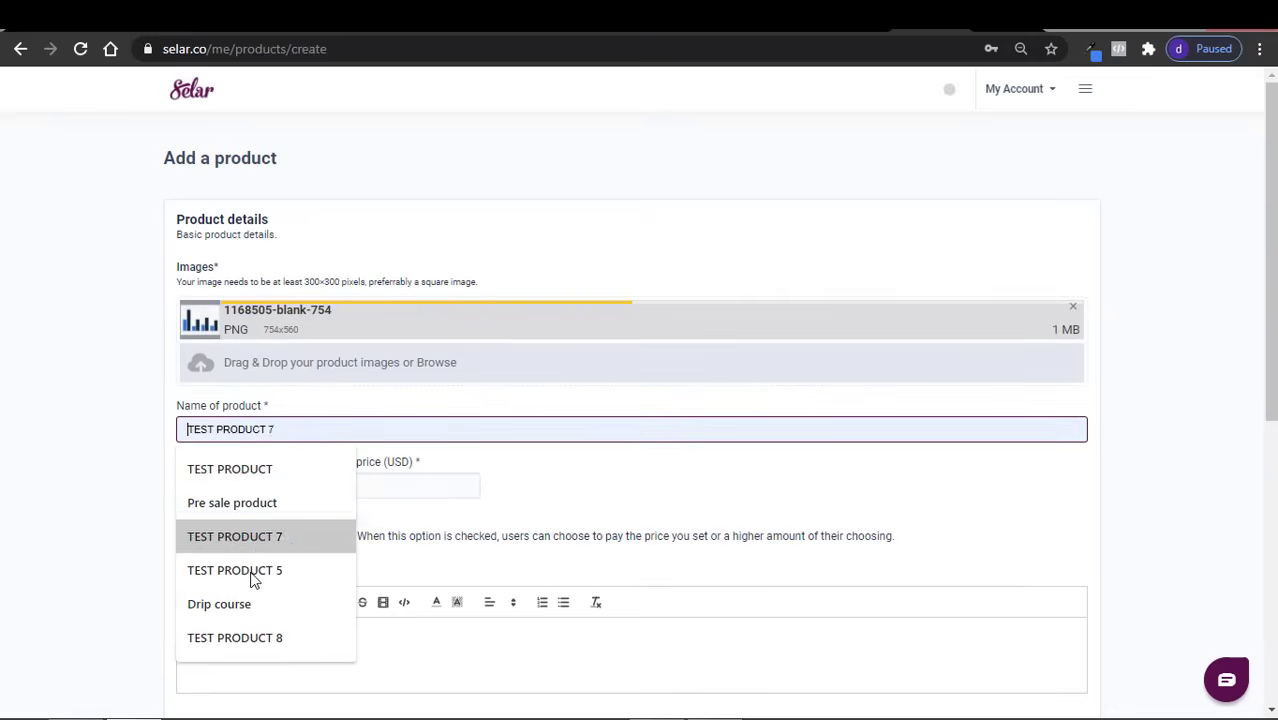
key(ctrl+a)
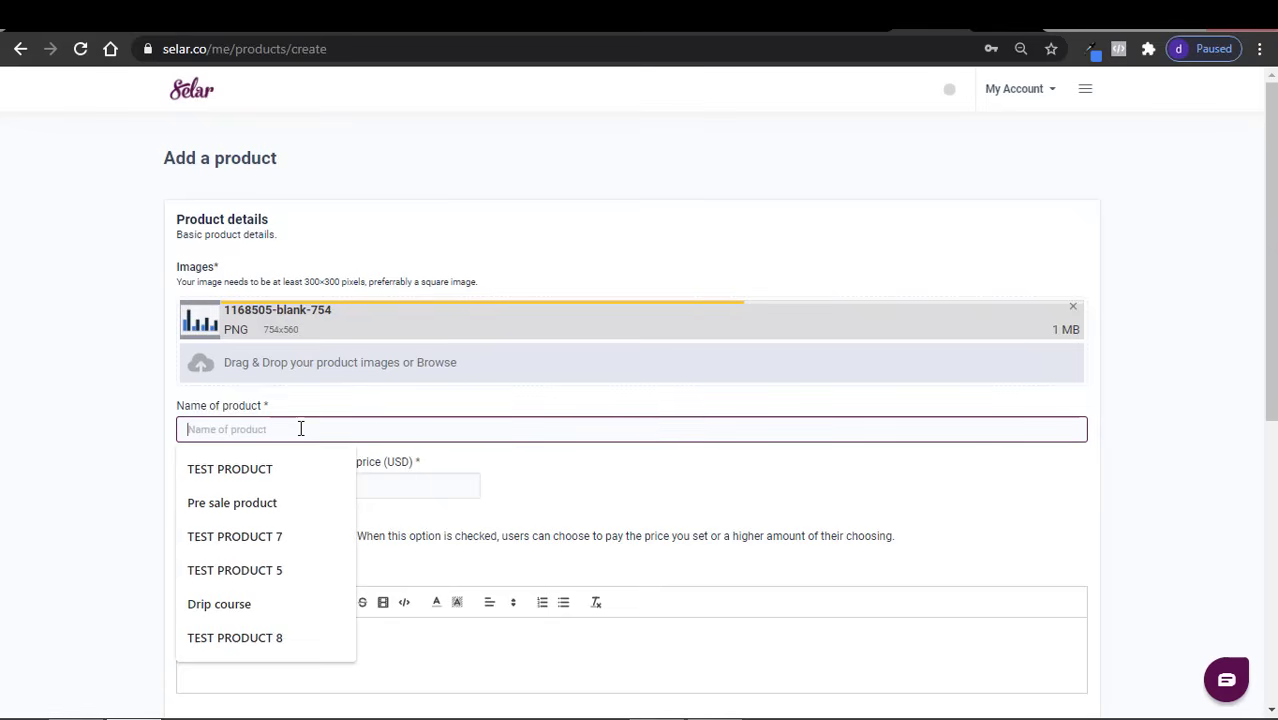
text(Ebook)
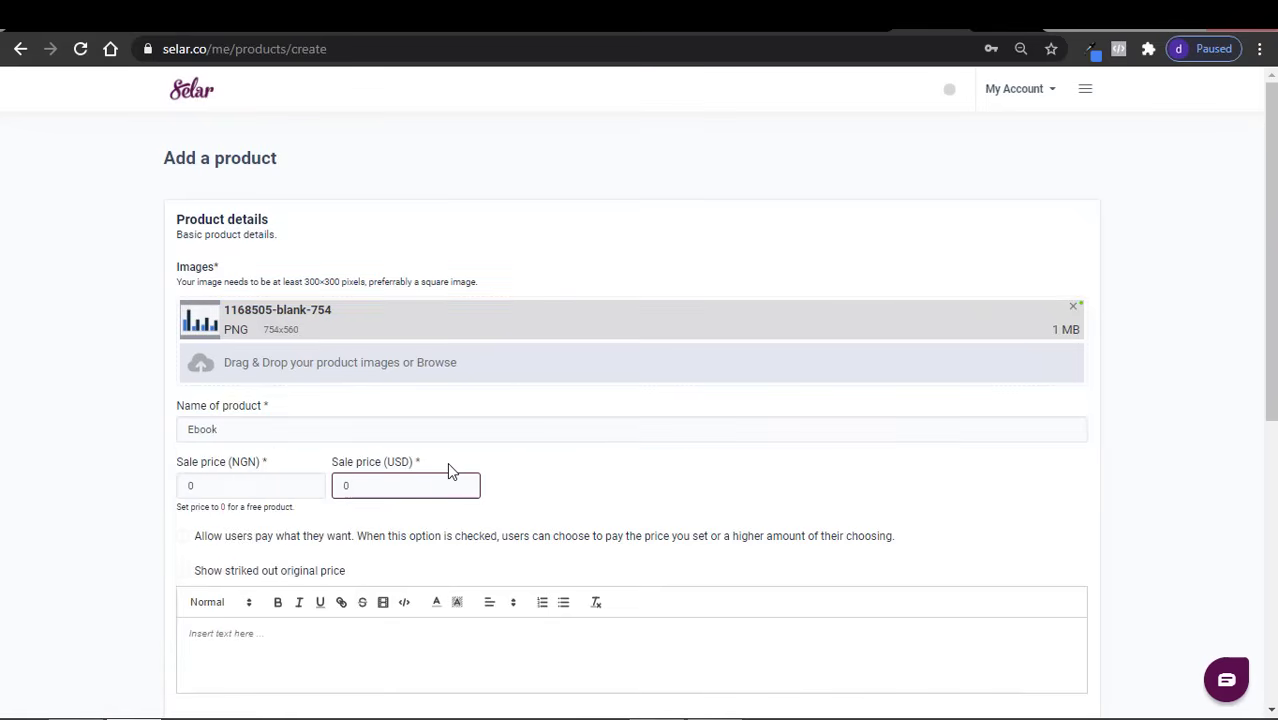
click(406, 485)
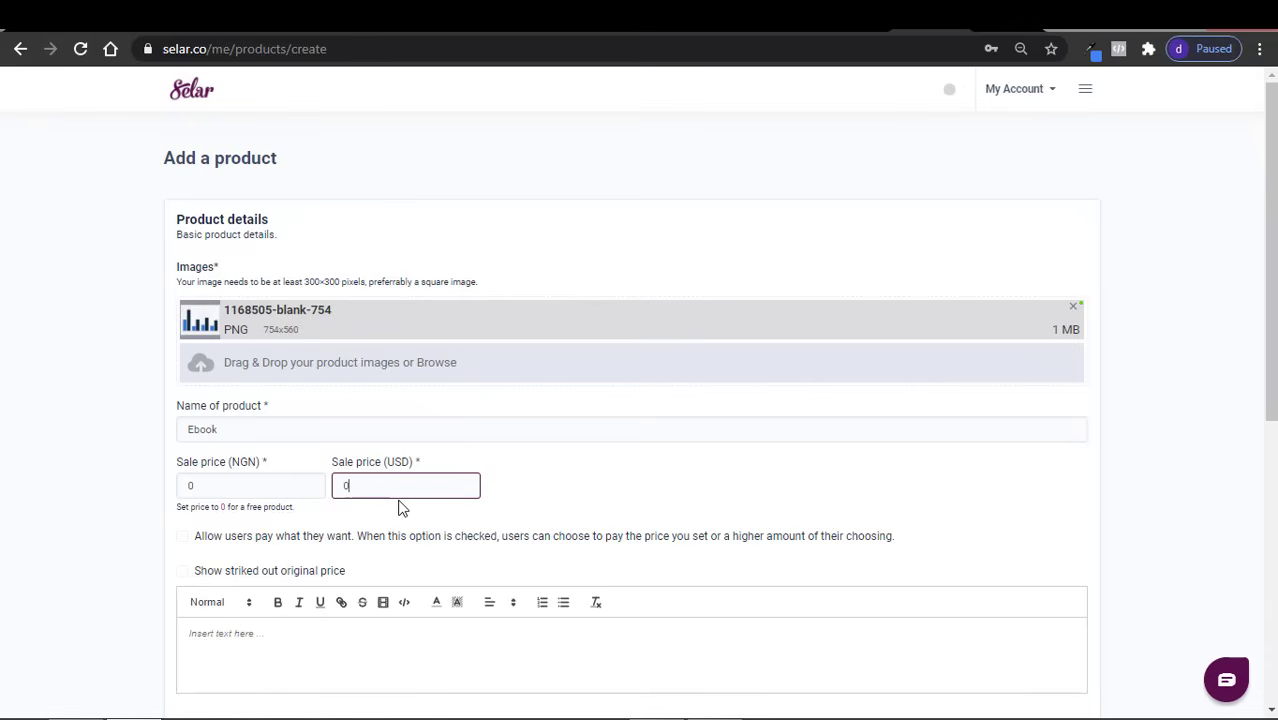
mouse_move(528, 482)
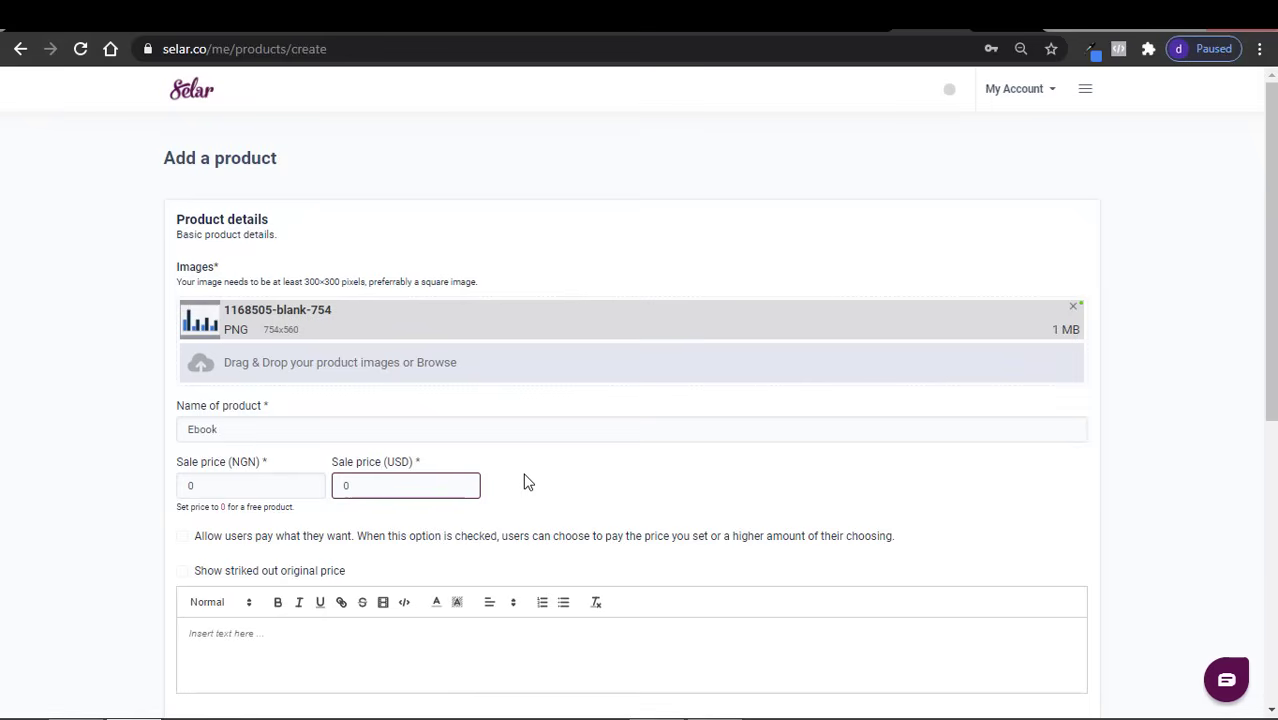
text(2)
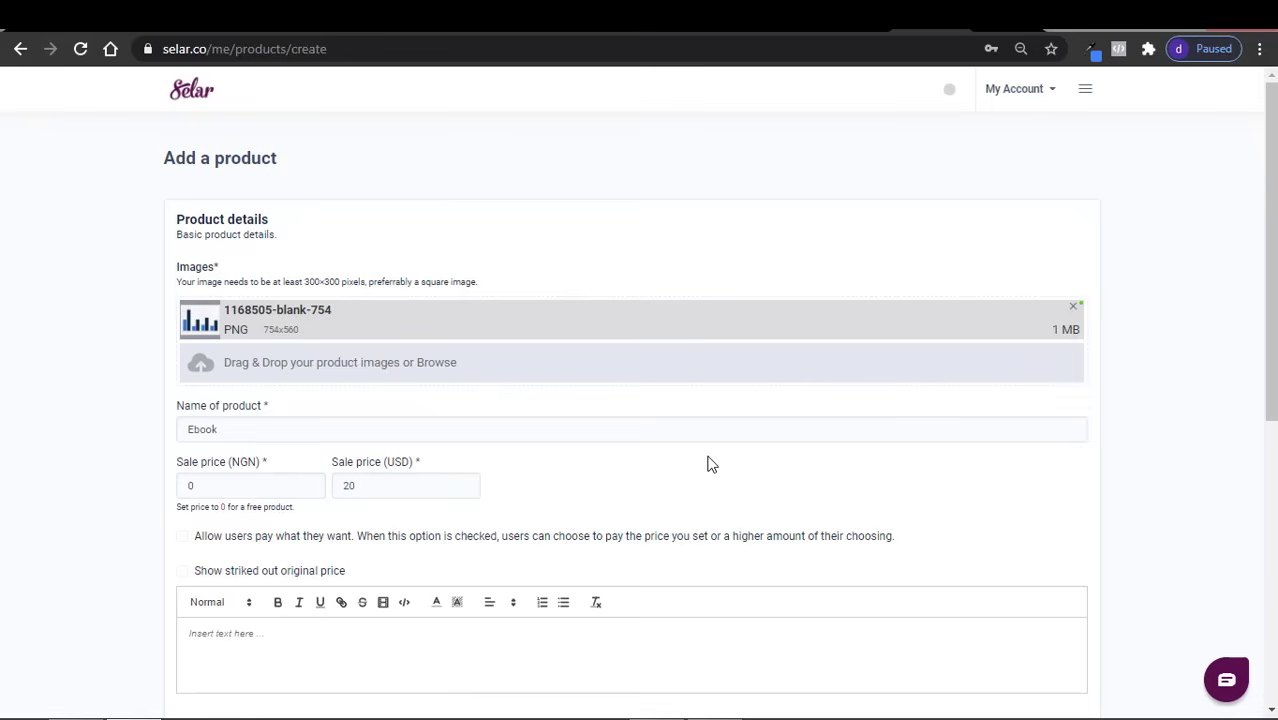
mouse_move(200, 590)
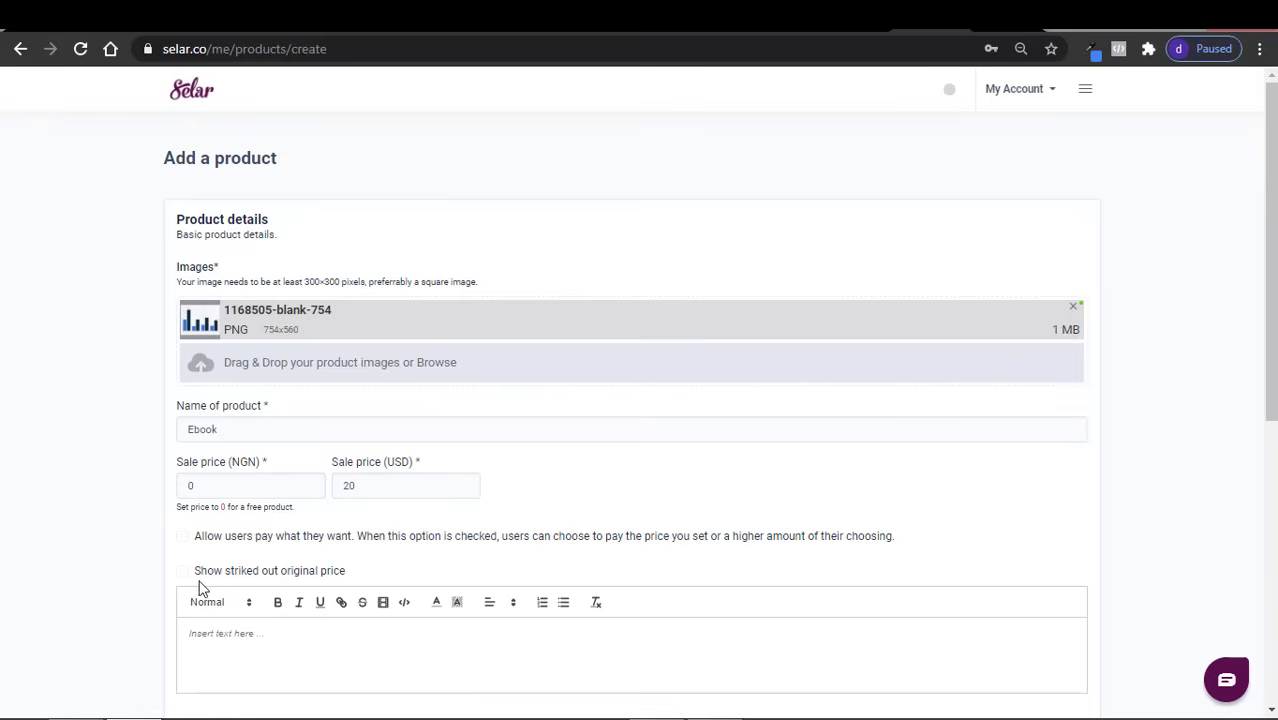
mouse_move(283, 590)
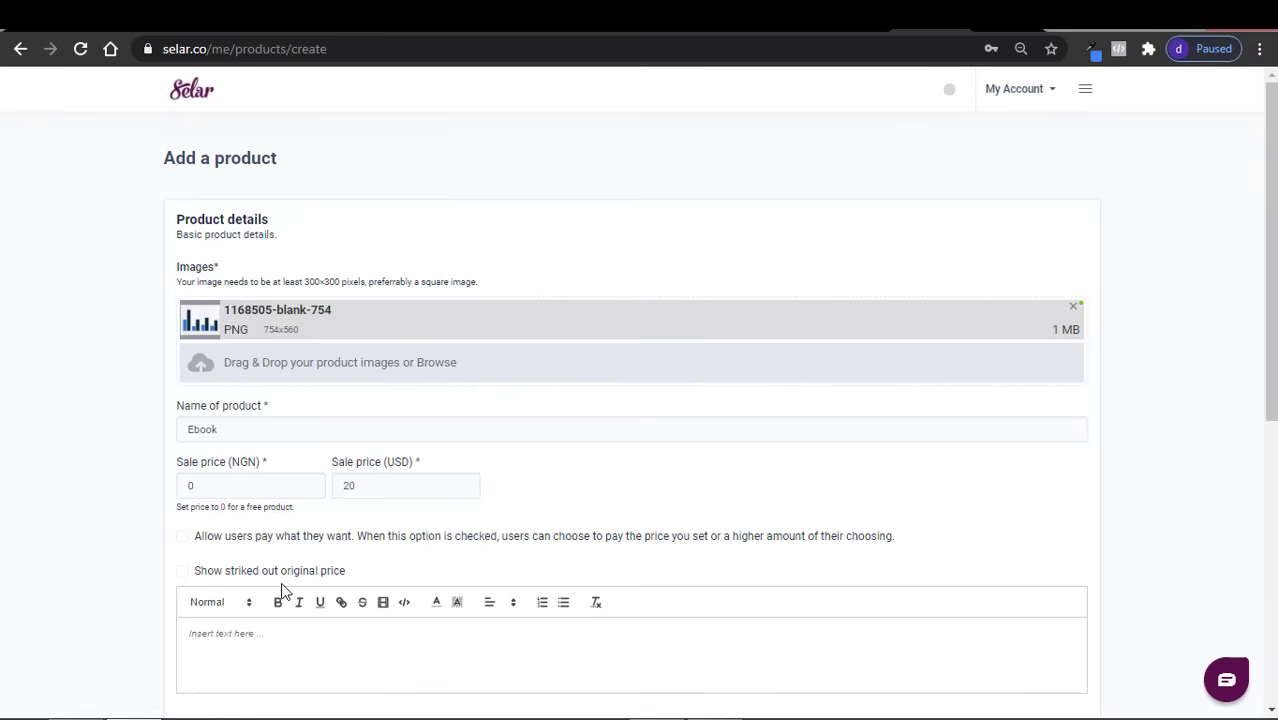
click(182, 570)
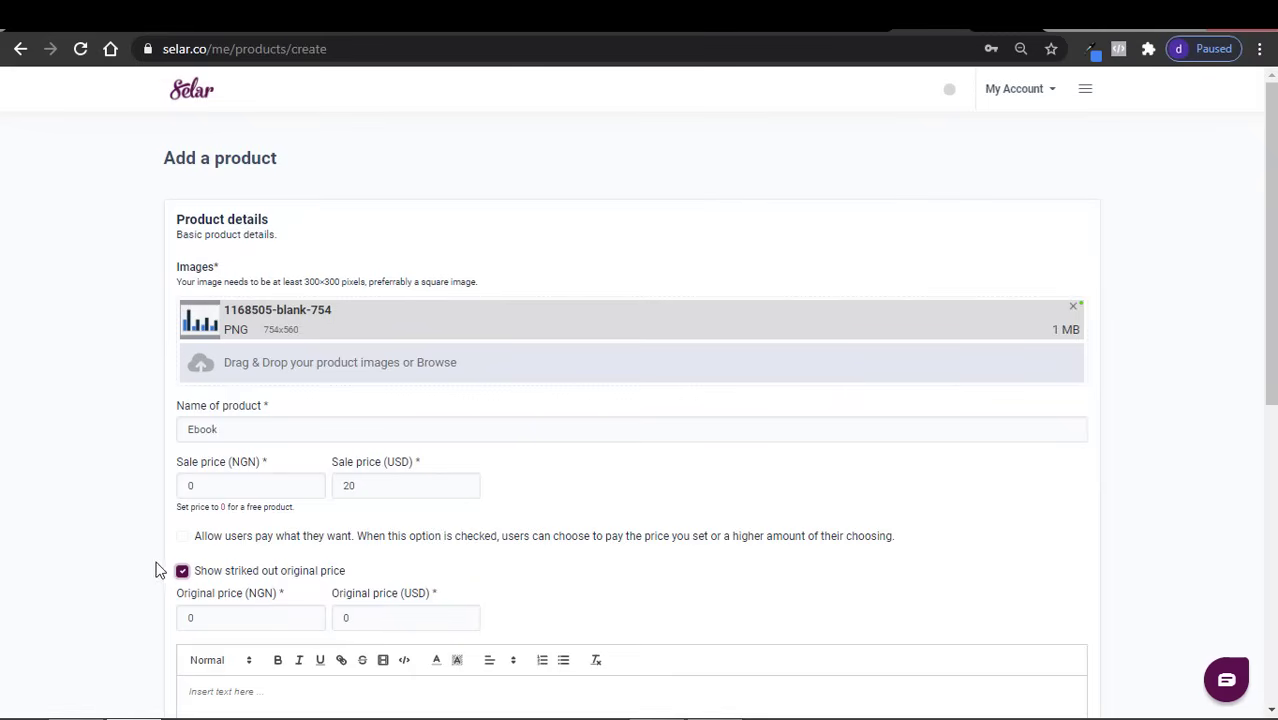
click(182, 570)
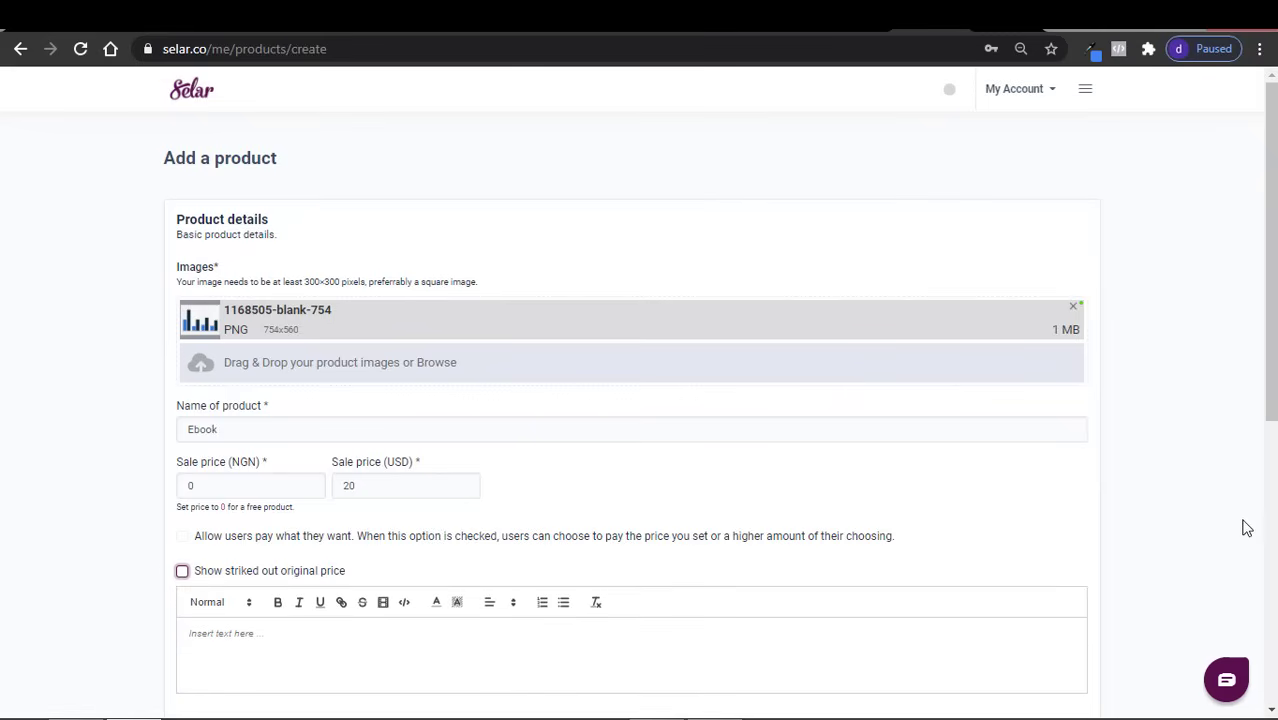
scroll(down, 3)
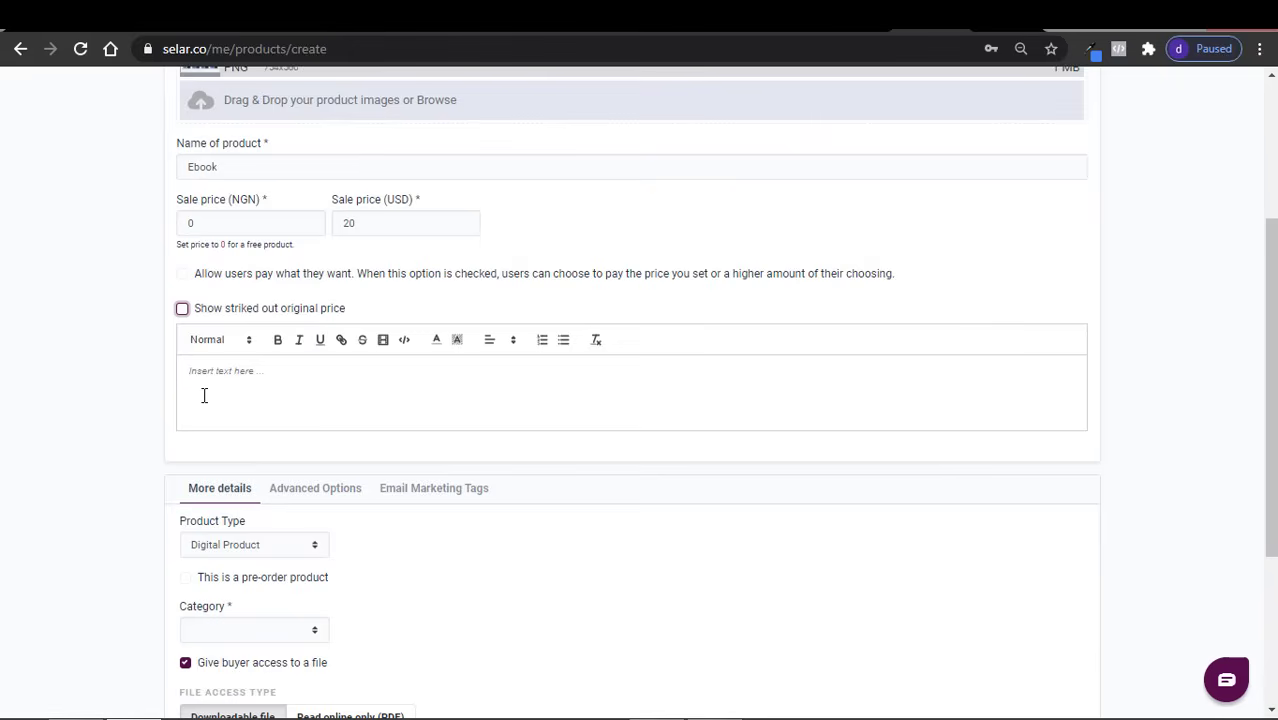
- Write 'This is a test product' as Heading 1, then make 'Please check it out' red
click(182, 308)
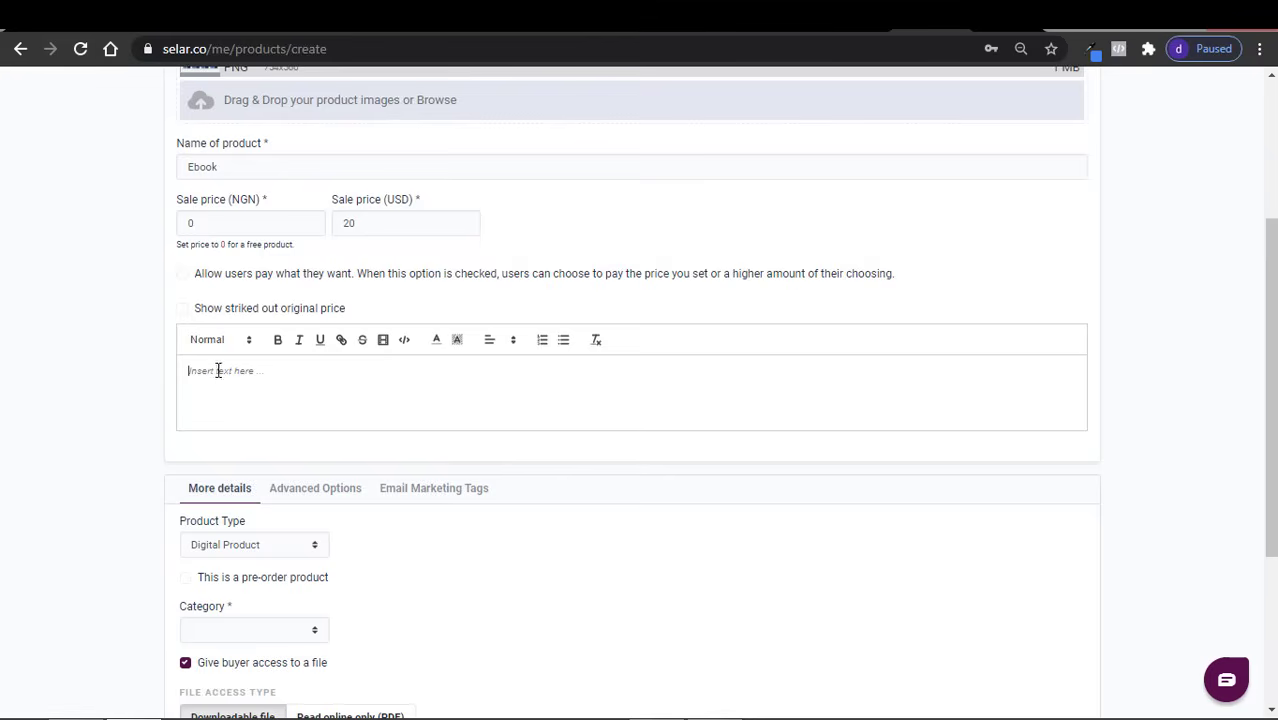
click(214, 339)
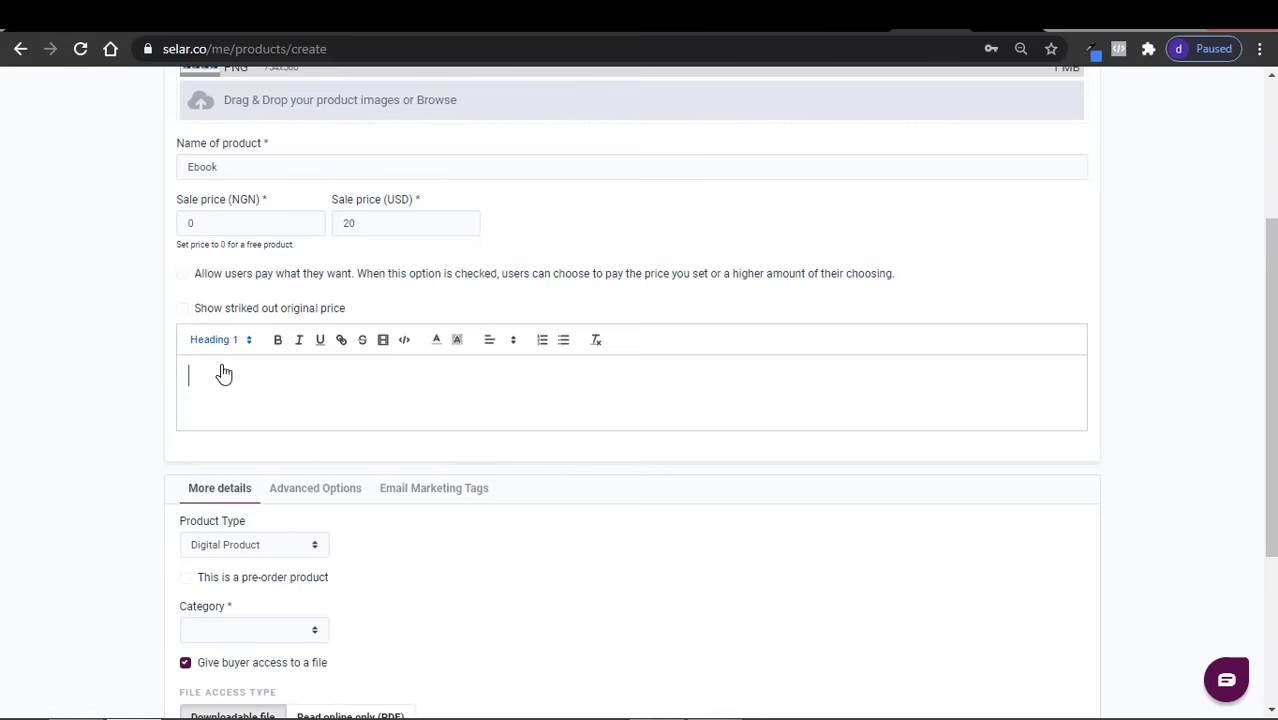
text(This is a test product)
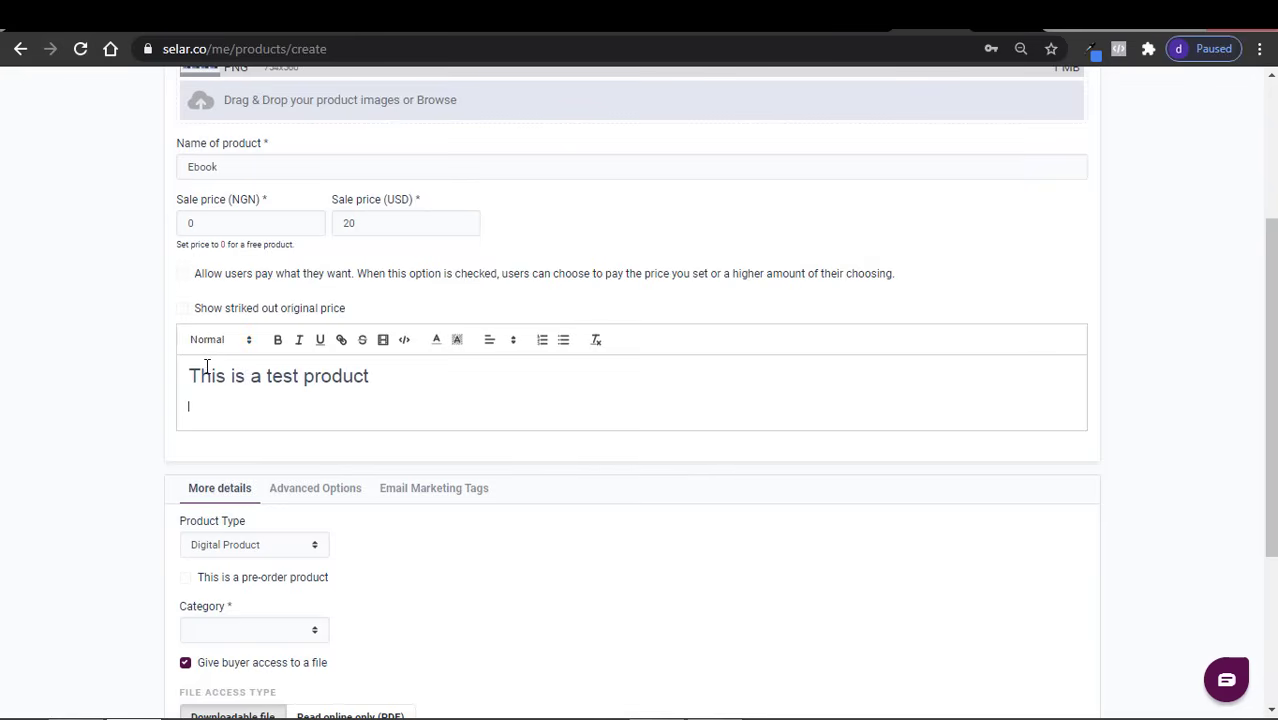
click(219, 339)
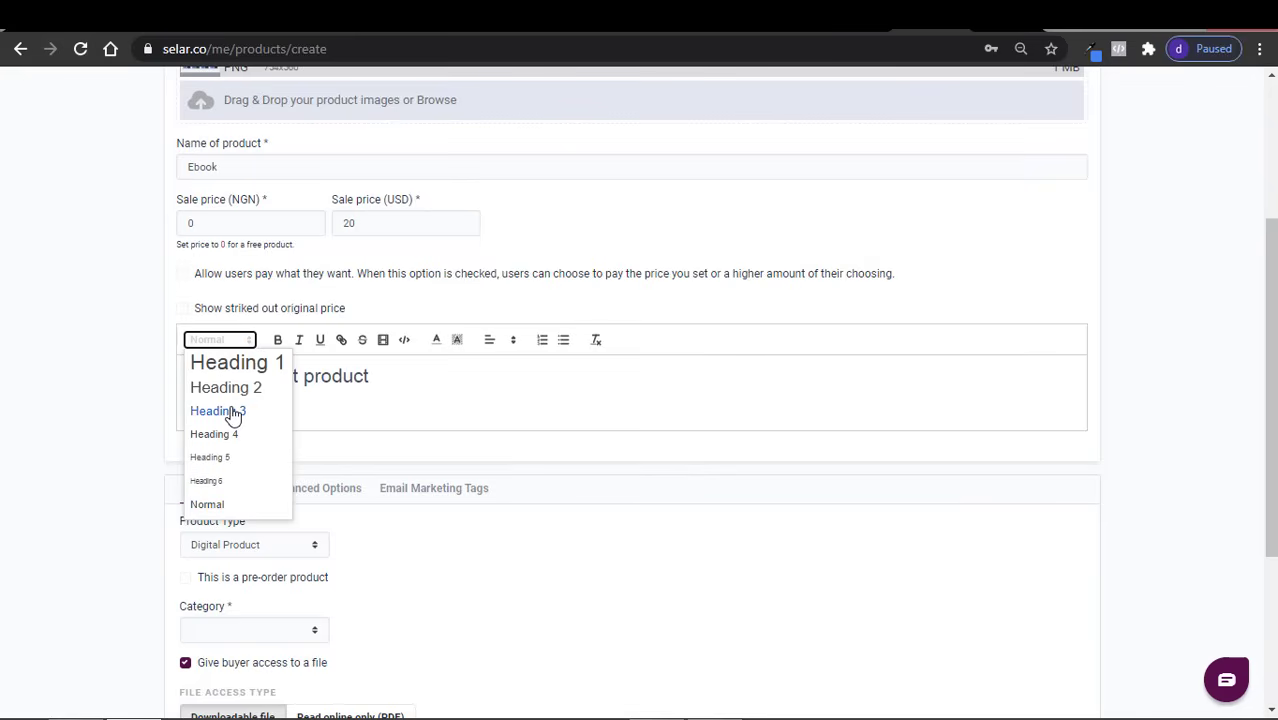
click(217, 410)
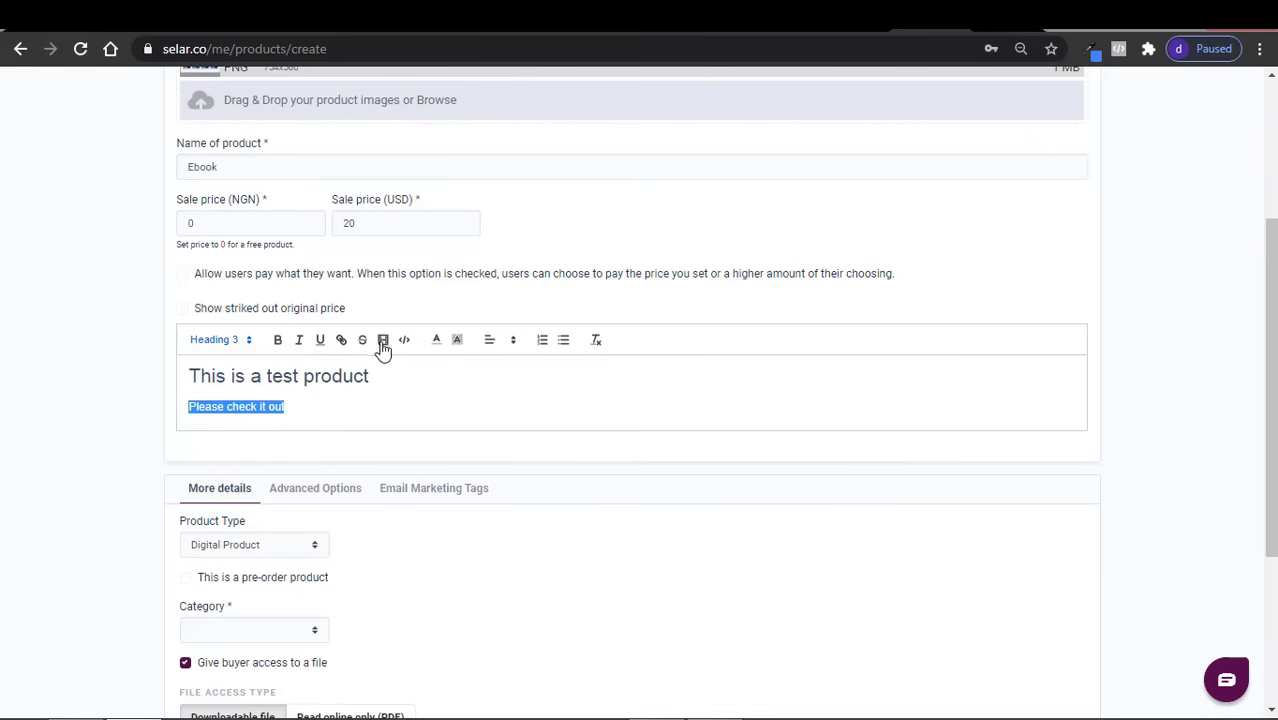
click(436, 339)
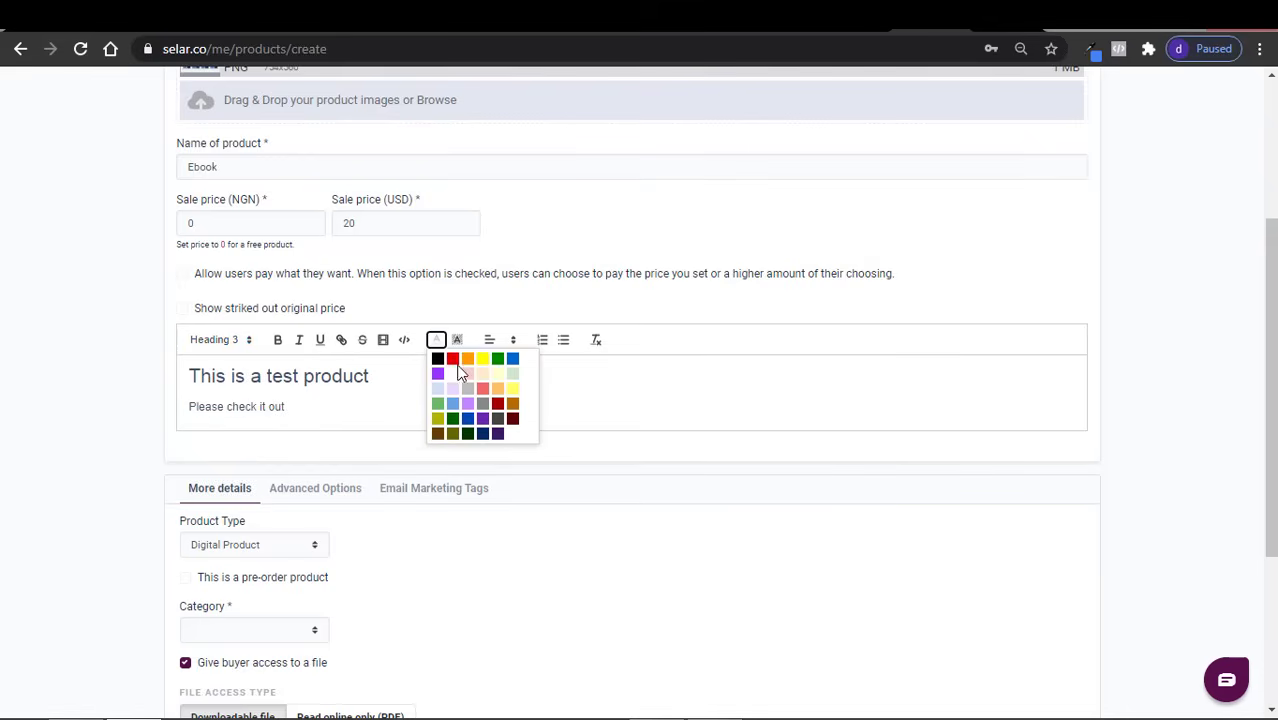
click(451, 358)
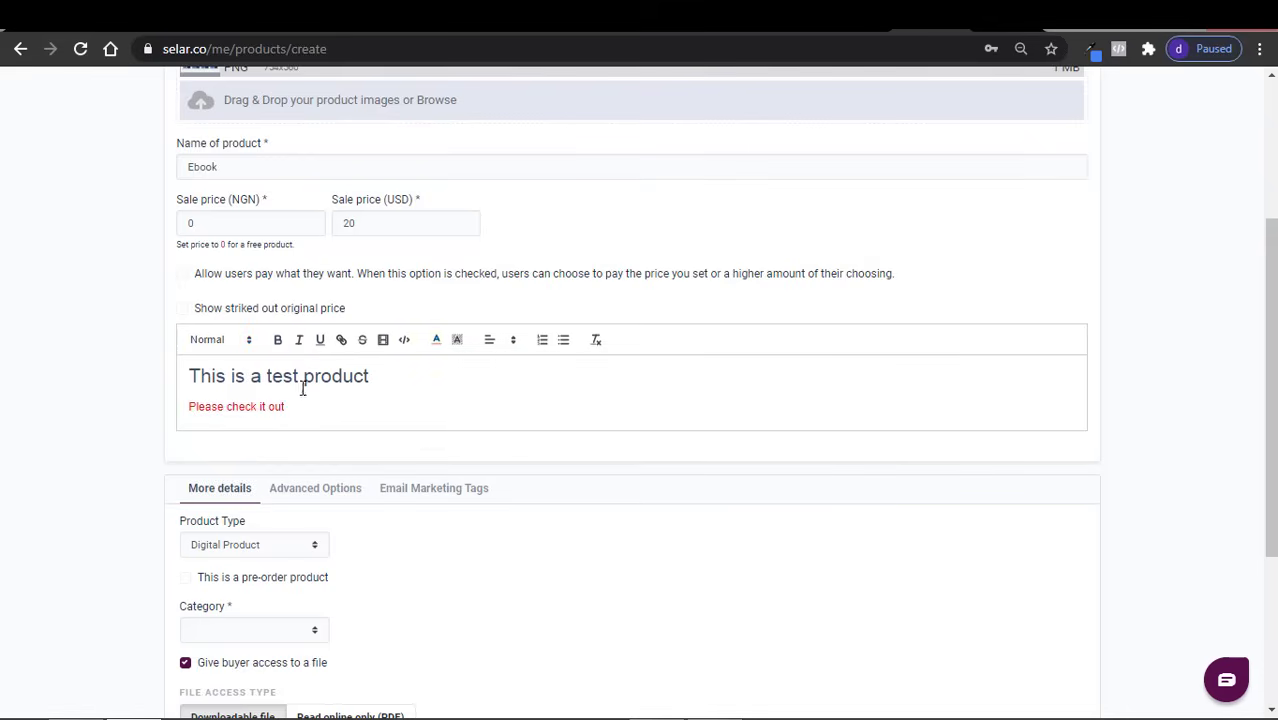
mouse_move(299, 340)
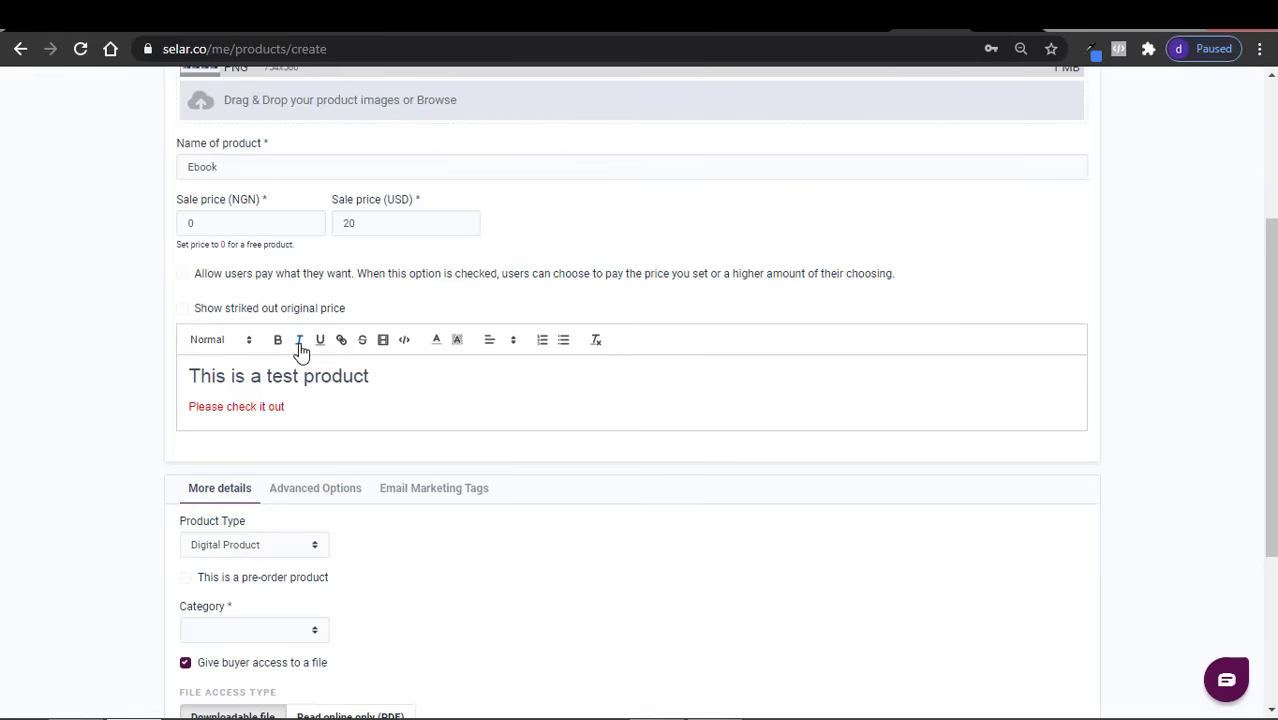
mouse_move(380, 363)
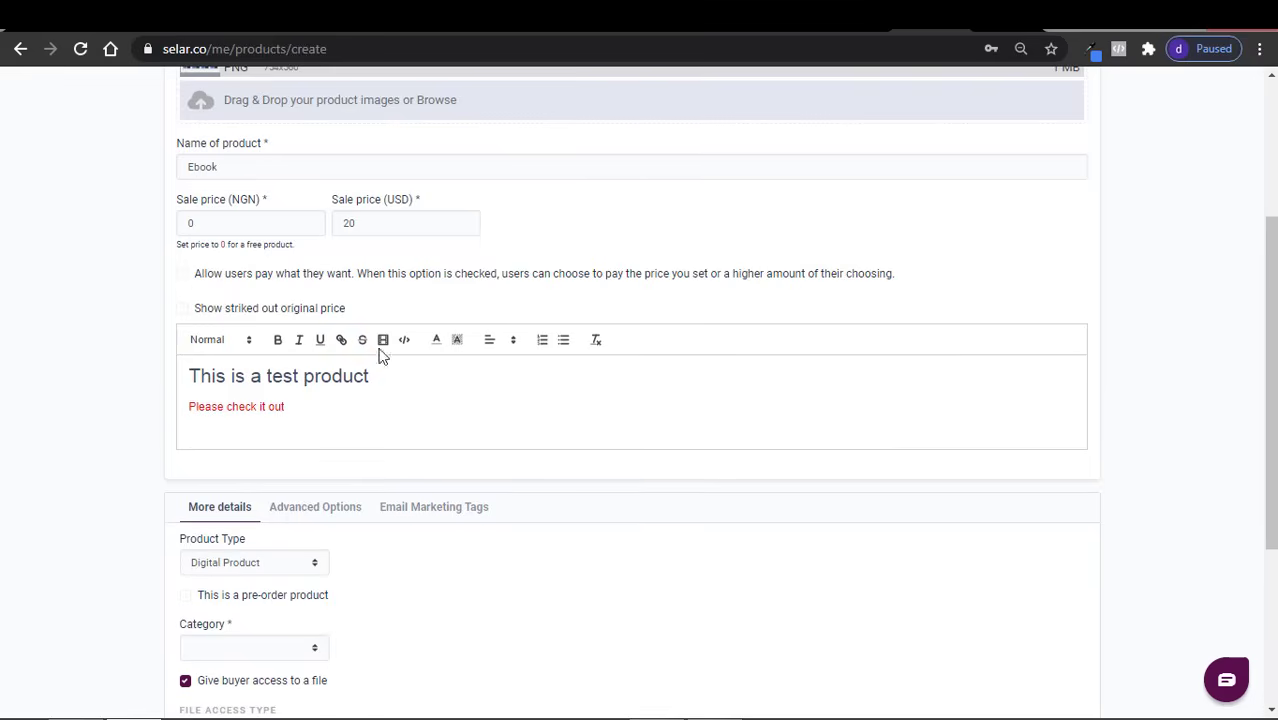
- Embed video ID 'Video_Facebook_Targeting' in the description and start a new line below it
click(383, 339)
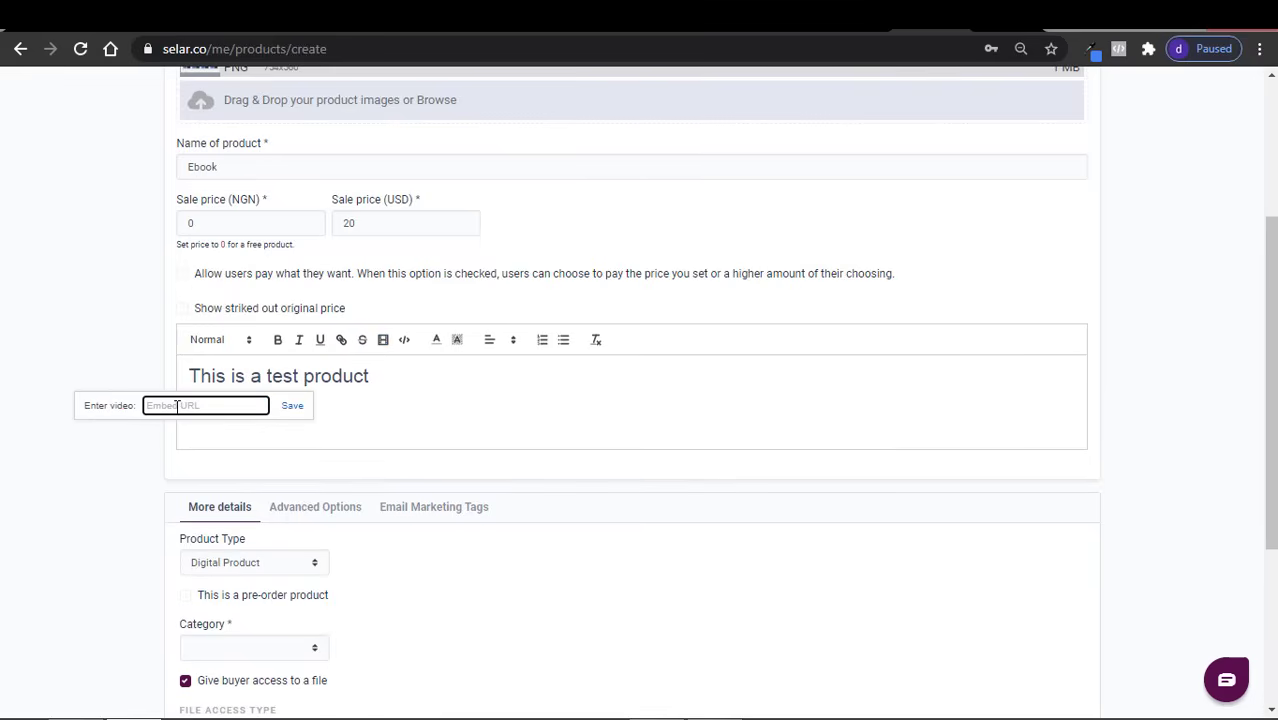
text(Video_Facebook_Targeting)
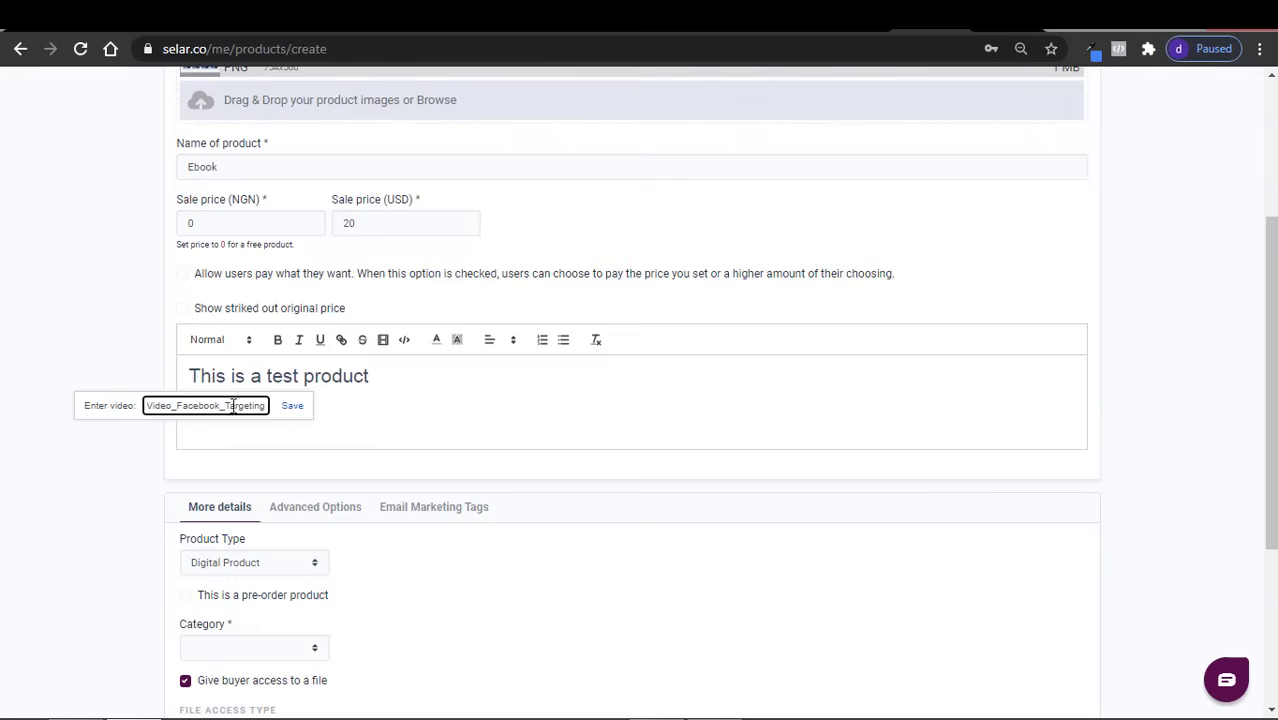
click(292, 405)
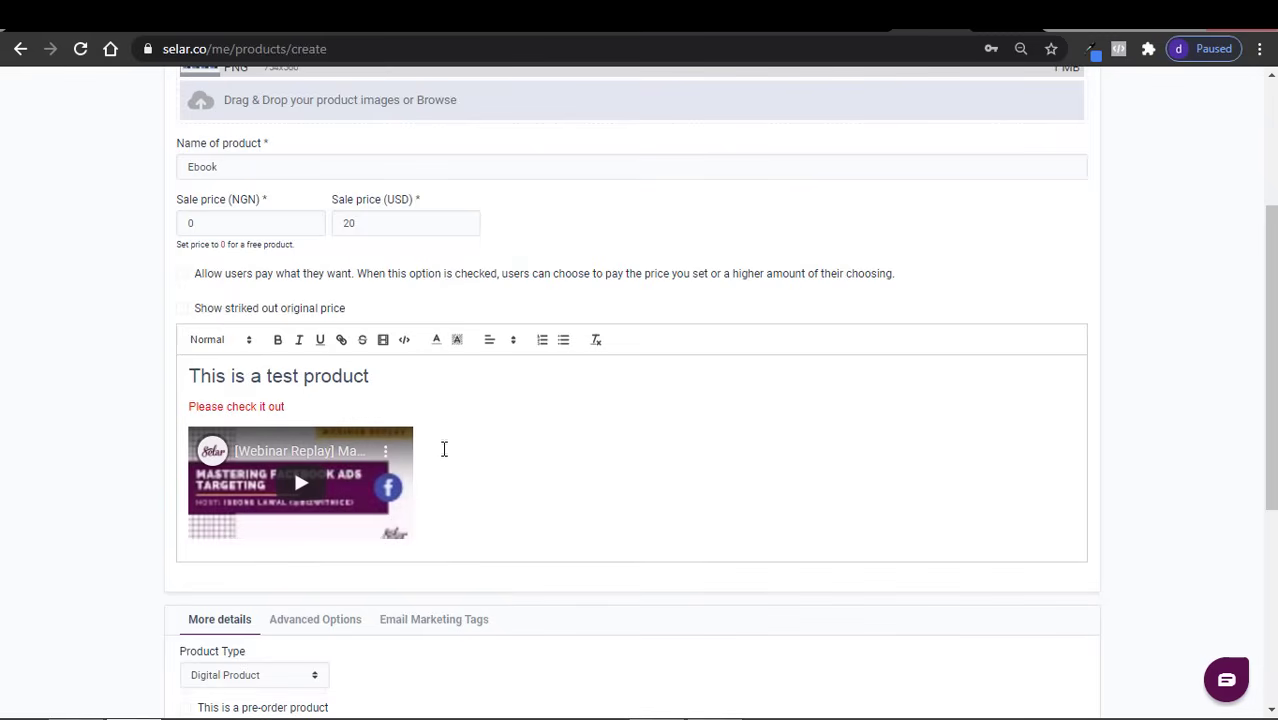
click(466, 505)
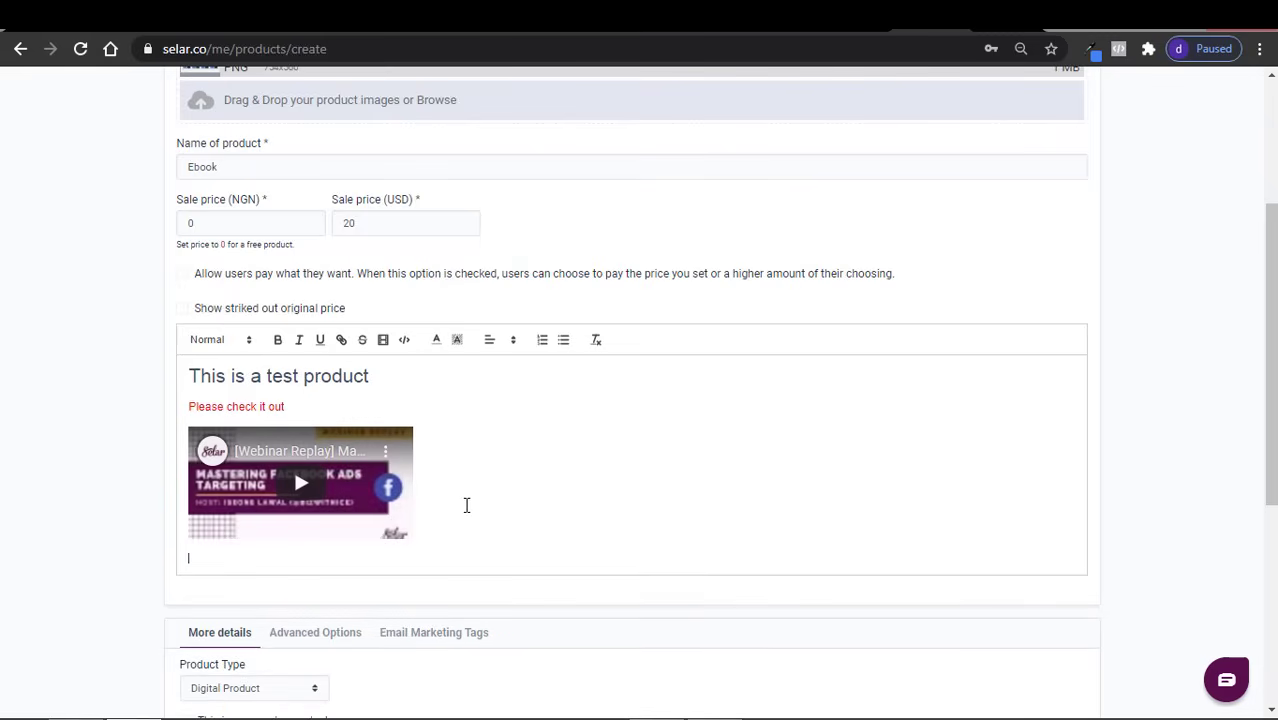
- Choose Books from the Category dropdown under More details
scroll(down, 3)
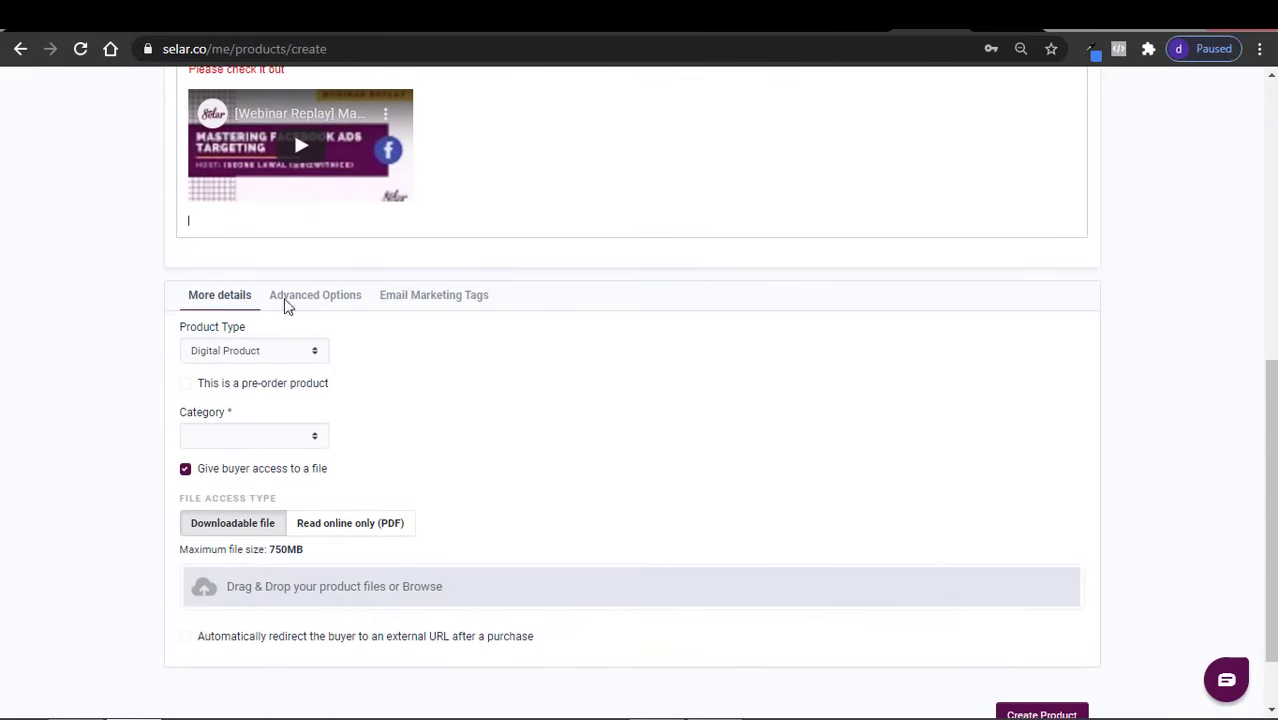
mouse_move(222, 350)
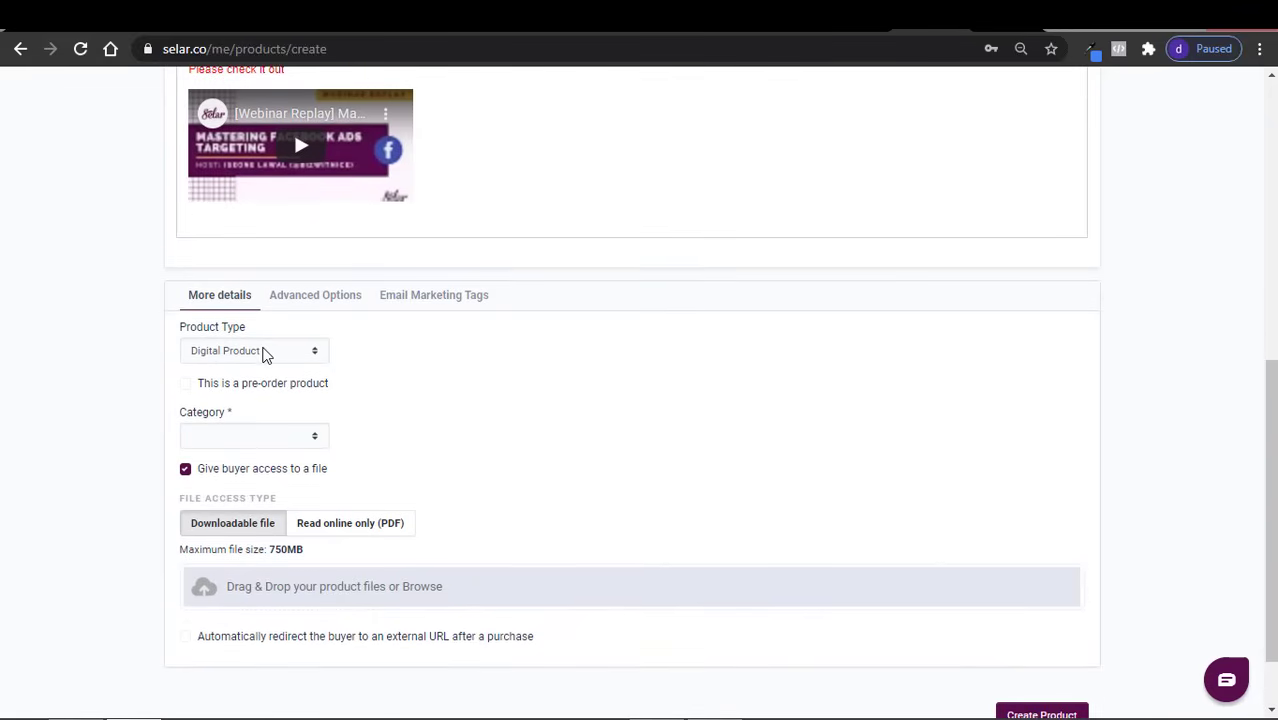
mouse_move(250, 360)
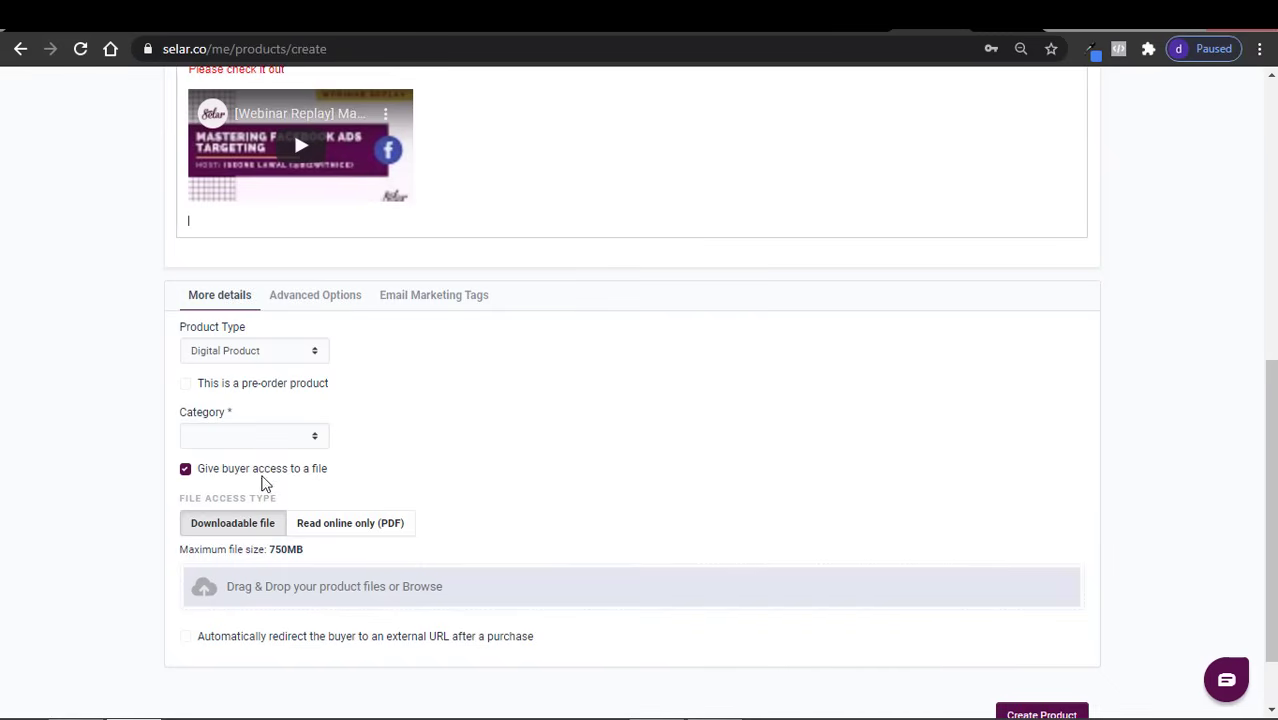
click(253, 435)
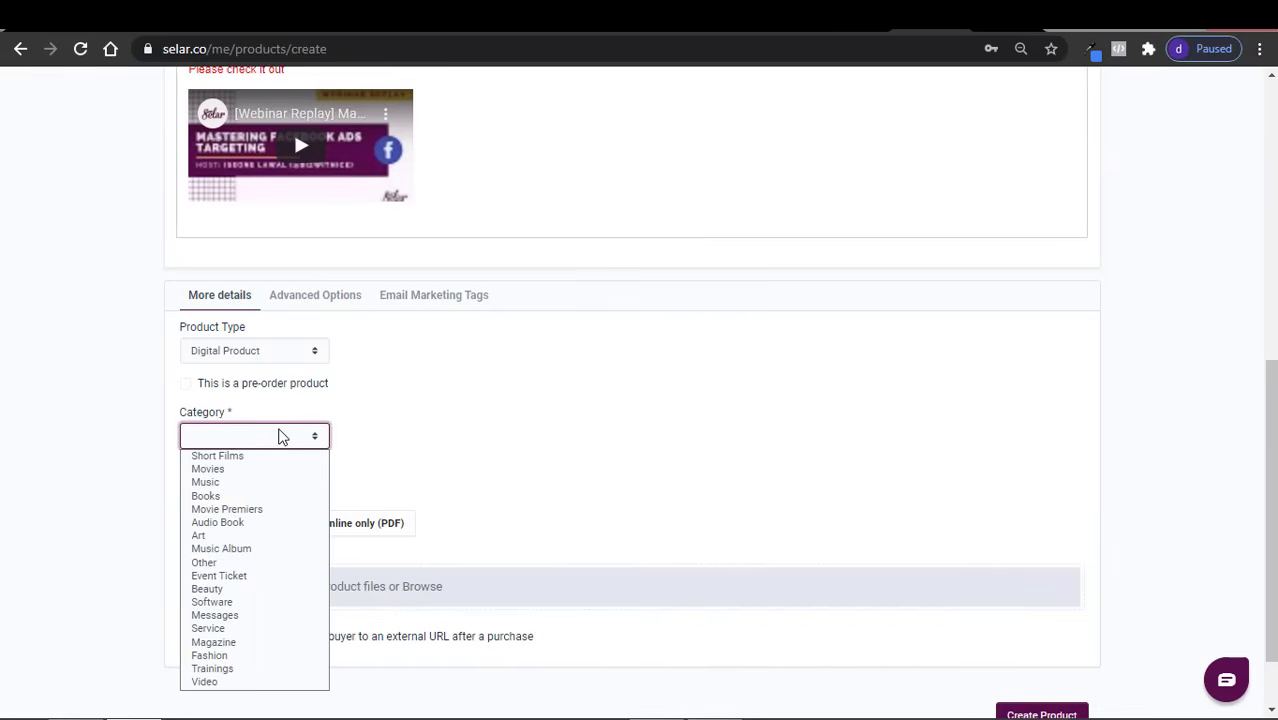
click(205, 495)
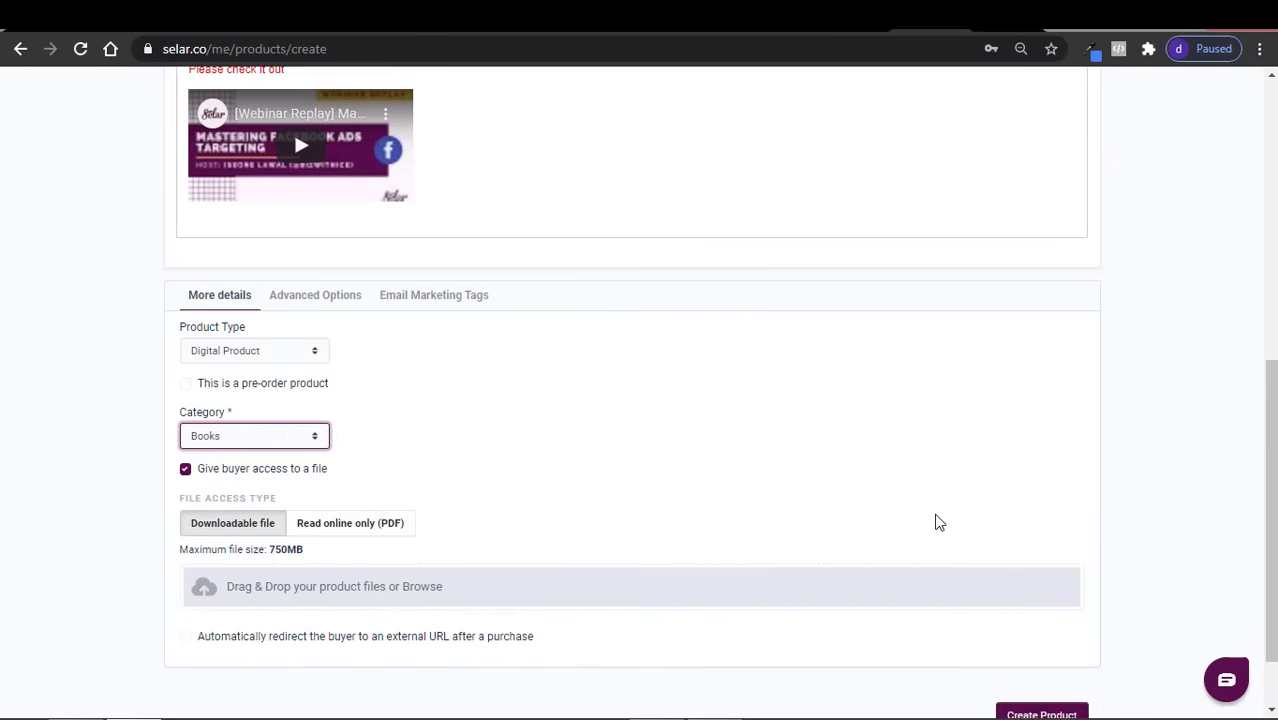
scroll(down, 3)
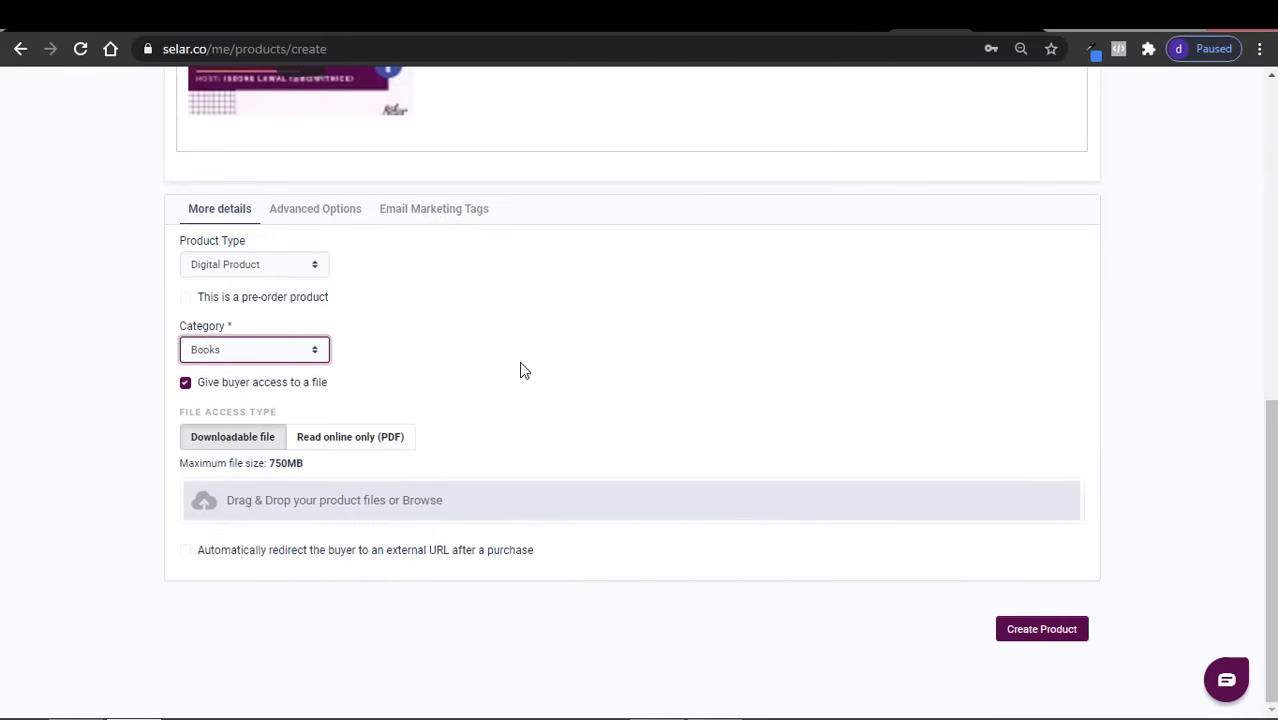
mouse_move(232, 437)
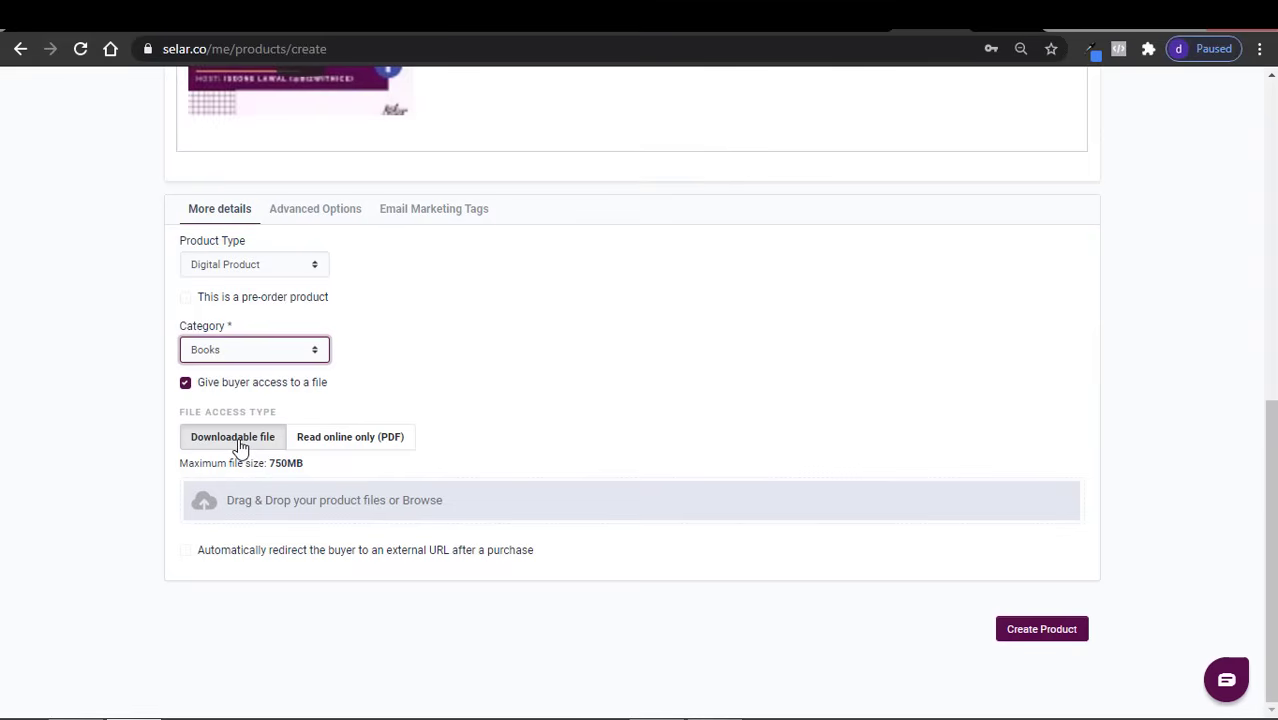
mouse_move(342, 442)
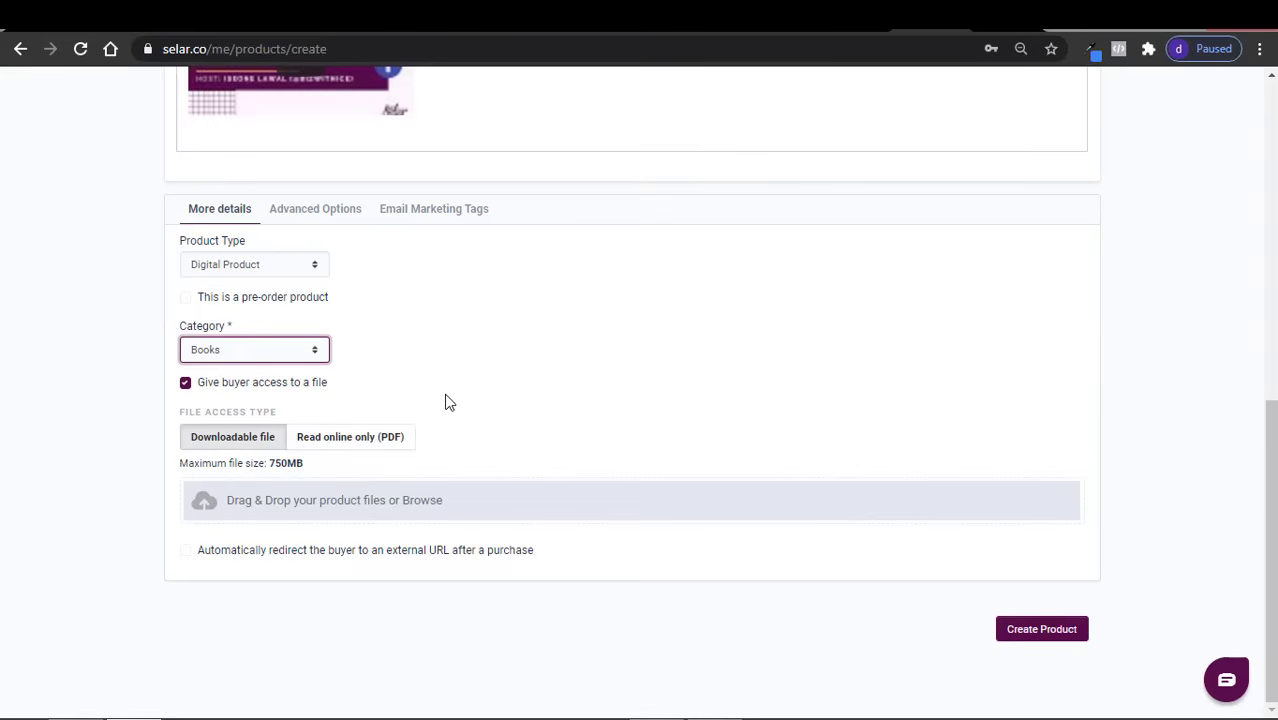
click(350, 437)
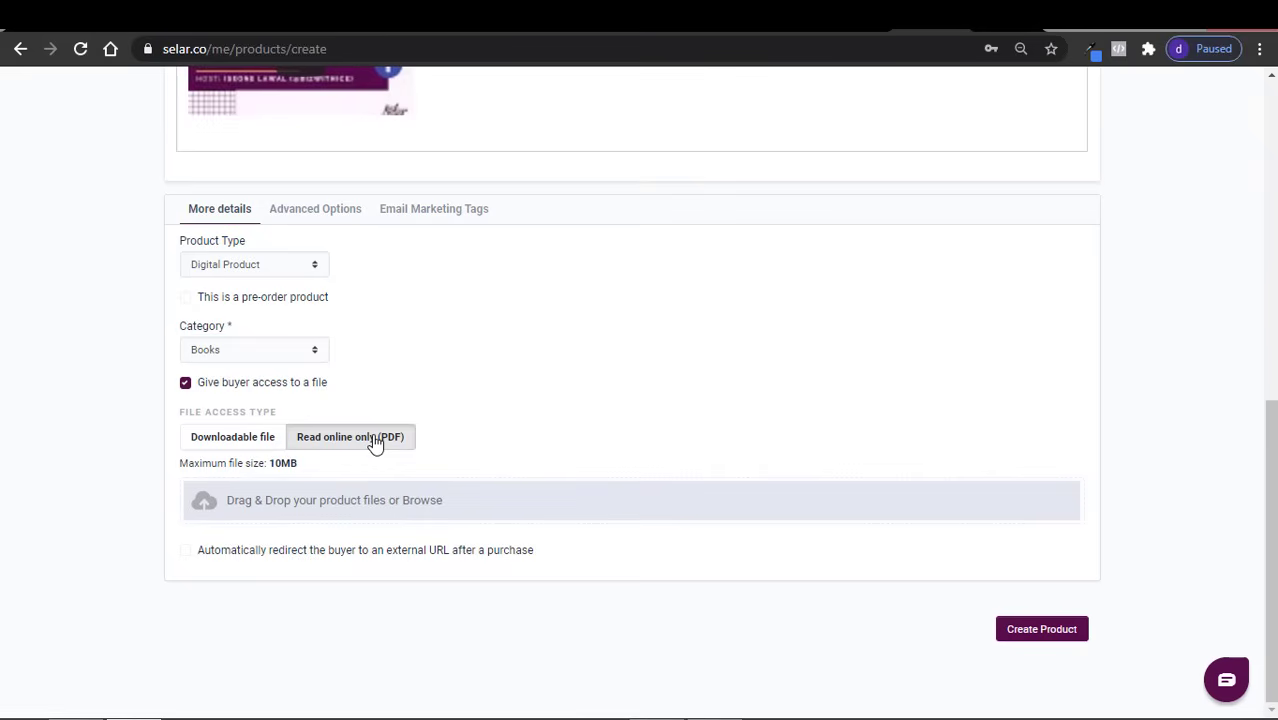
click(232, 437)
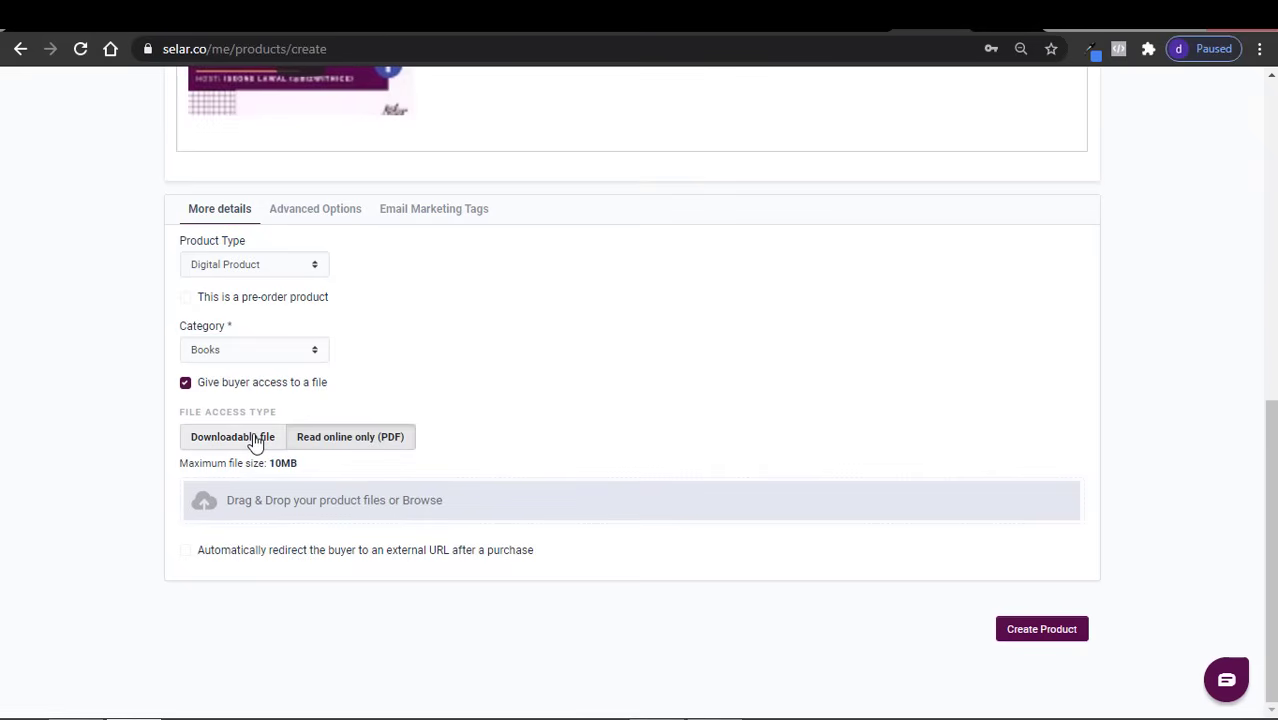
click(232, 437)
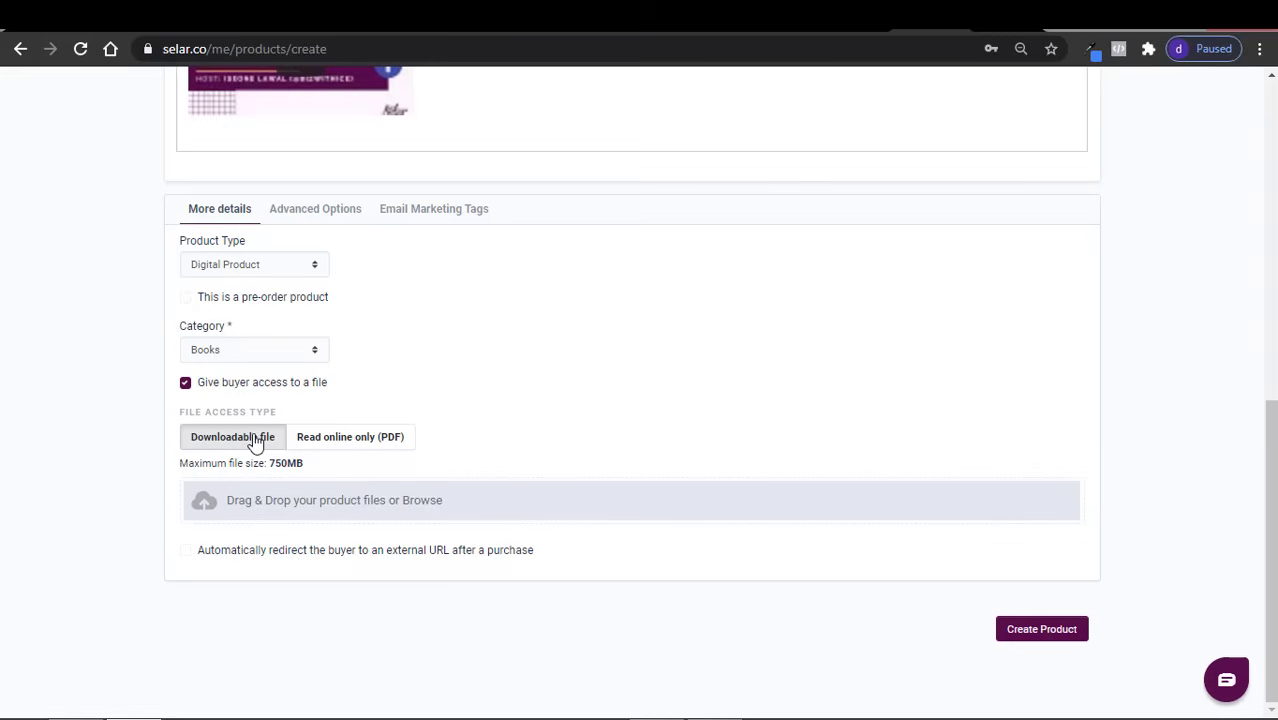
mouse_move(543, 396)
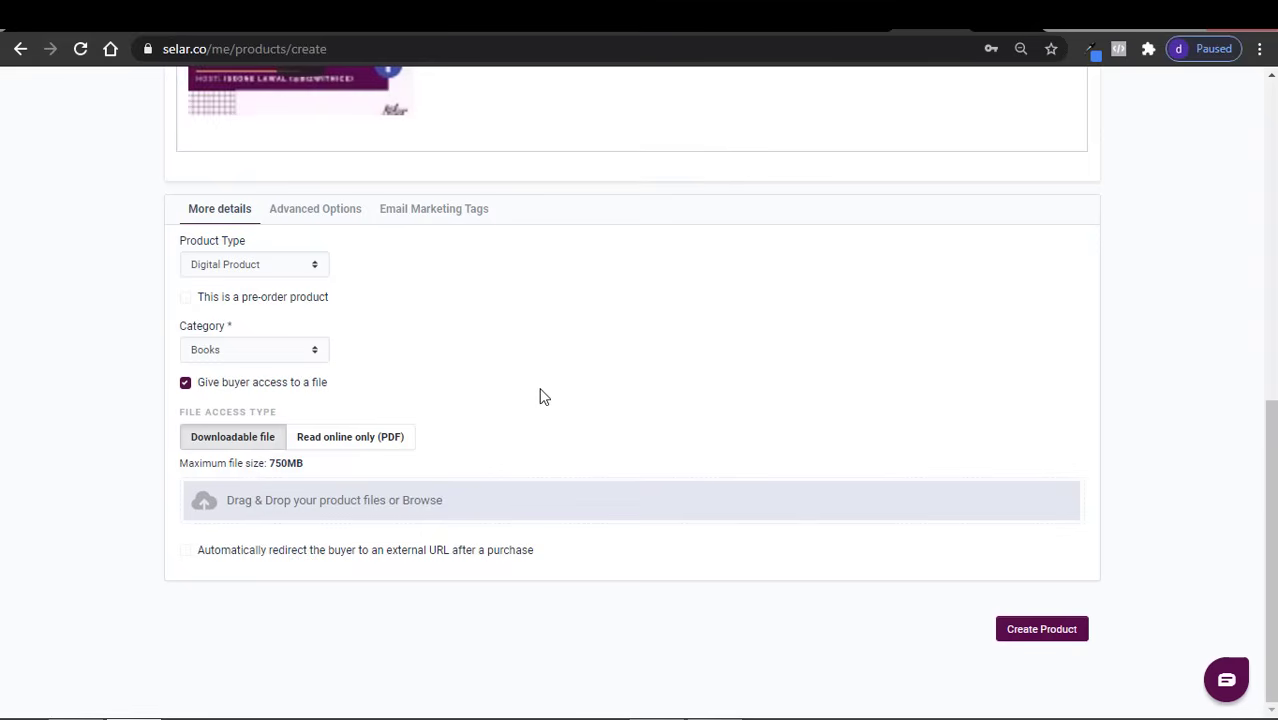
mouse_move(350, 436)
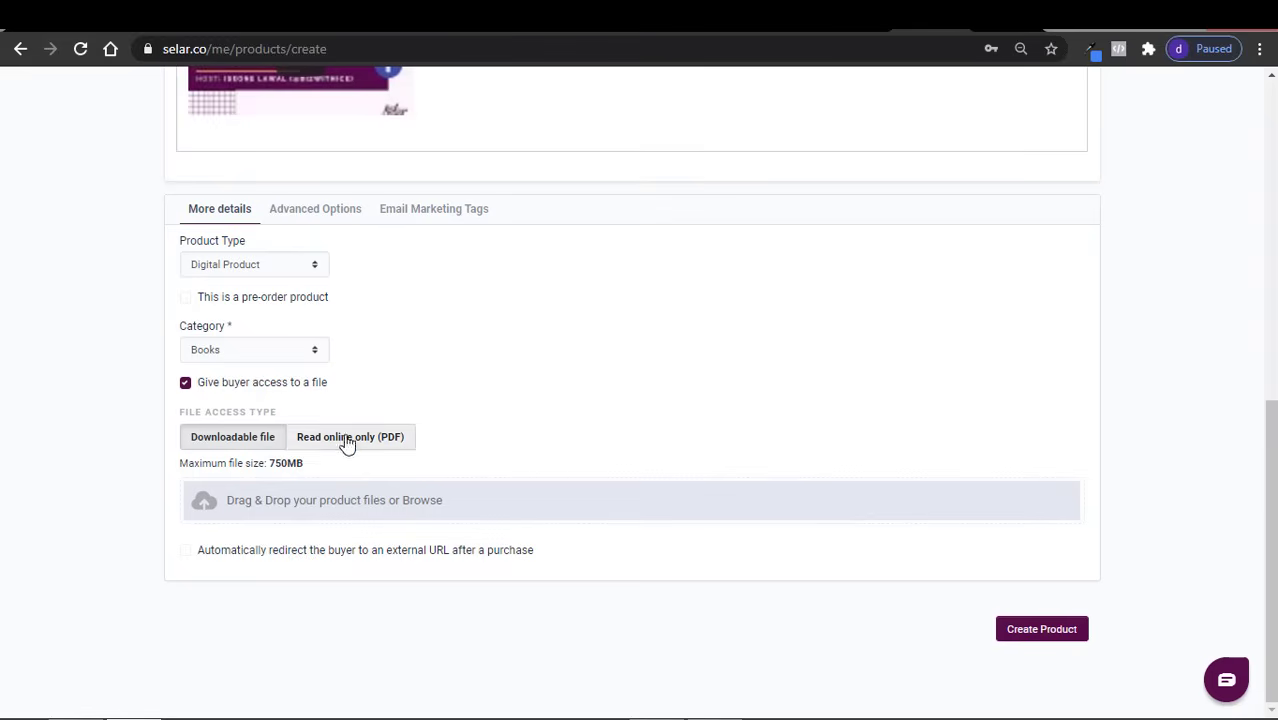
click(232, 437)
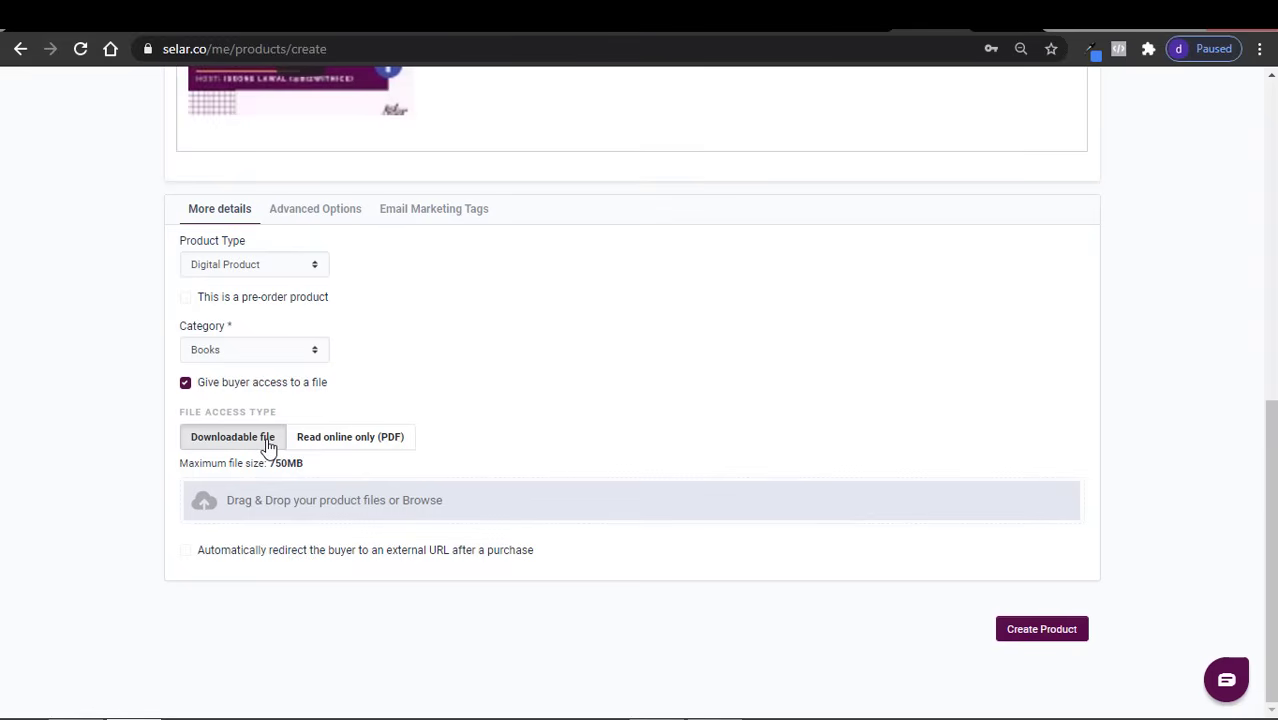
mouse_move(658, 392)
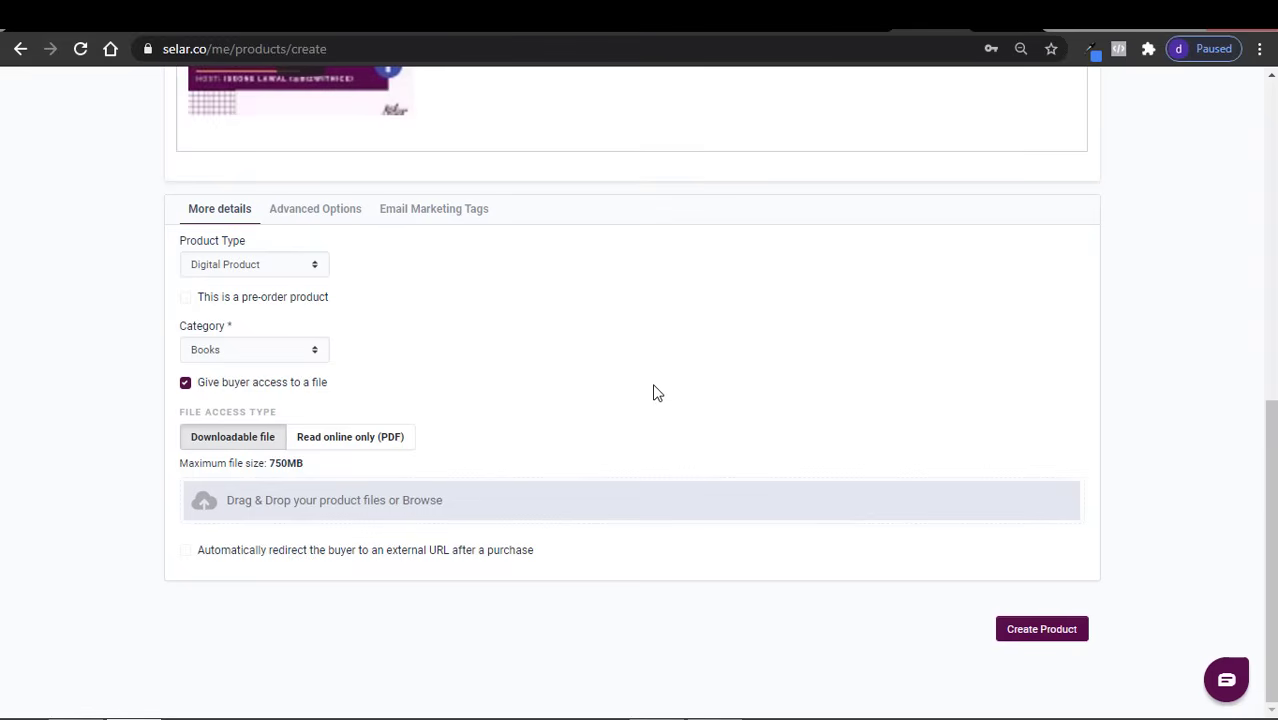
mouse_move(343, 476)
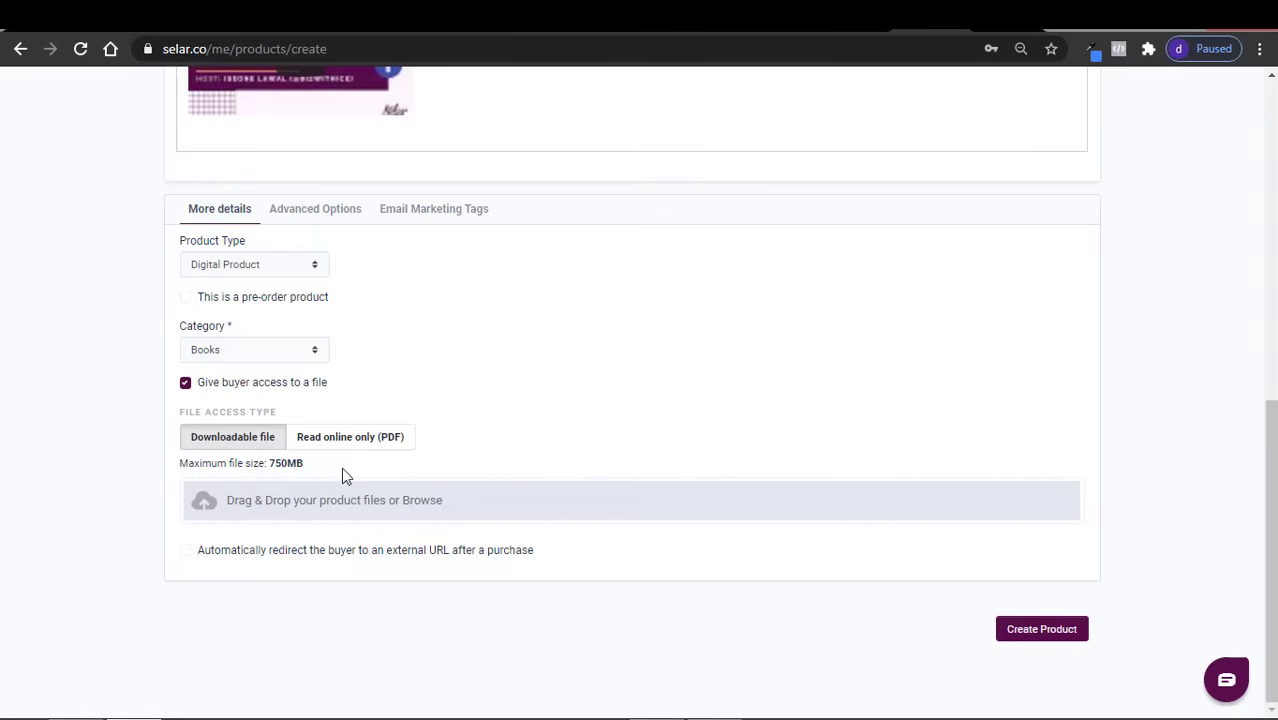
mouse_move(306, 498)
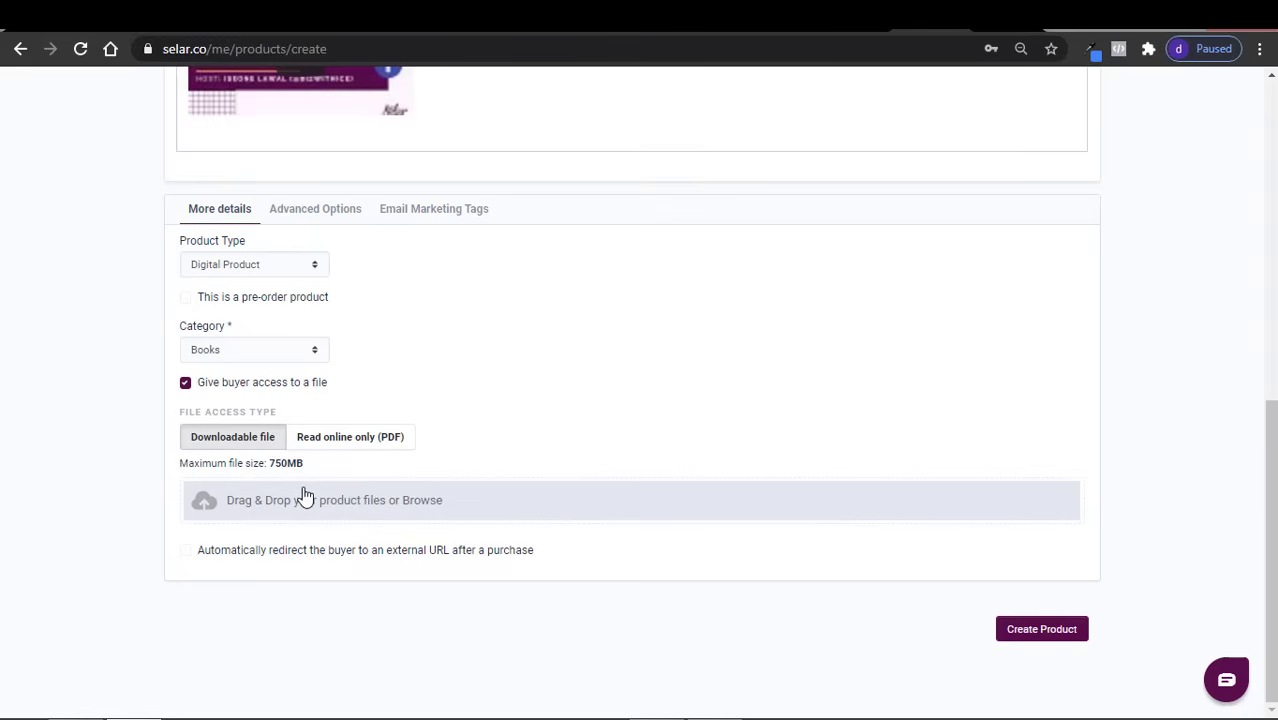
mouse_move(383, 510)
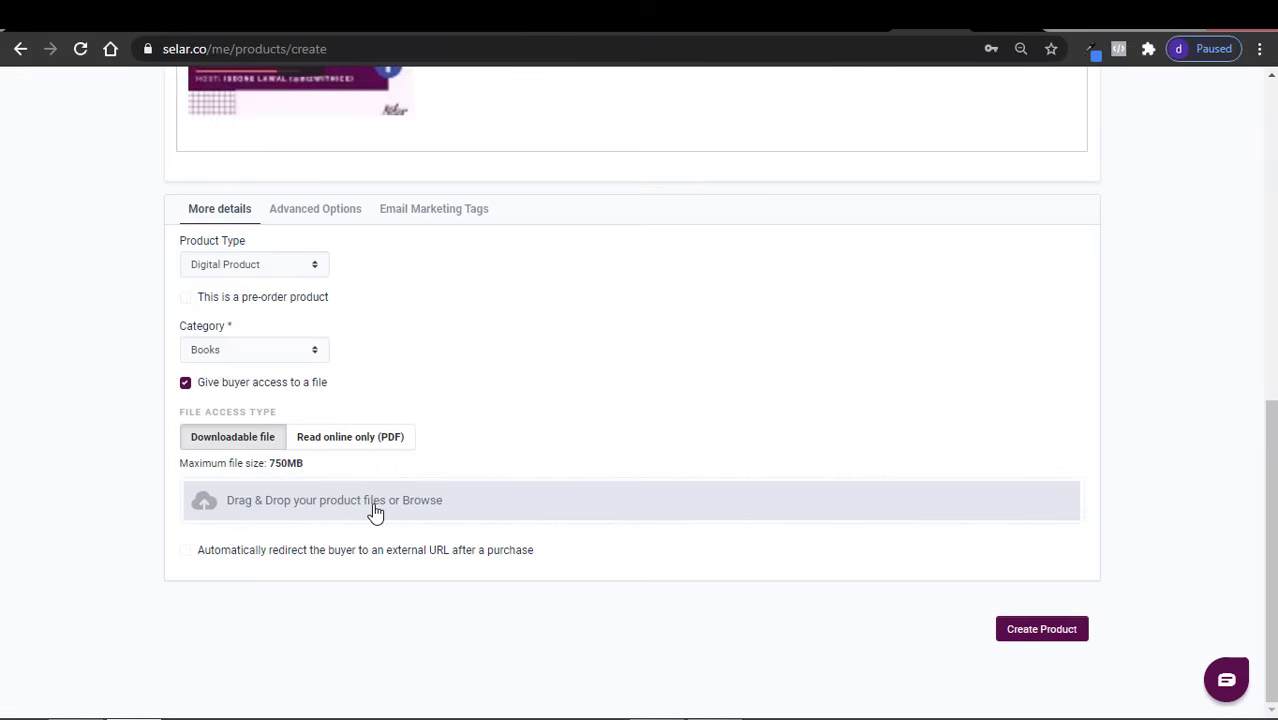
mouse_move(399, 511)
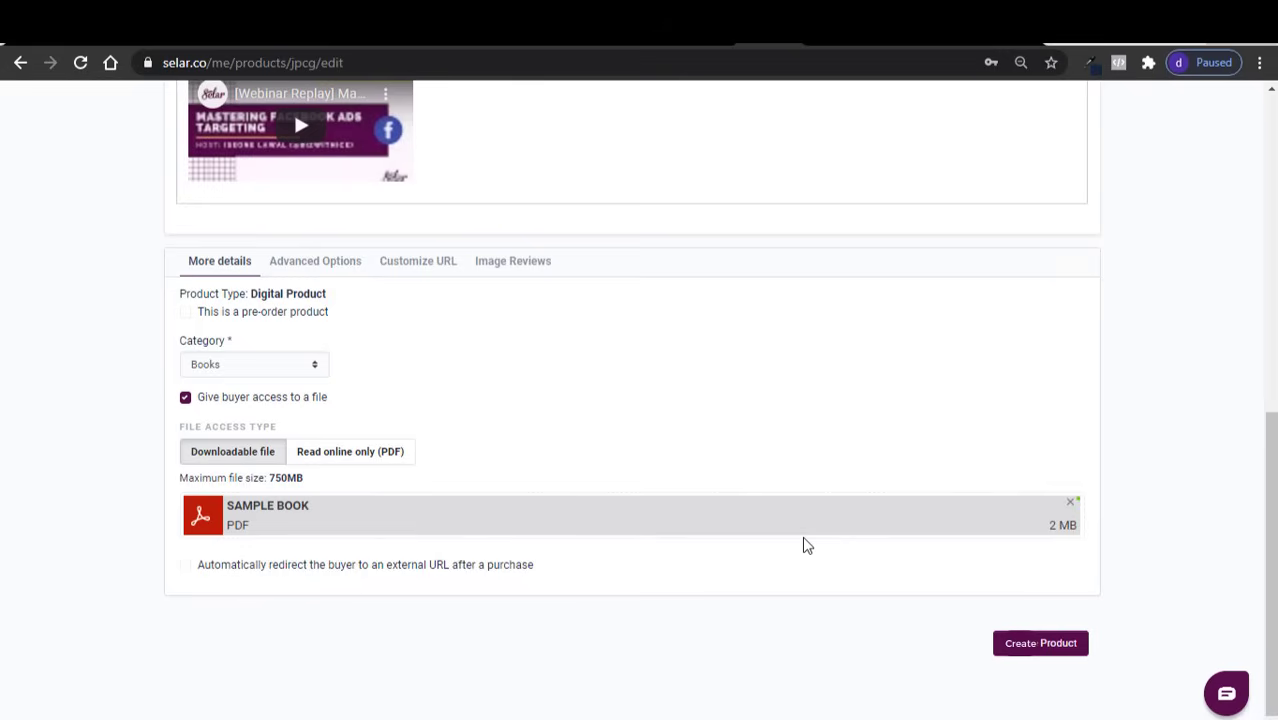
mouse_move(342, 524)
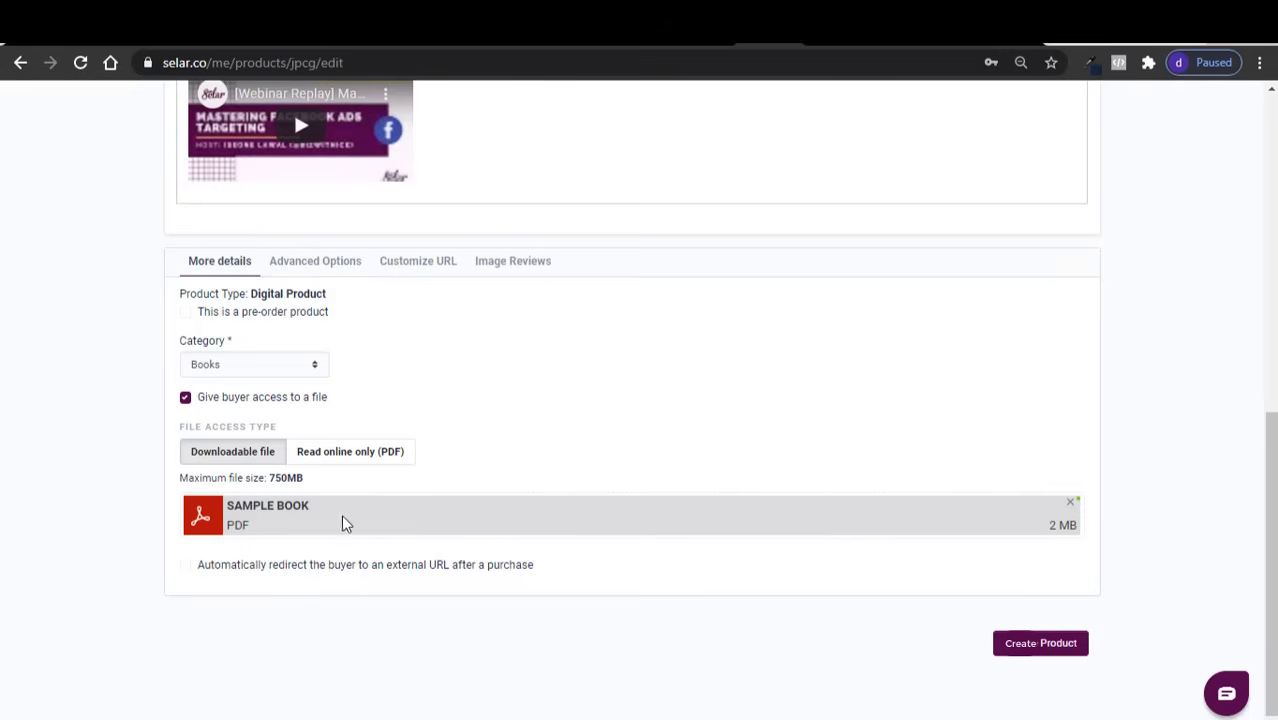
mouse_move(823, 519)
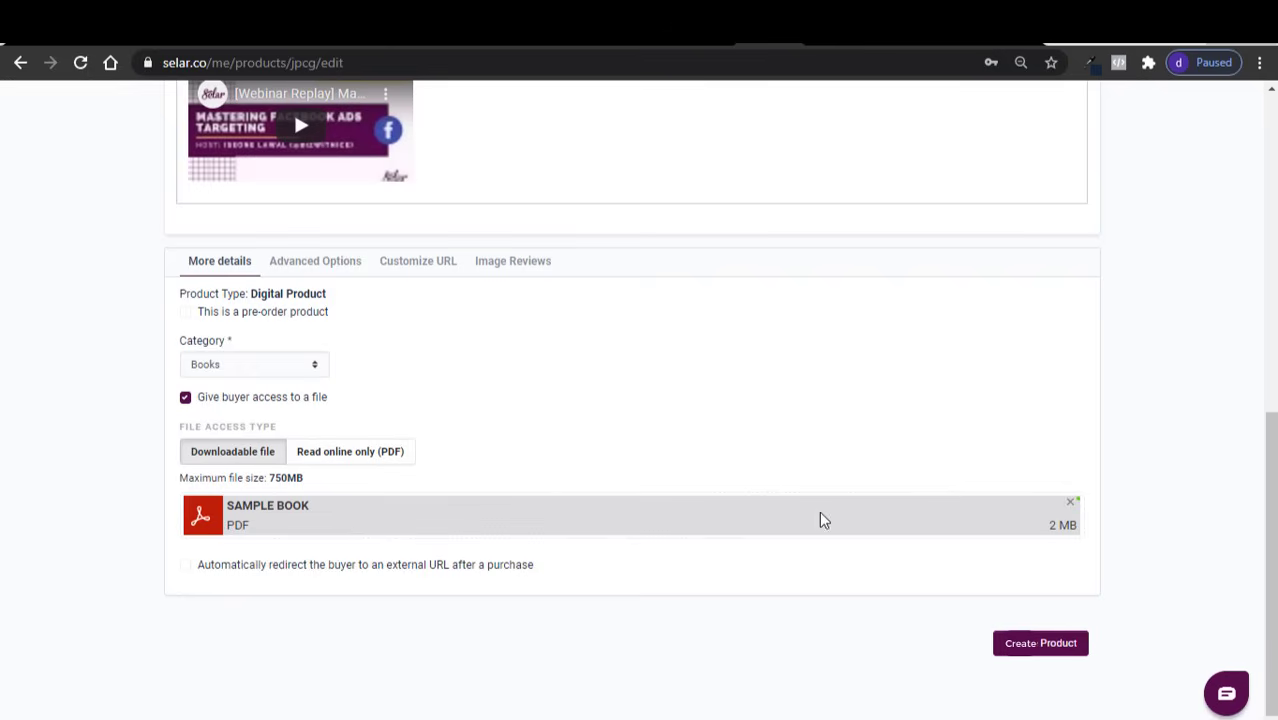
mouse_move(940, 532)
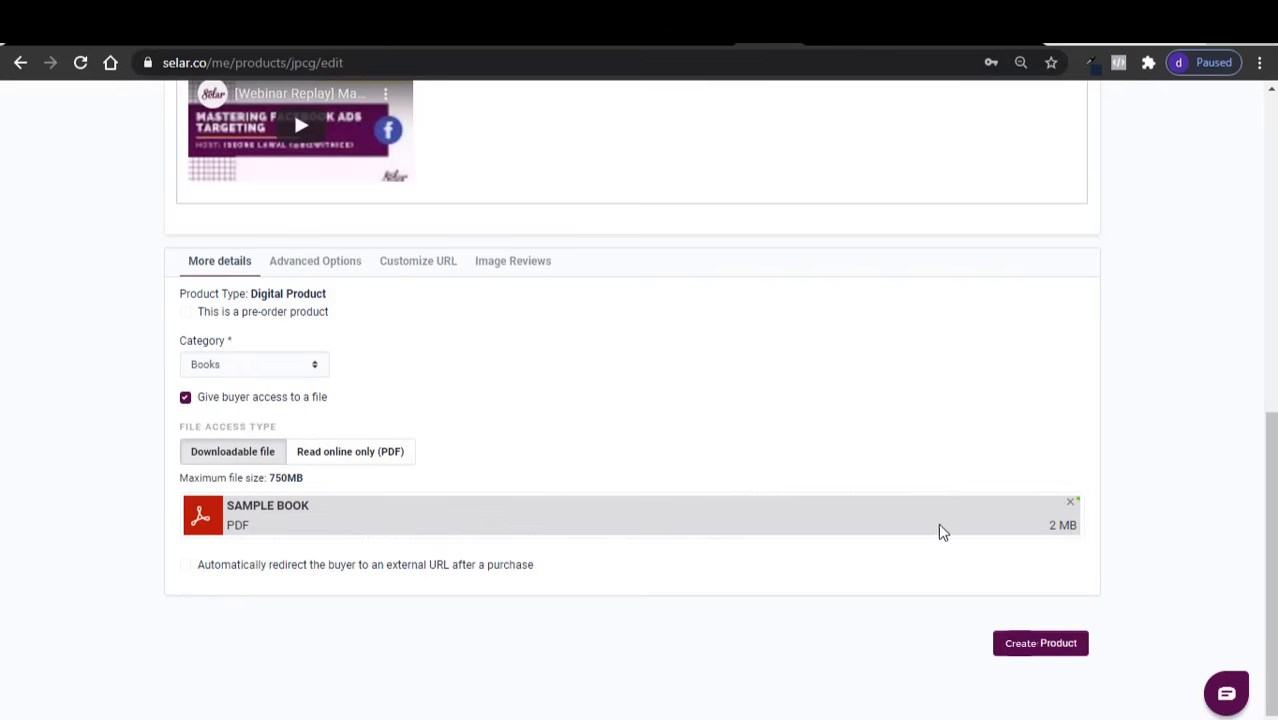
- Review More details and submit the Ebook product with Create Product
scroll(up, 3)
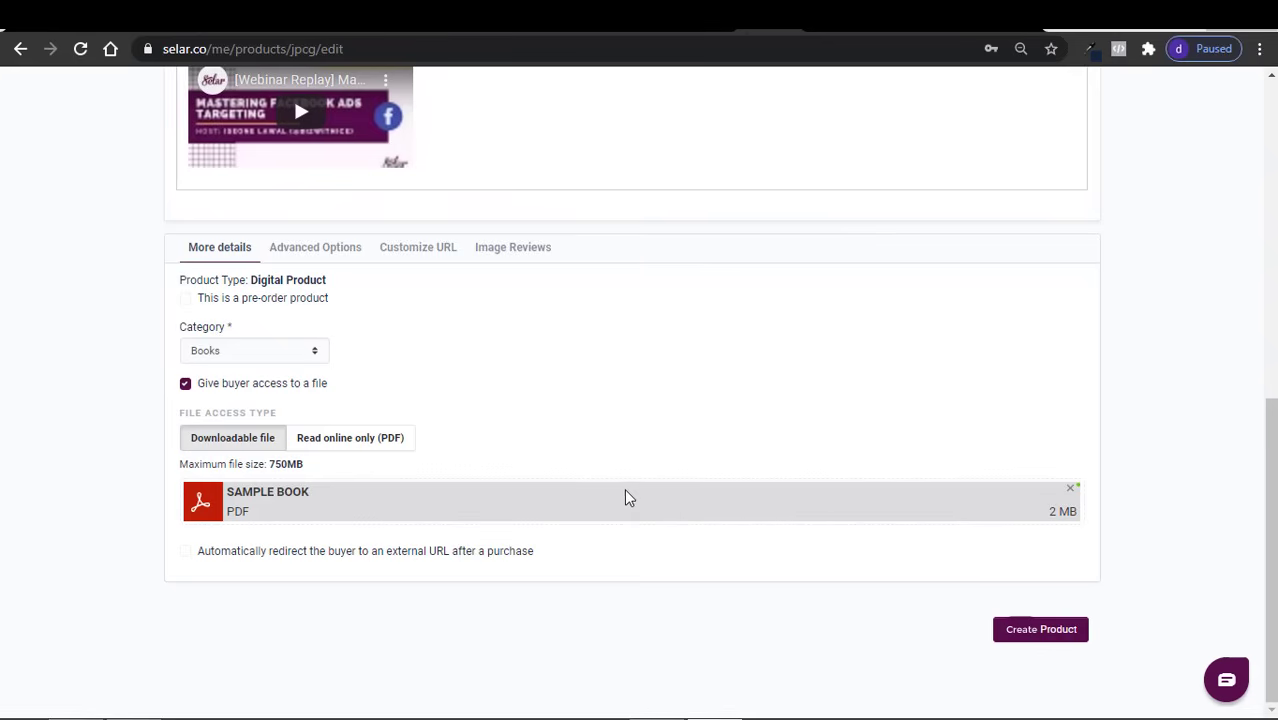
mouse_move(352, 521)
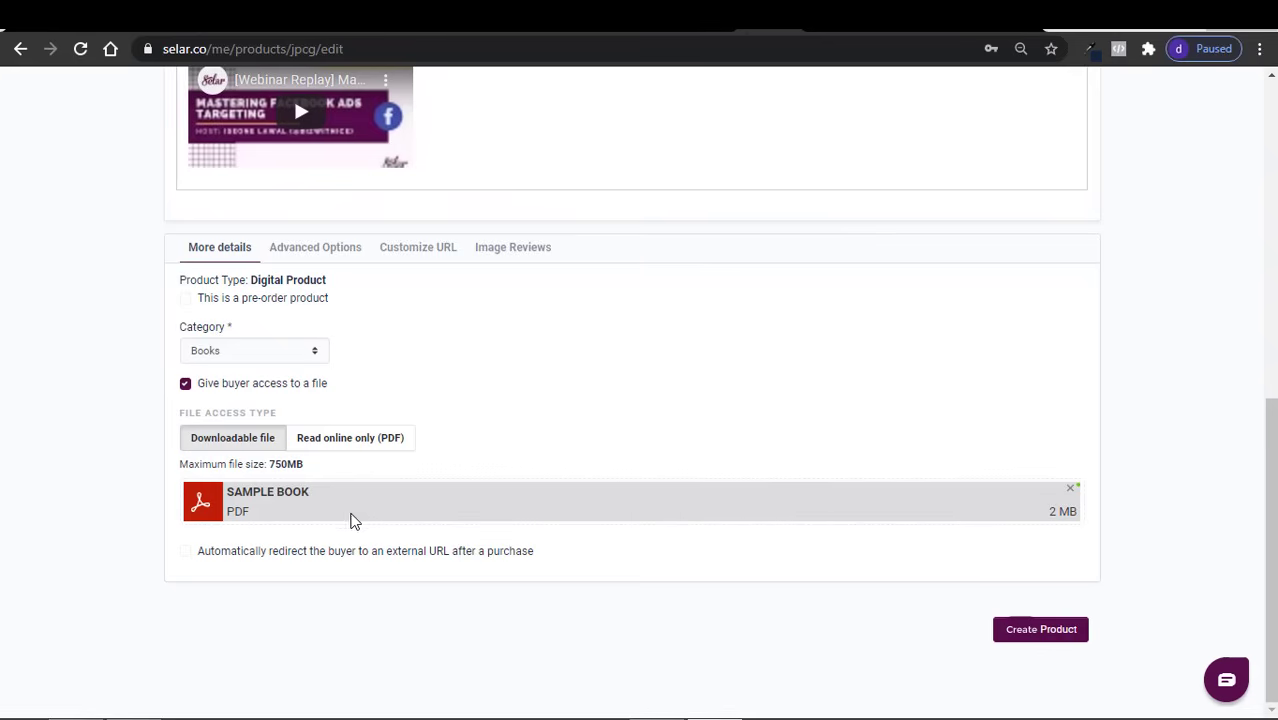
mouse_move(298, 565)
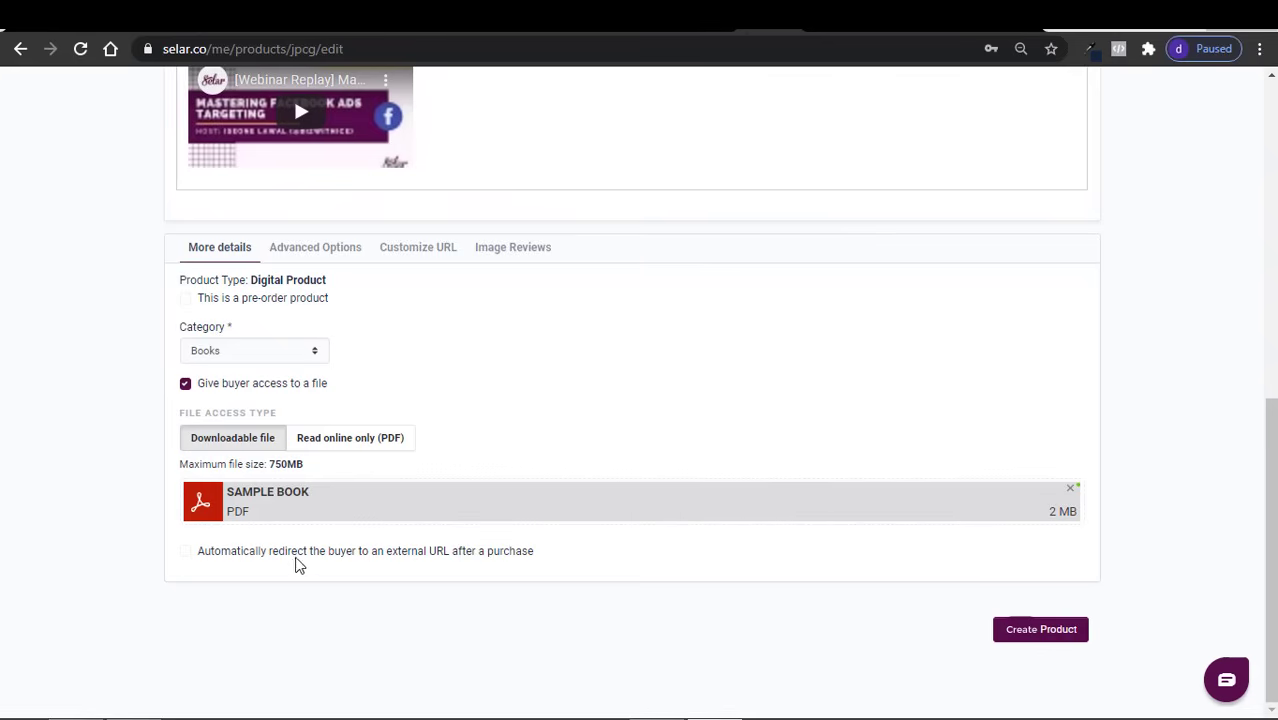
mouse_move(247, 561)
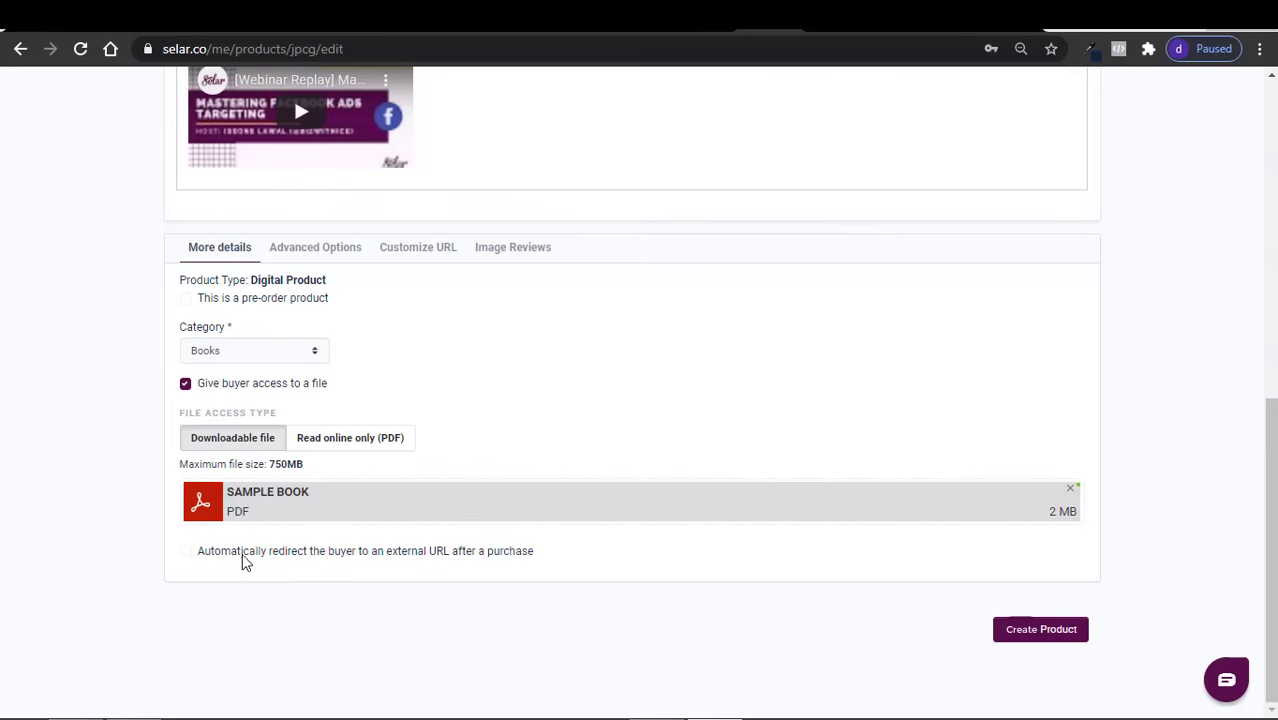
mouse_move(359, 595)
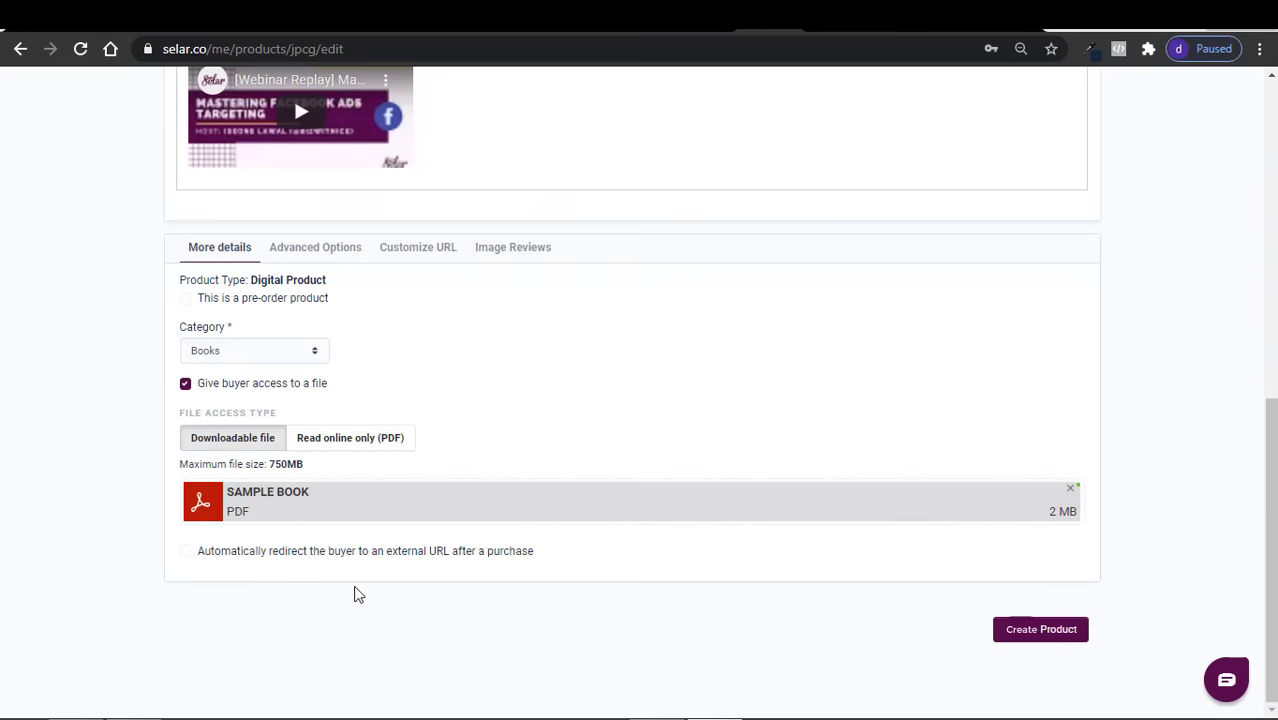
mouse_move(193, 560)
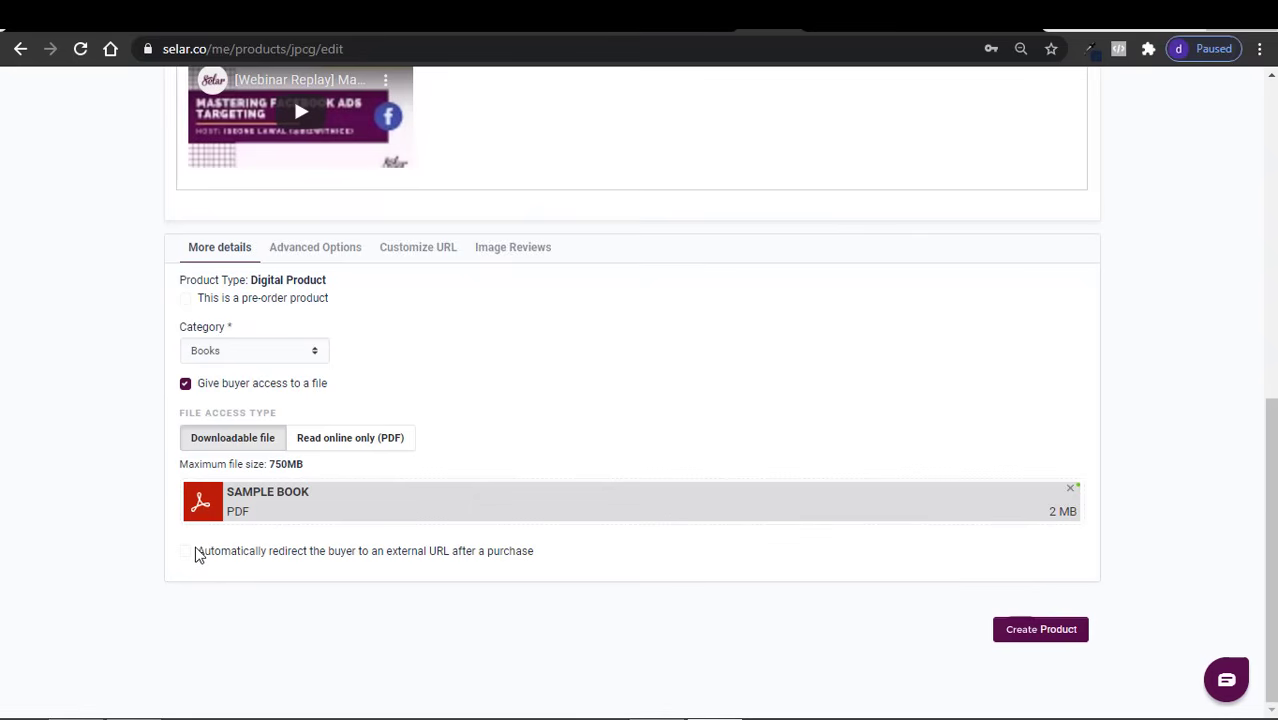
mouse_move(245, 558)
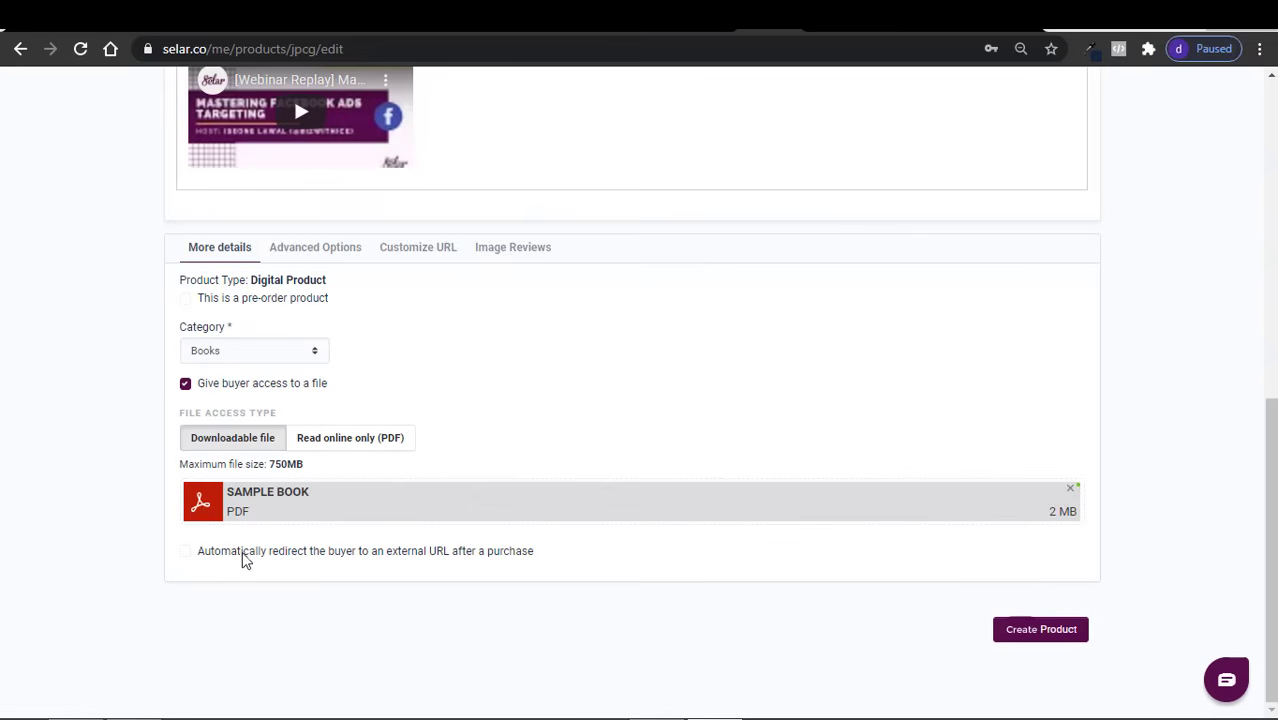
mouse_move(358, 594)
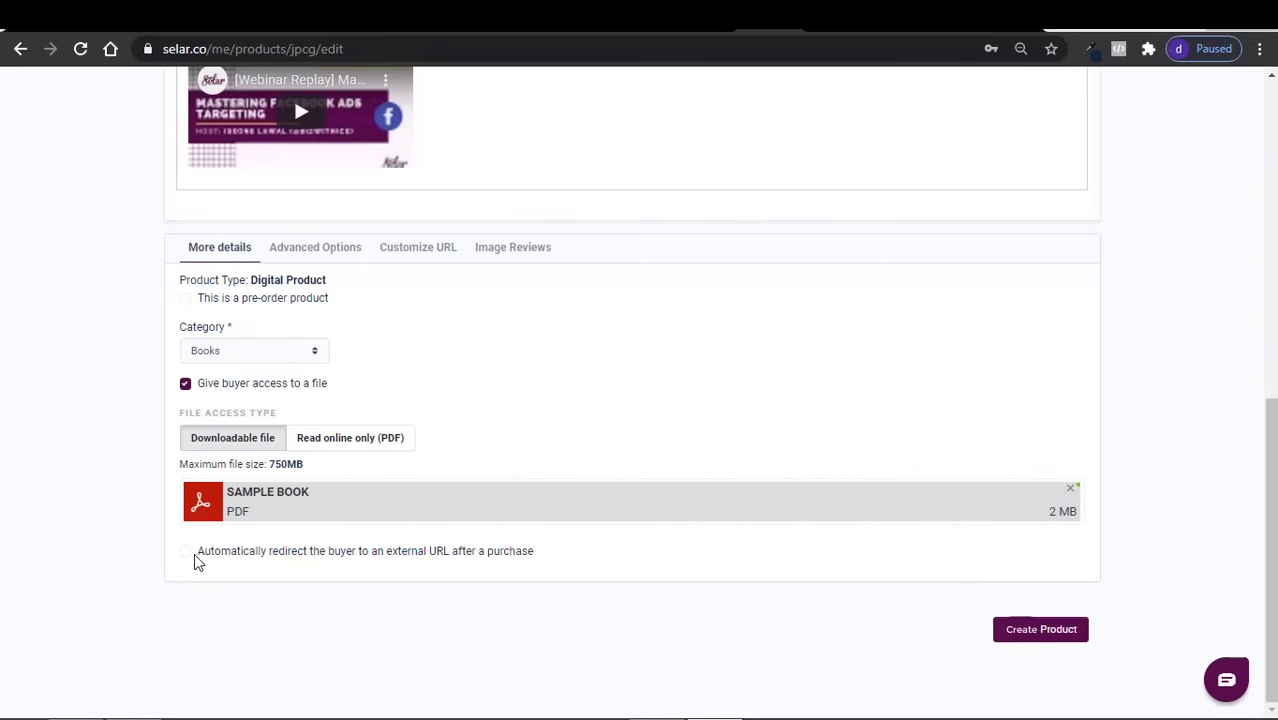
mouse_move(313, 560)
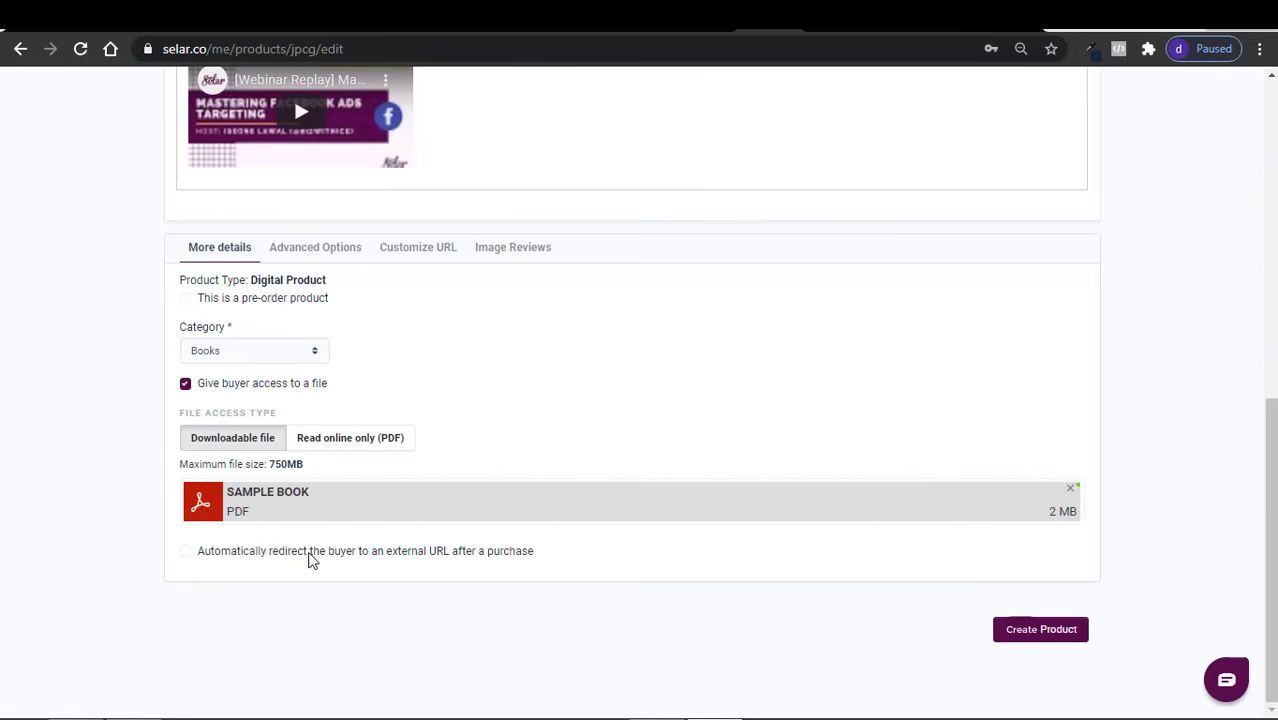
mouse_move(807, 531)
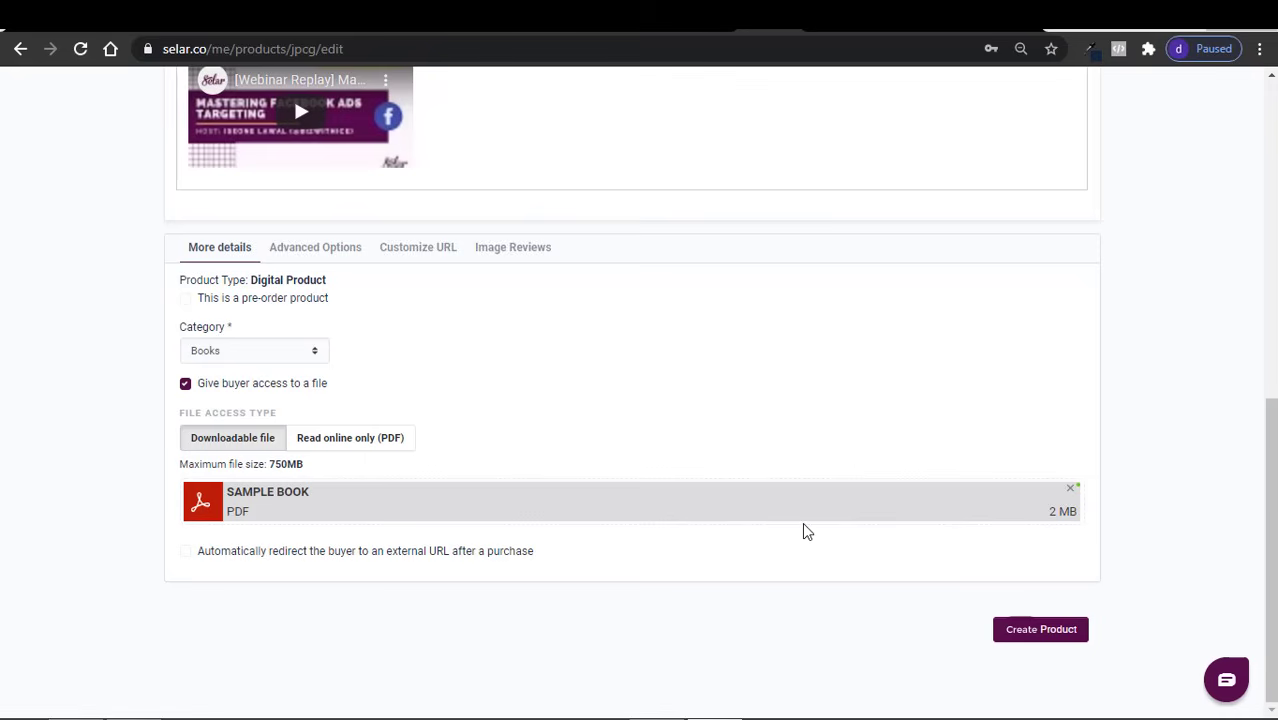
mouse_move(488, 452)
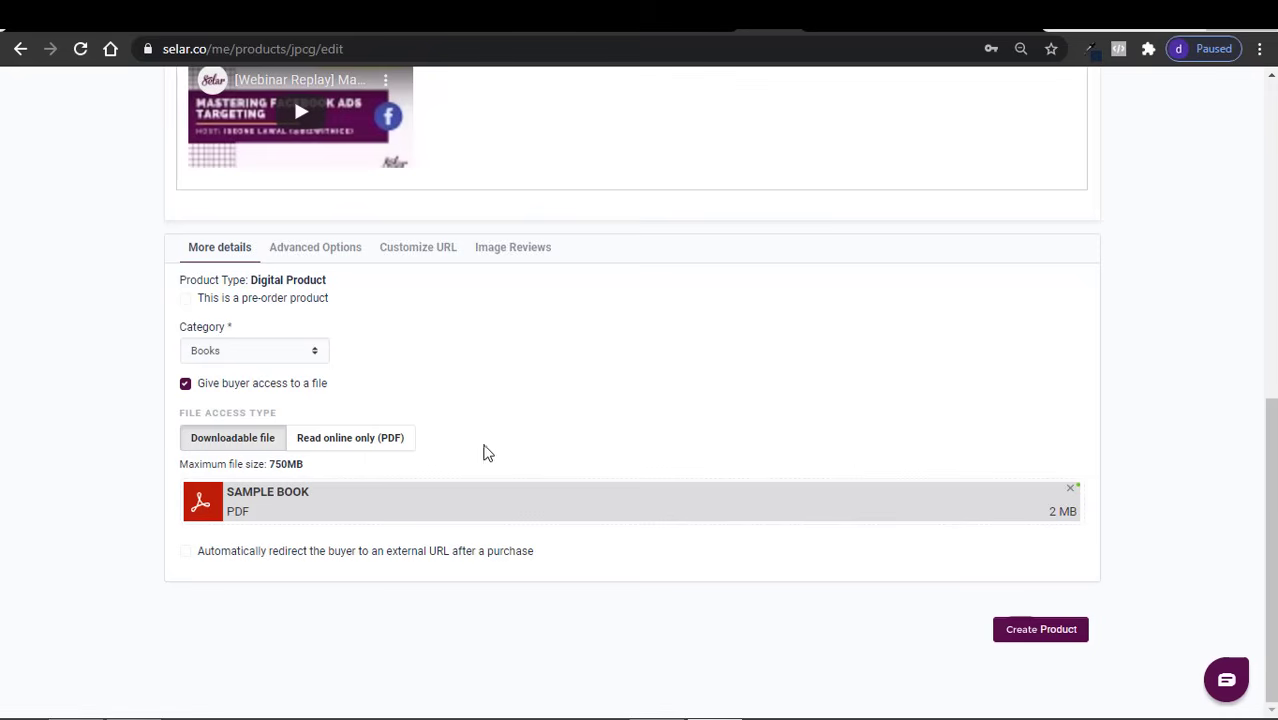
mouse_move(347, 510)
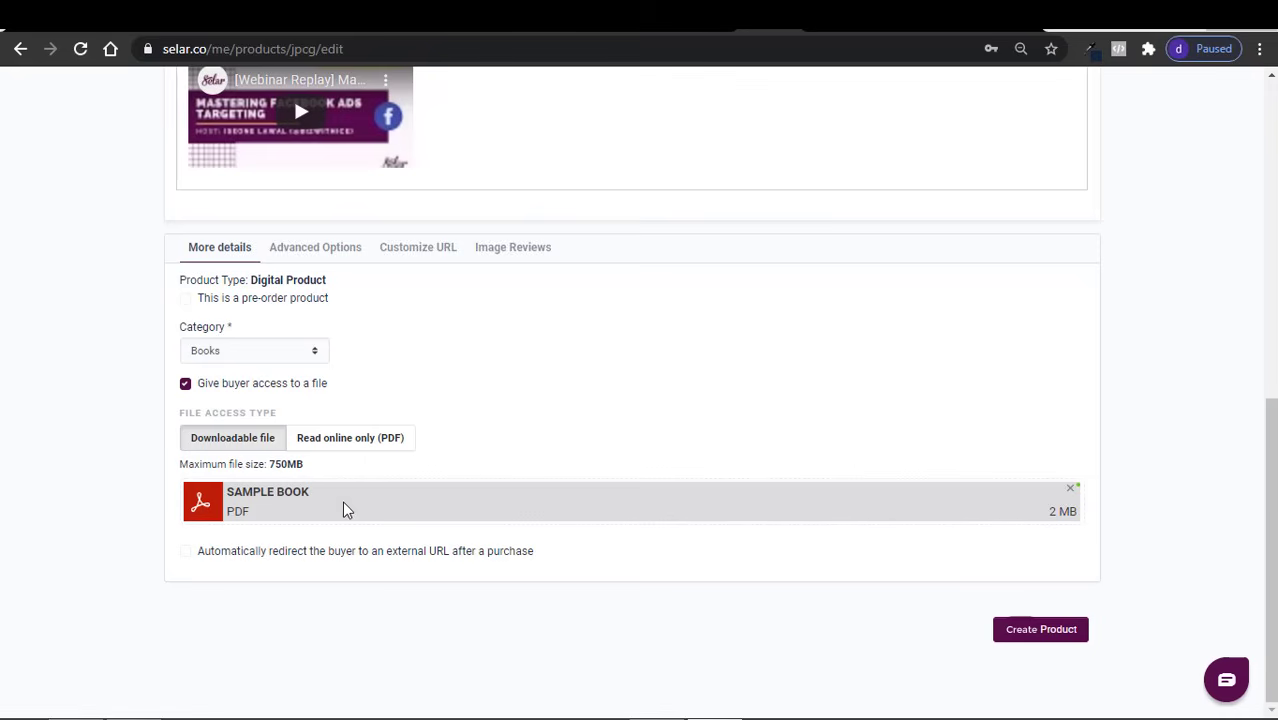
mouse_move(284, 572)
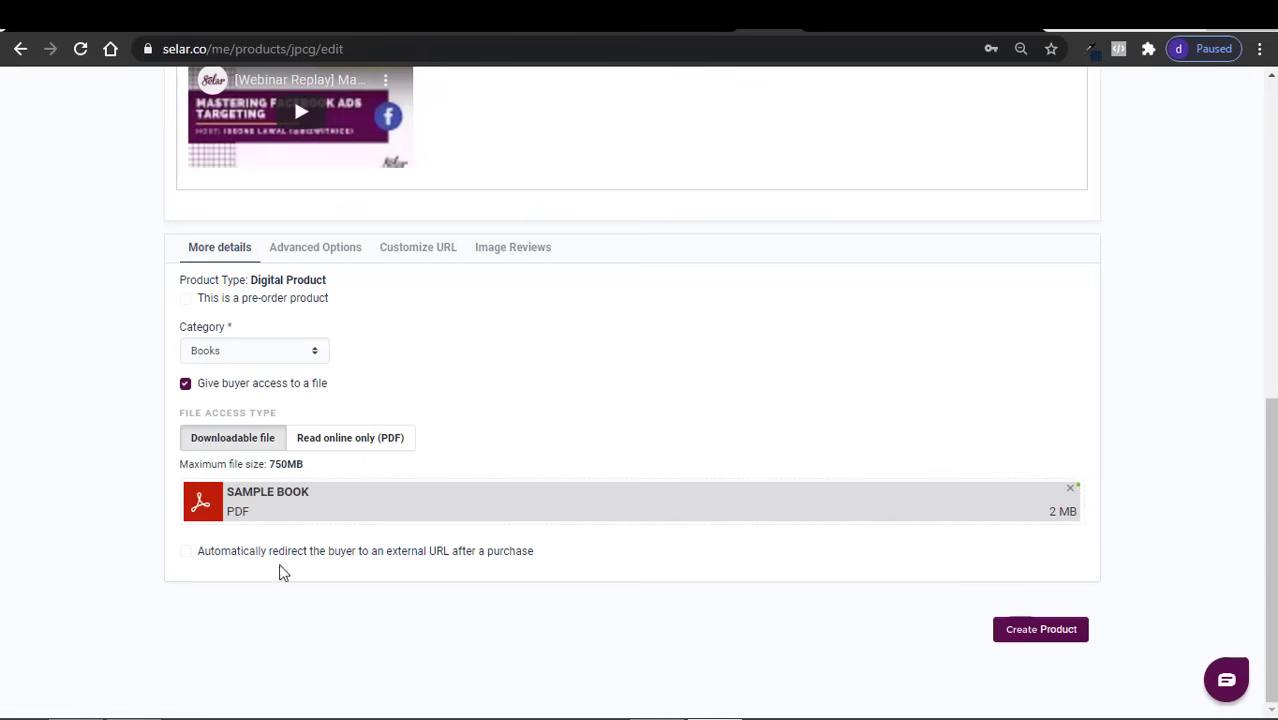
mouse_move(258, 556)
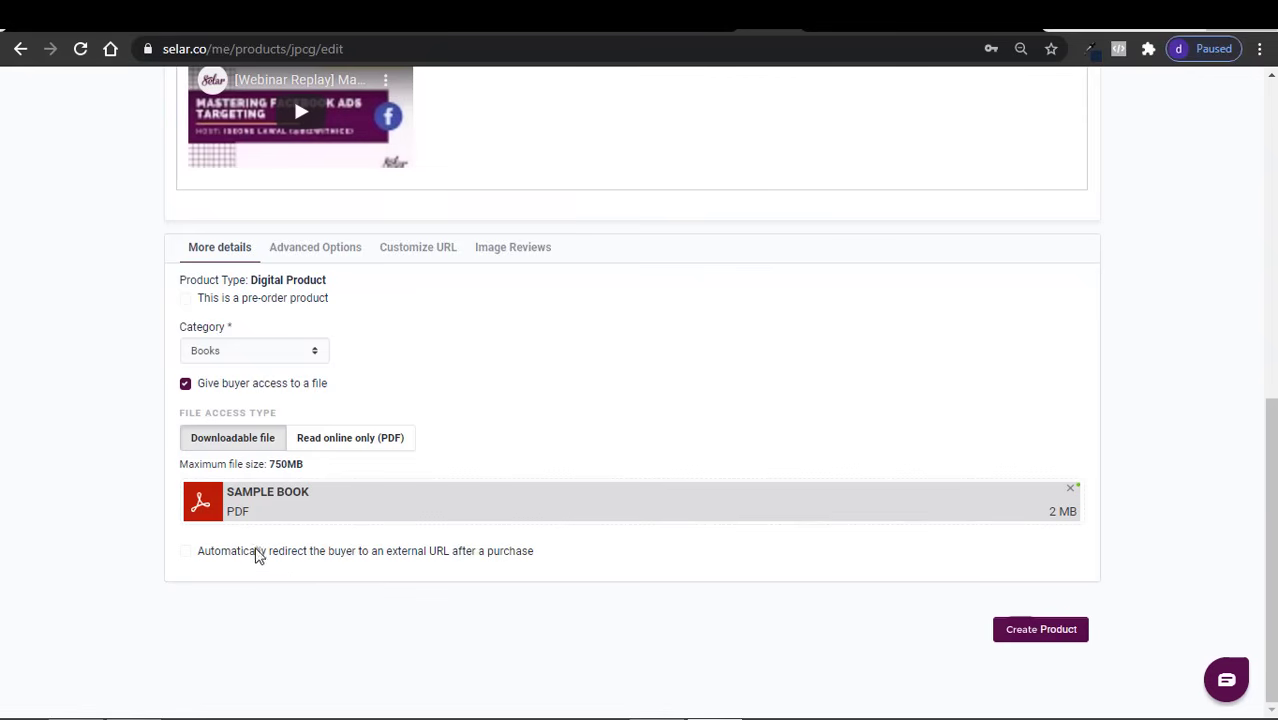
mouse_move(308, 554)
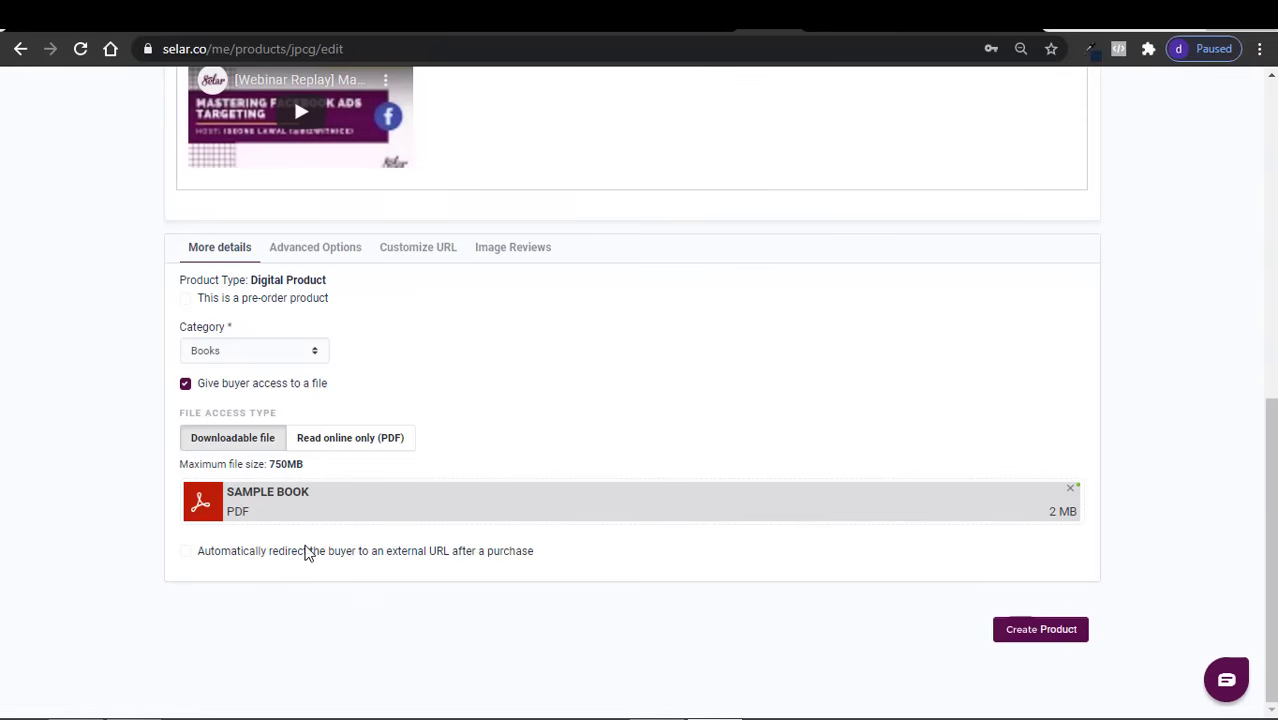
mouse_move(314, 558)
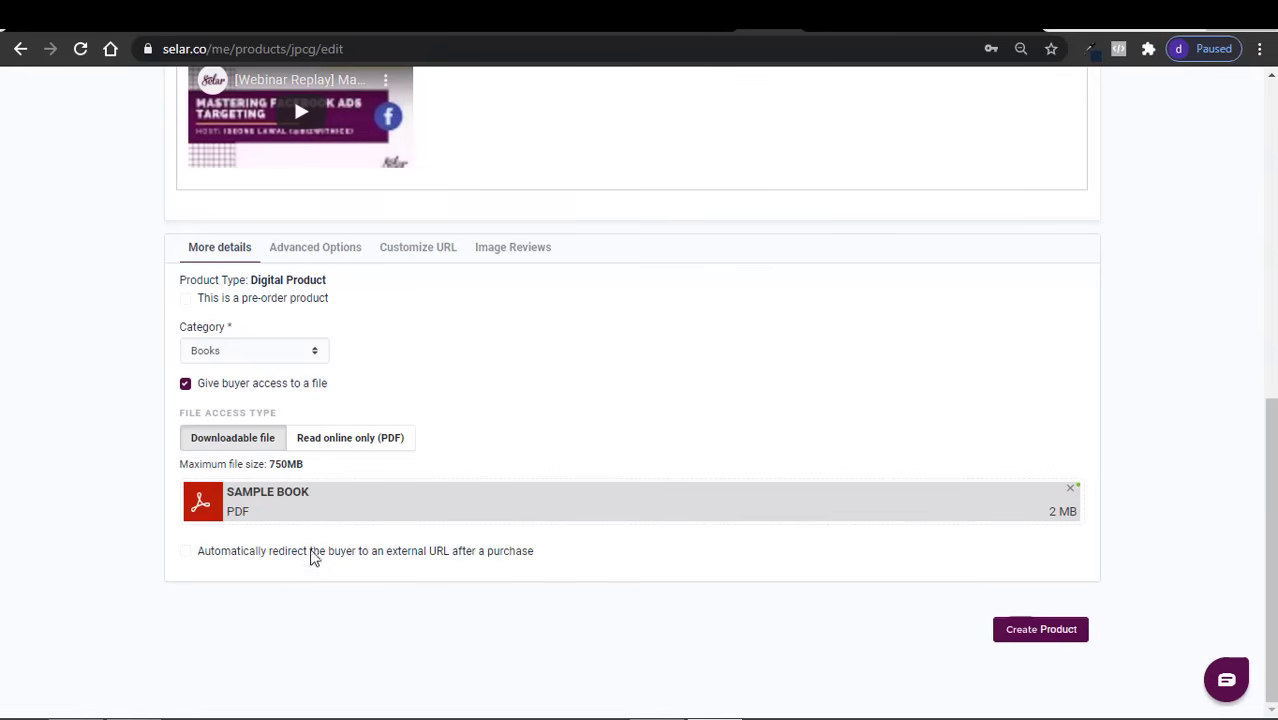
mouse_move(406, 553)
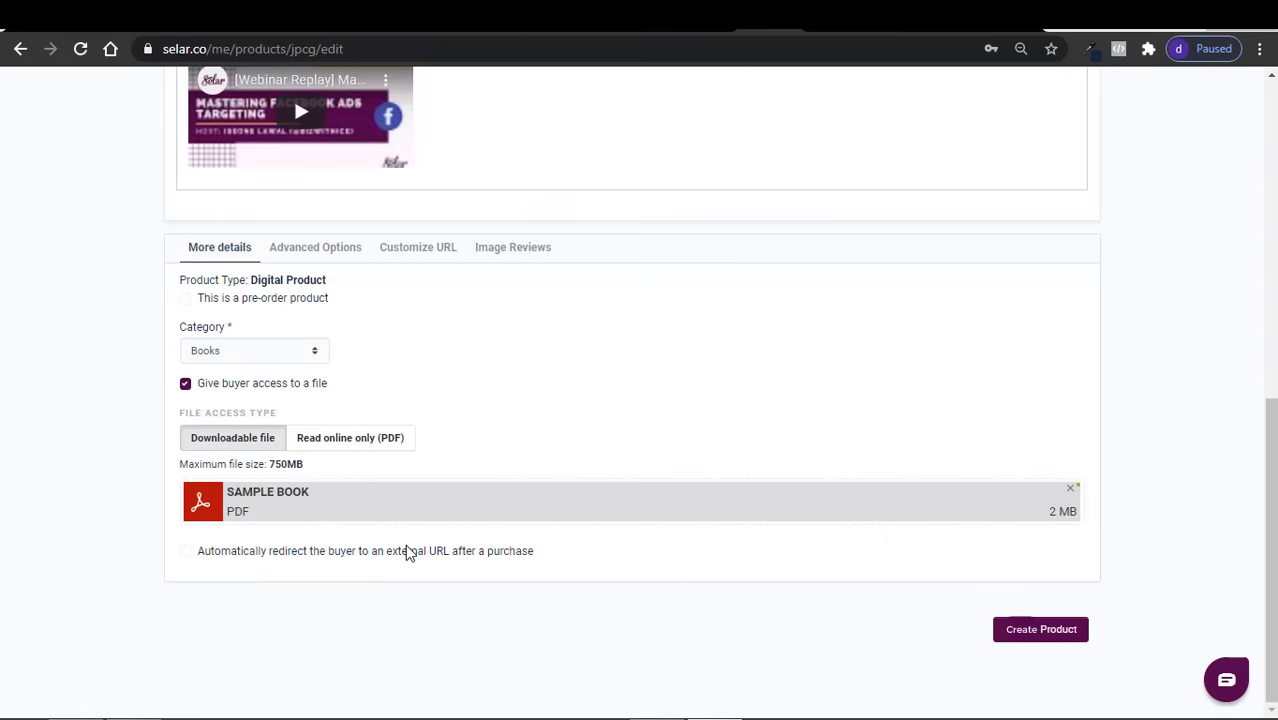
mouse_move(318, 297)
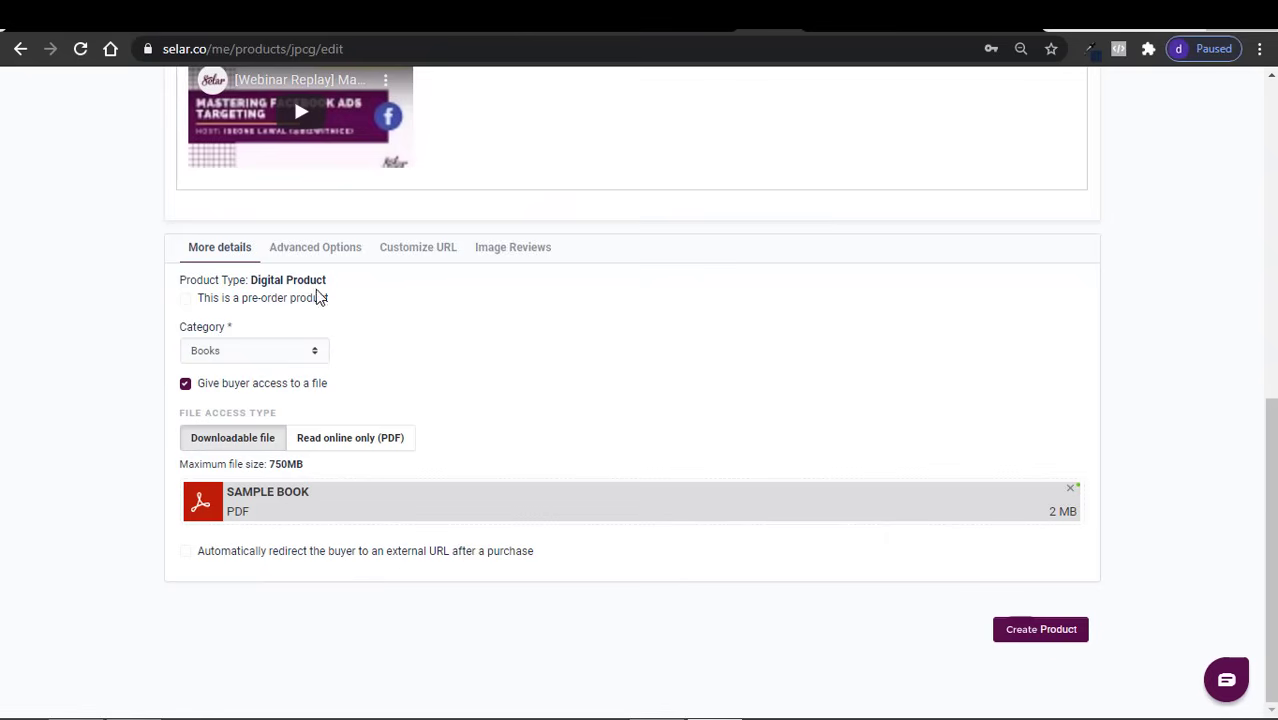
mouse_move(270, 308)
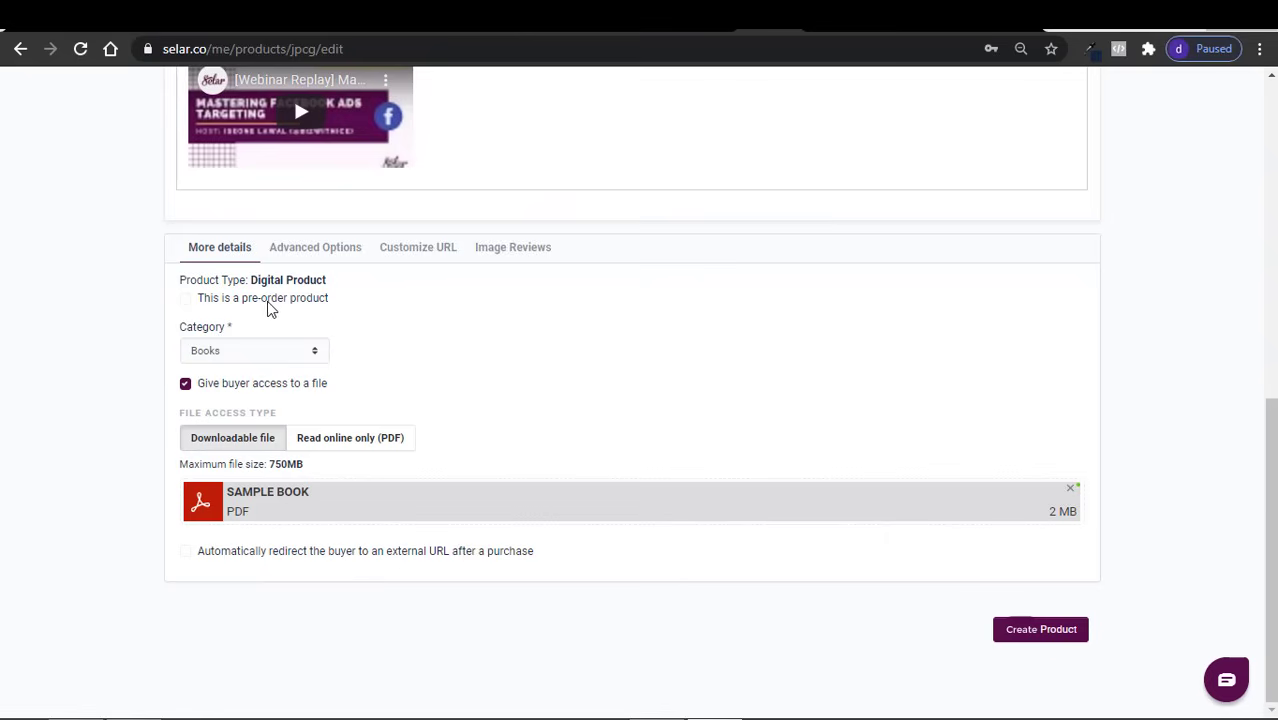
mouse_move(427, 480)
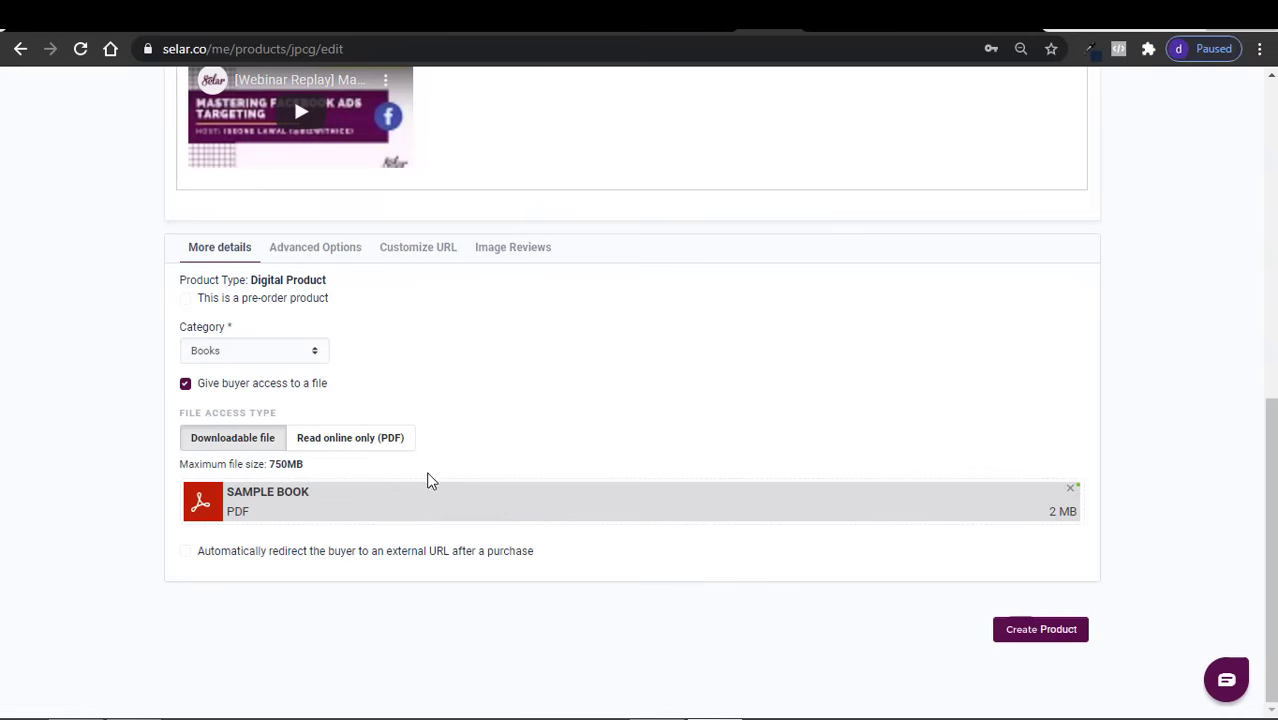
mouse_move(350, 375)
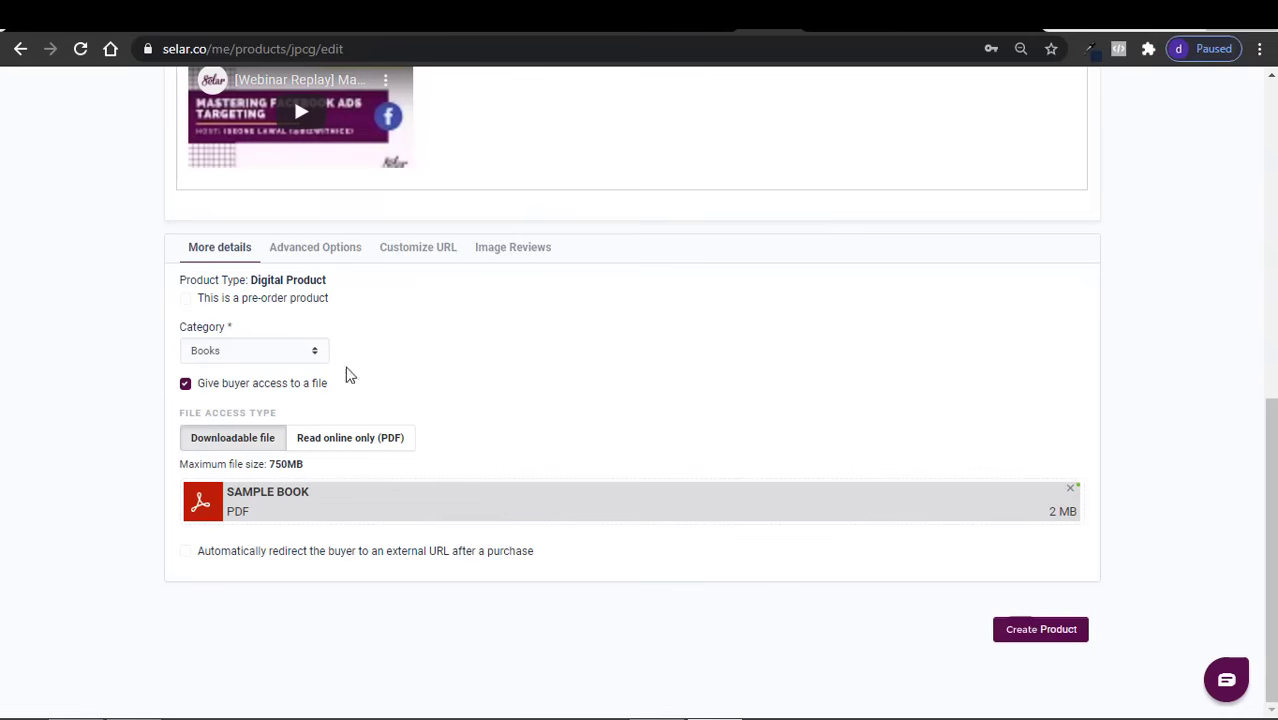
mouse_move(425, 568)
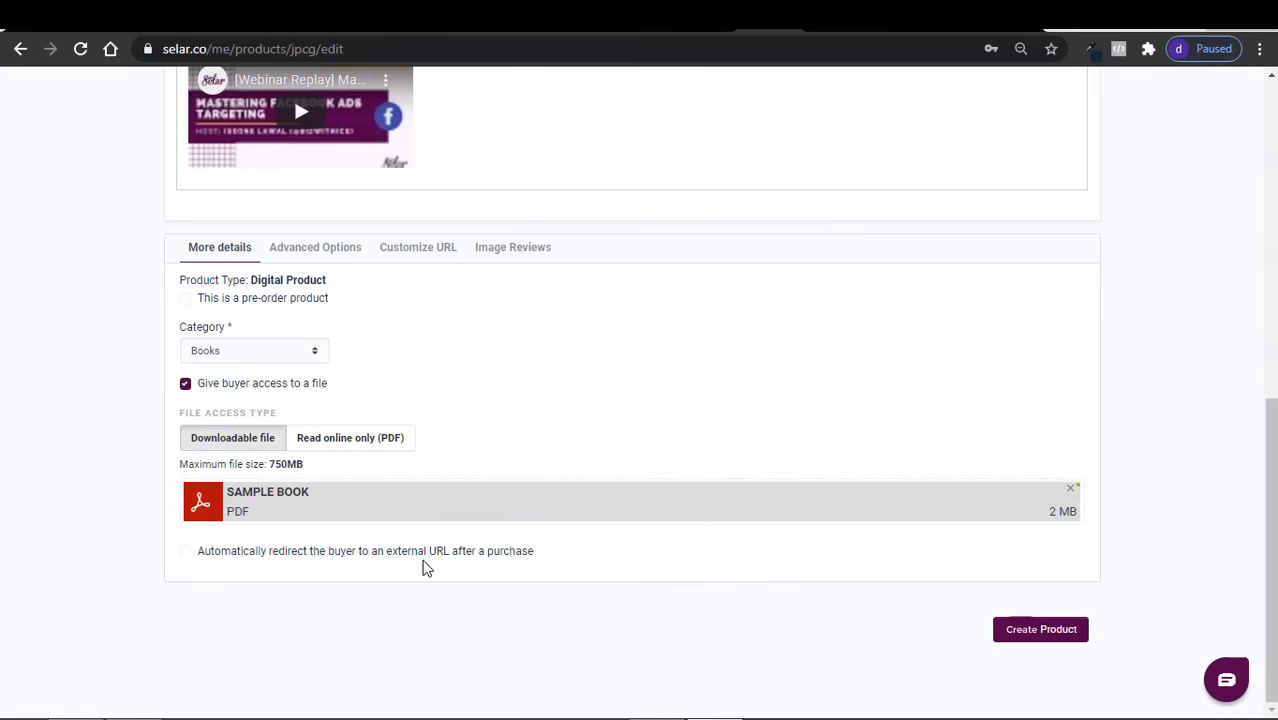
mouse_move(1041, 629)
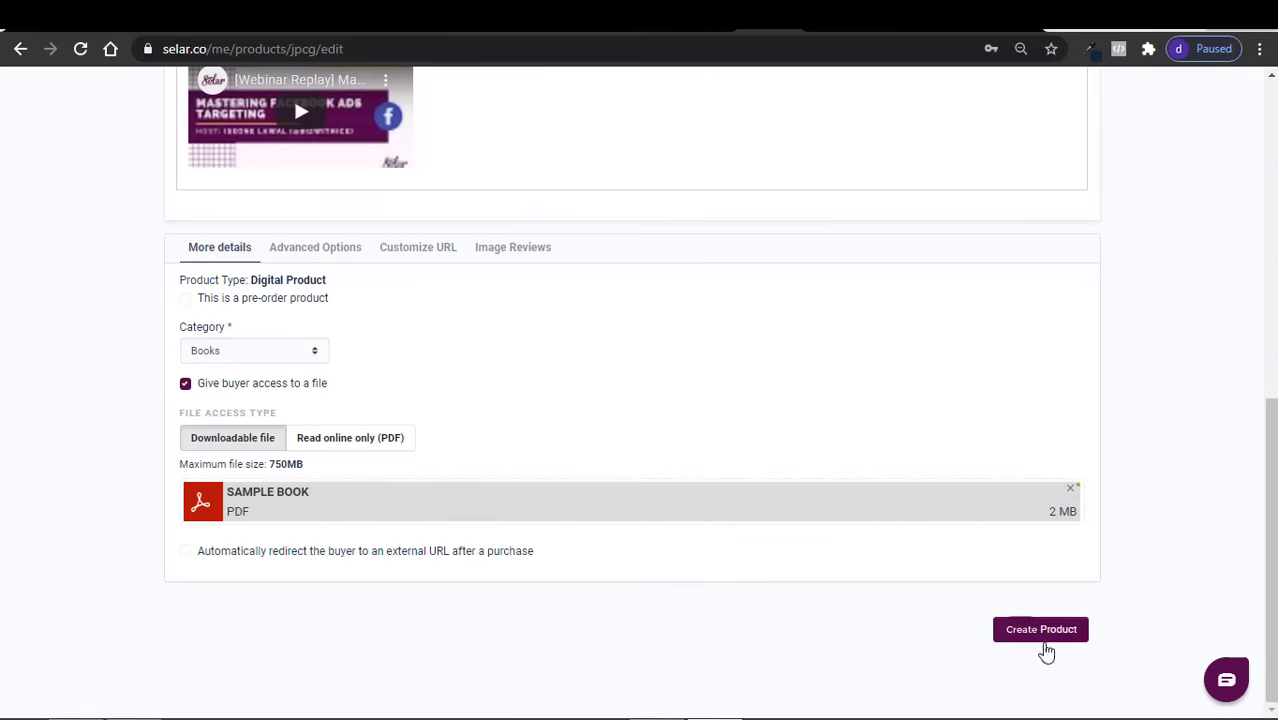
mouse_move(1041, 633)
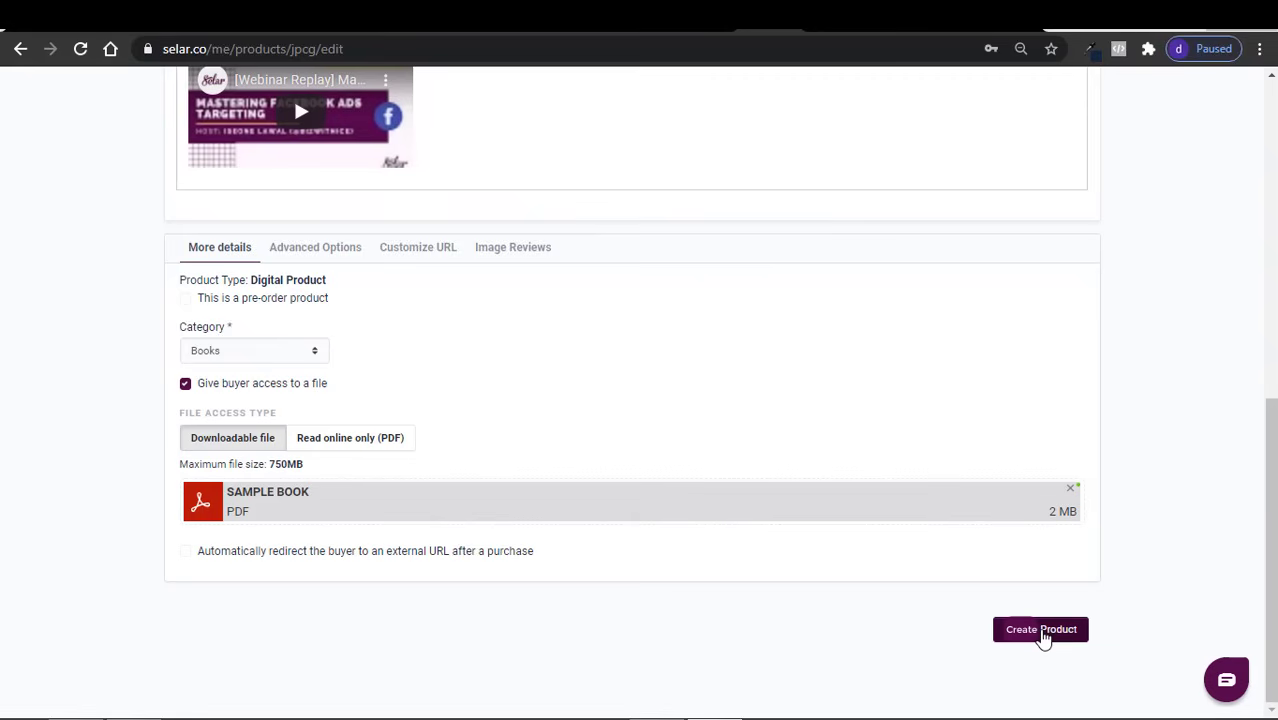
click(1040, 629)
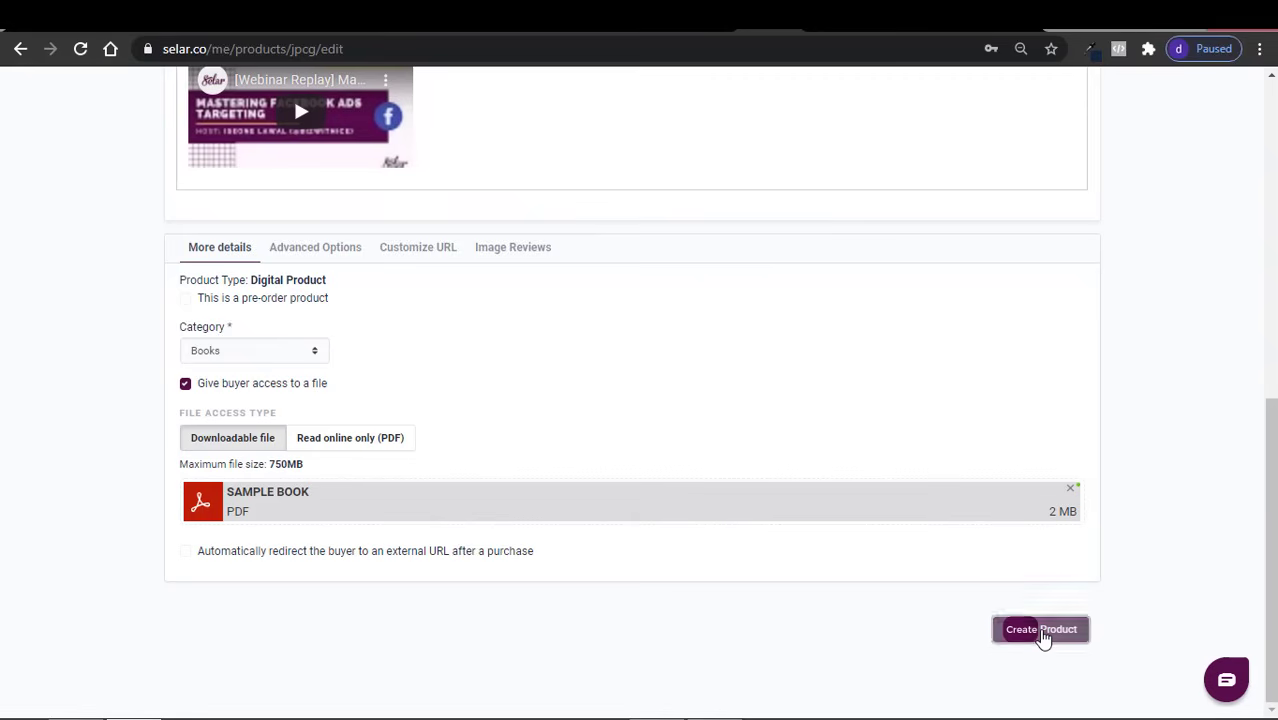
click(1040, 629)
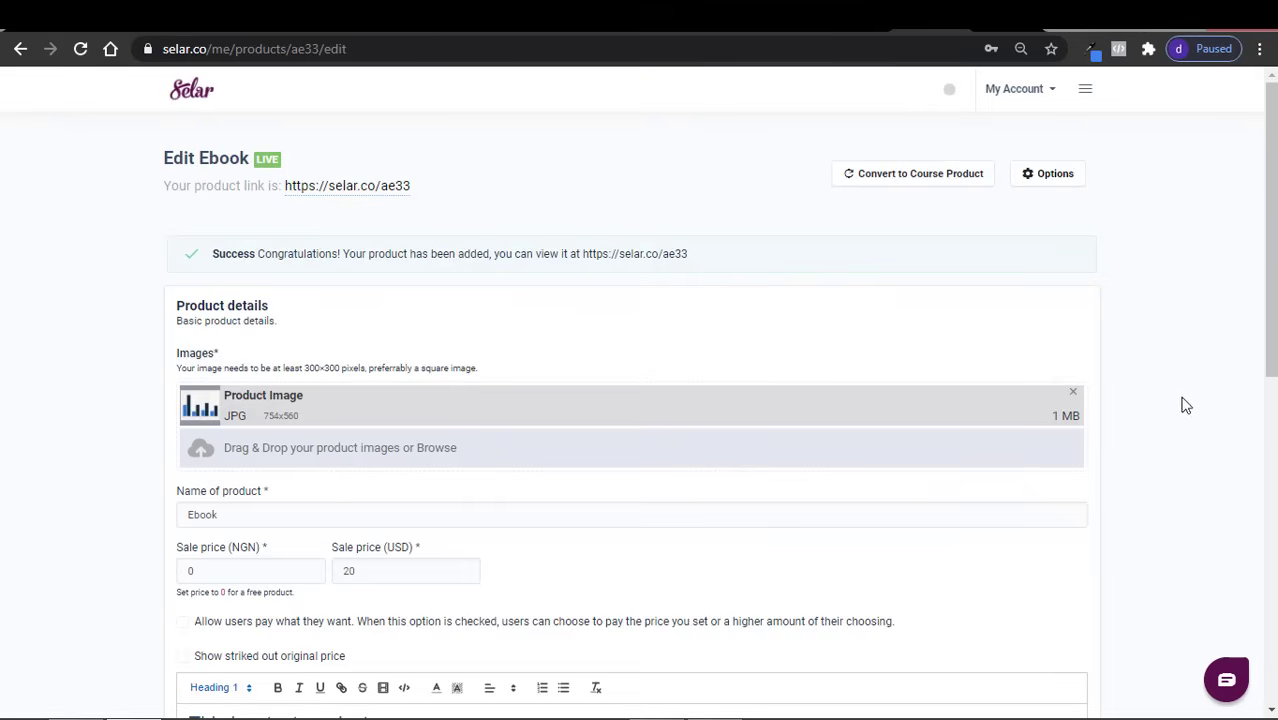
mouse_move(413, 283)
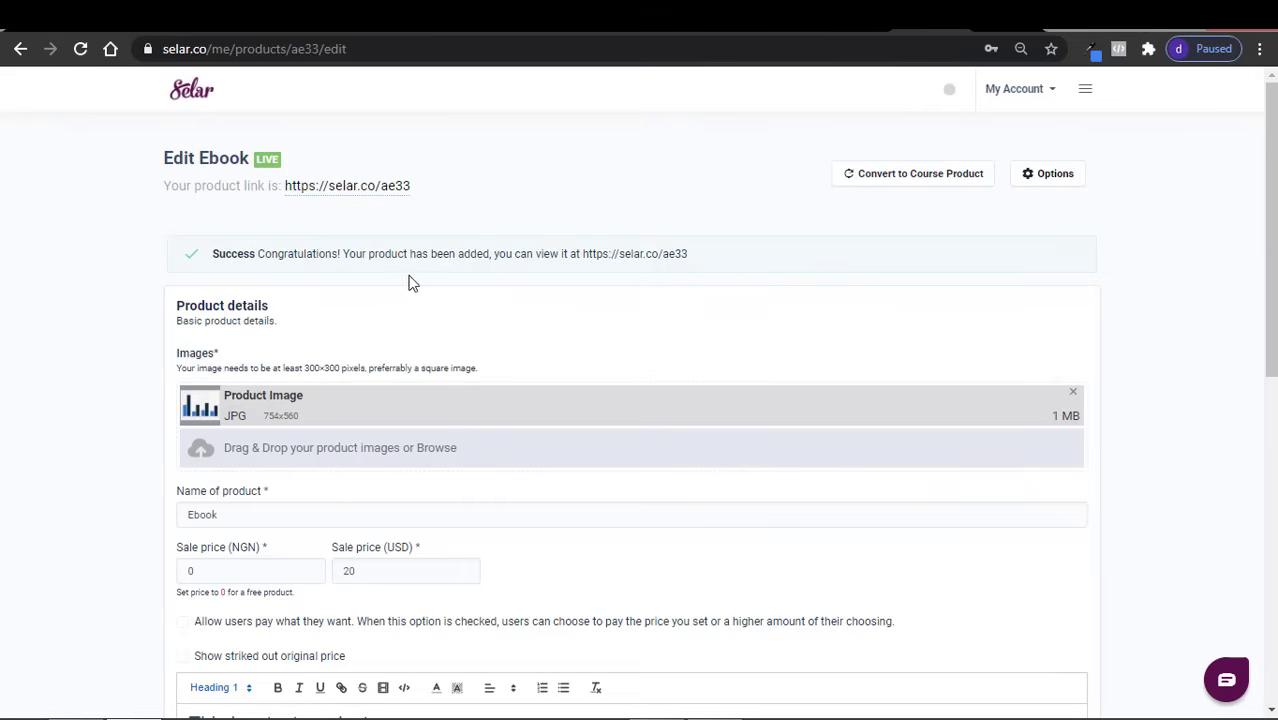
mouse_move(596, 247)
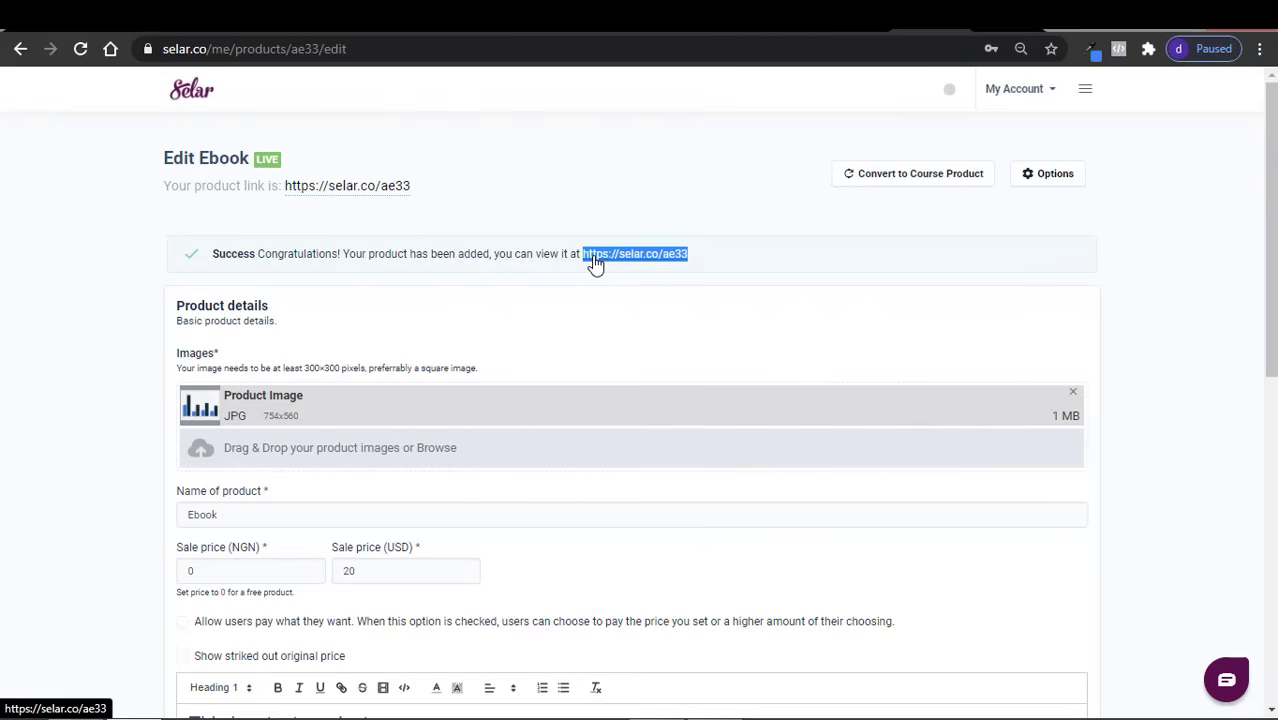
right_click(635, 253)
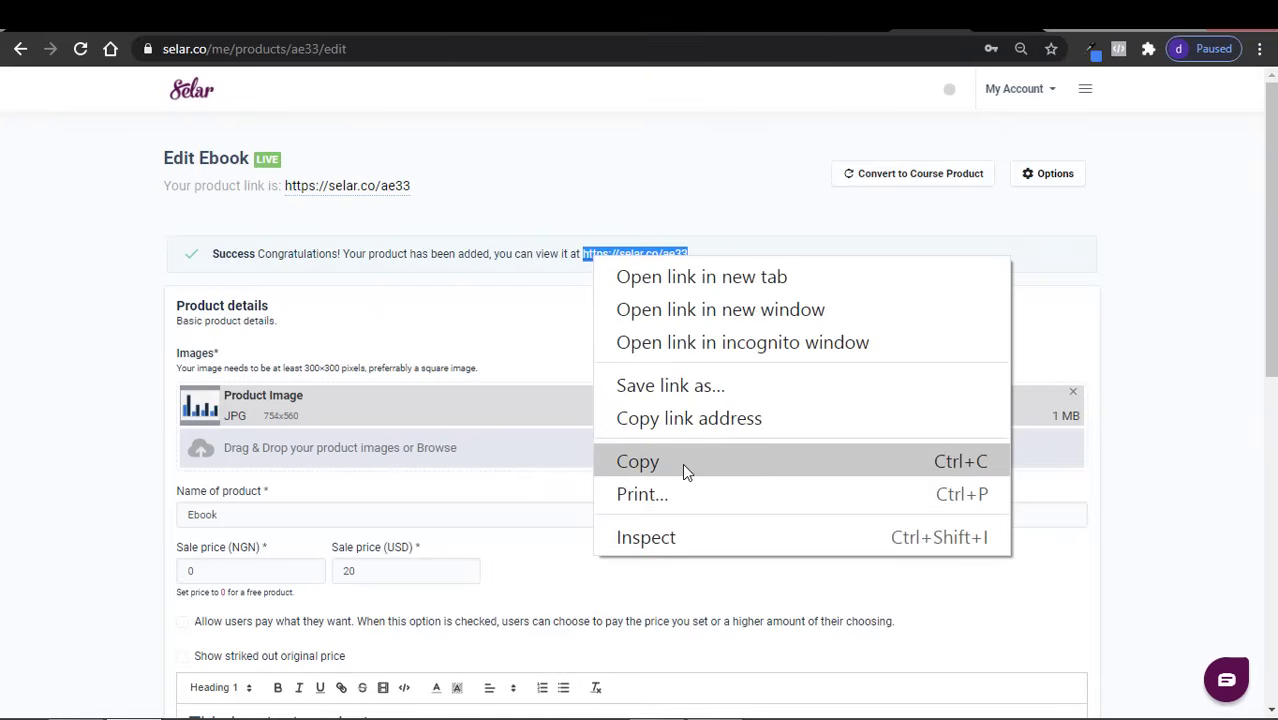